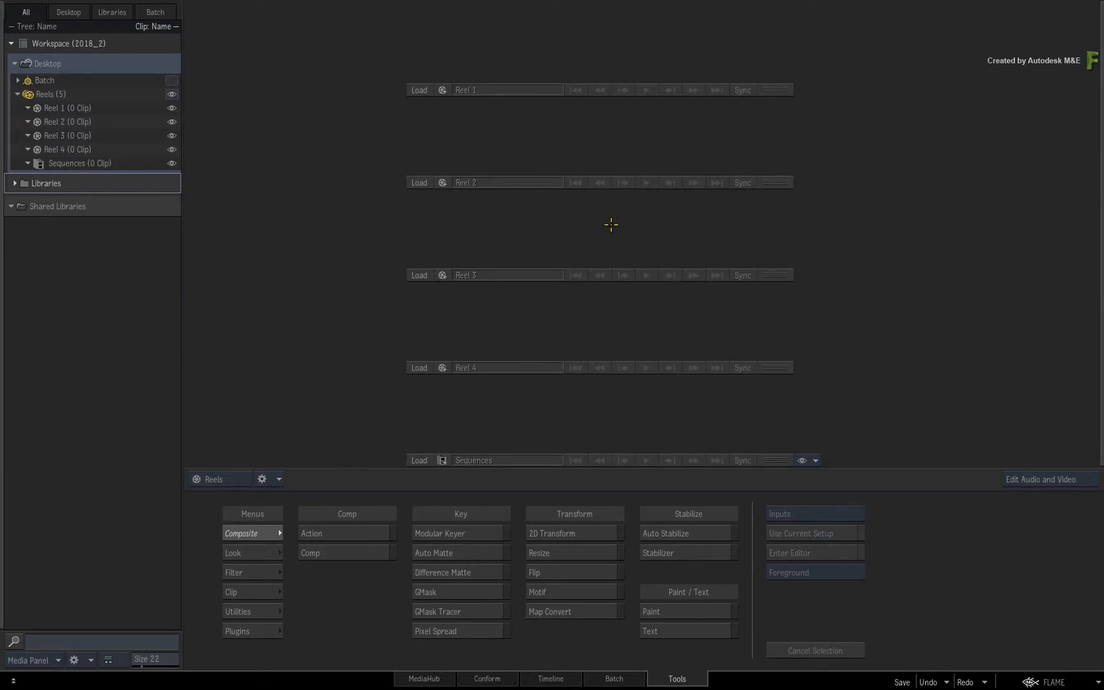
mouse_move(588, 207)
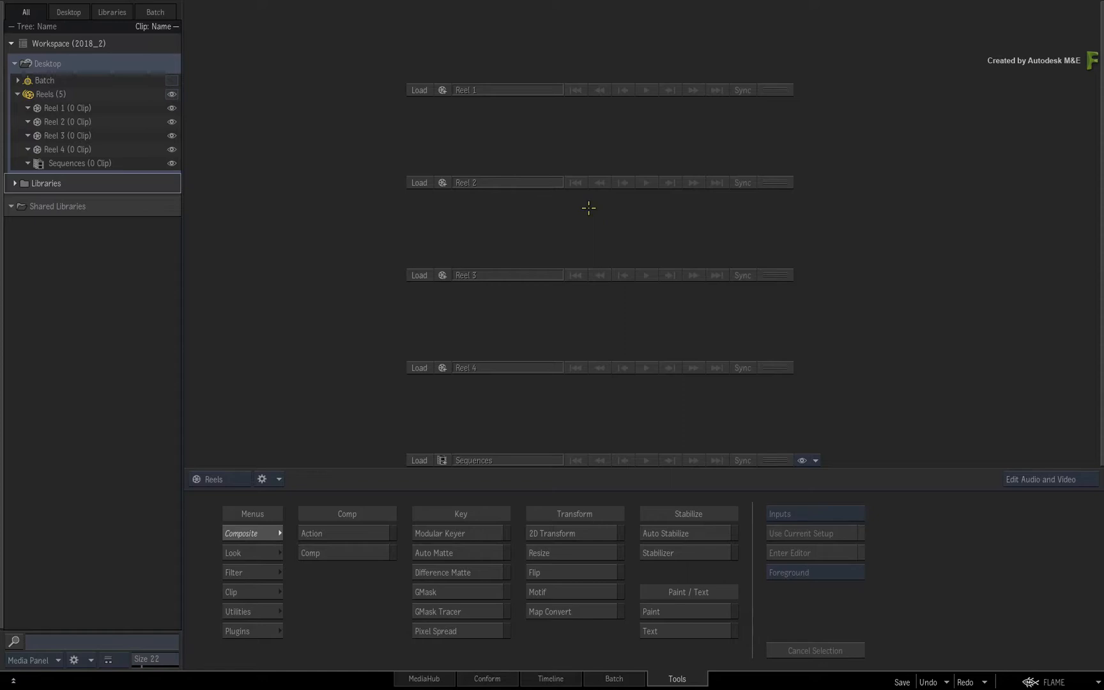
mouse_move(600, 222)
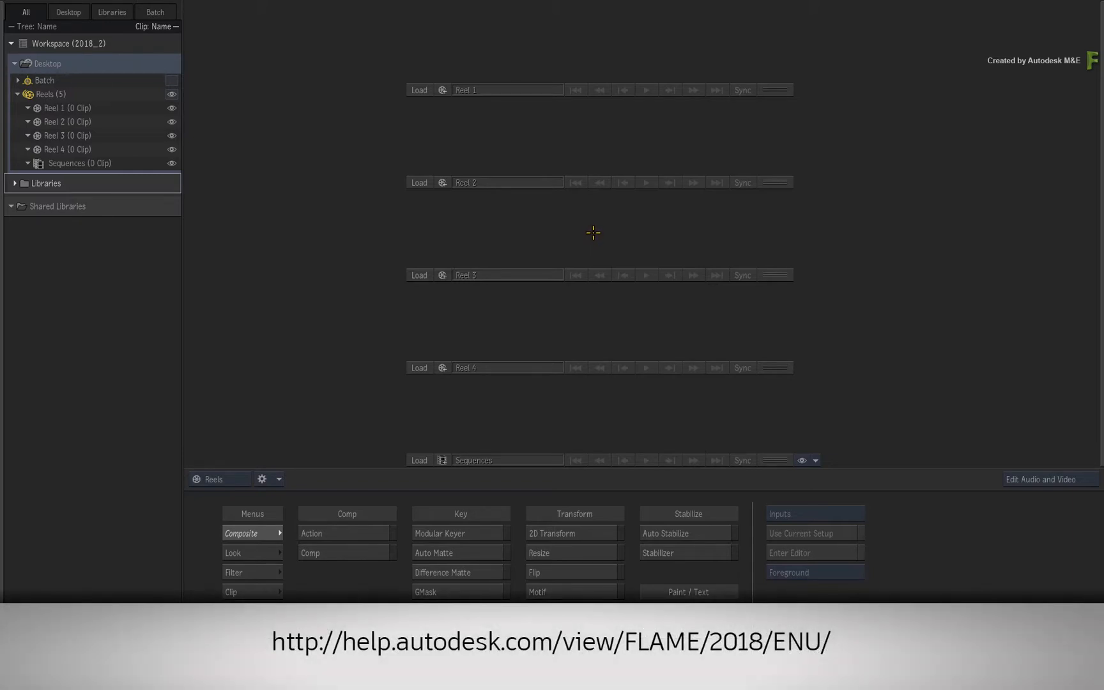
mouse_move(600, 231)
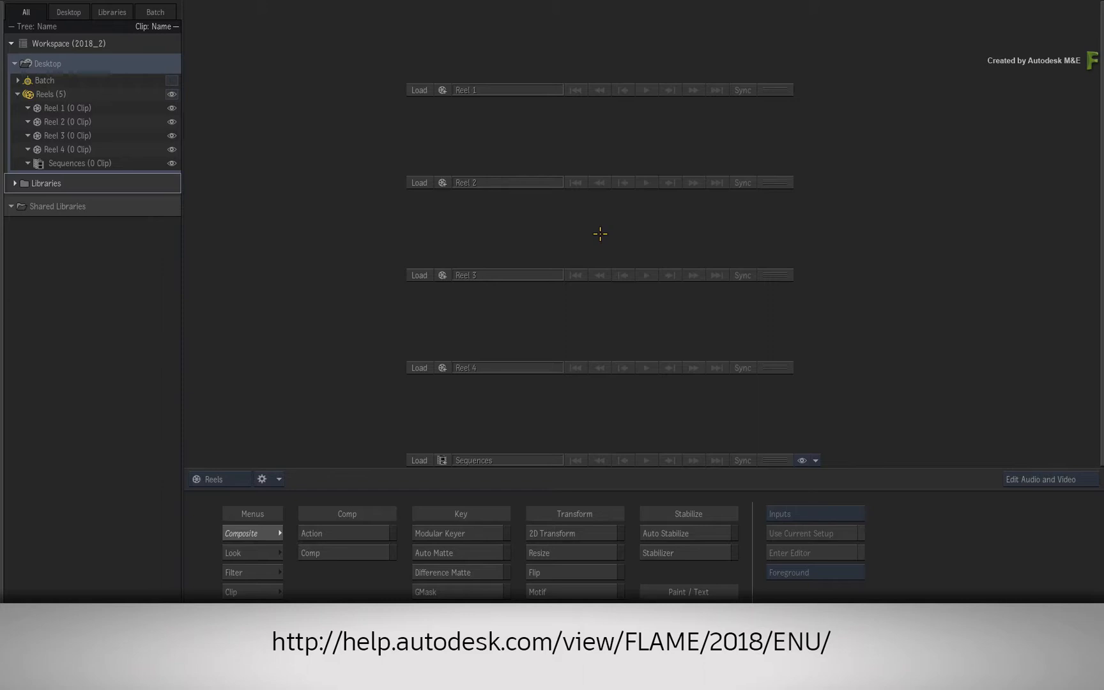
mouse_move(600, 232)
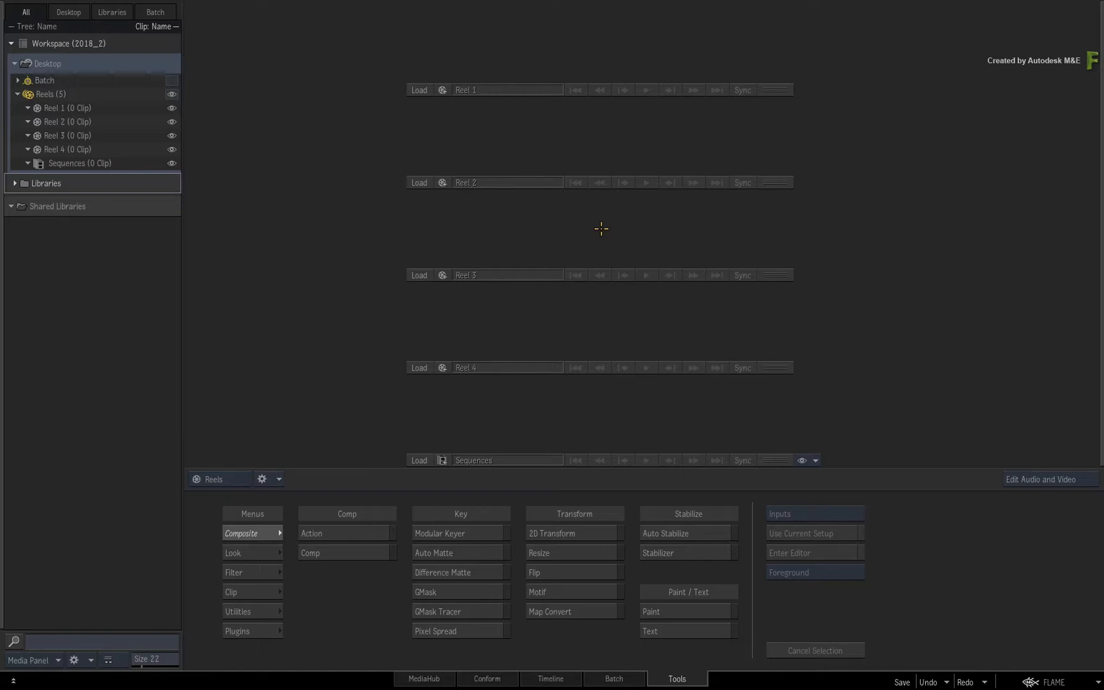
mouse_move(602, 226)
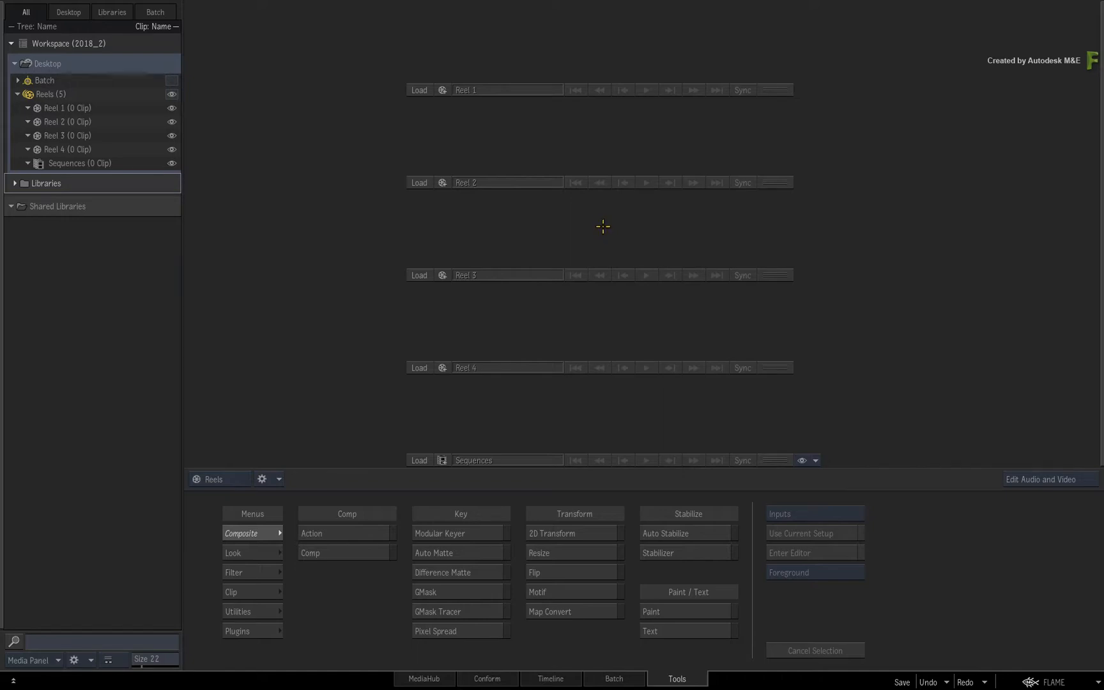
mouse_move(491, 450)
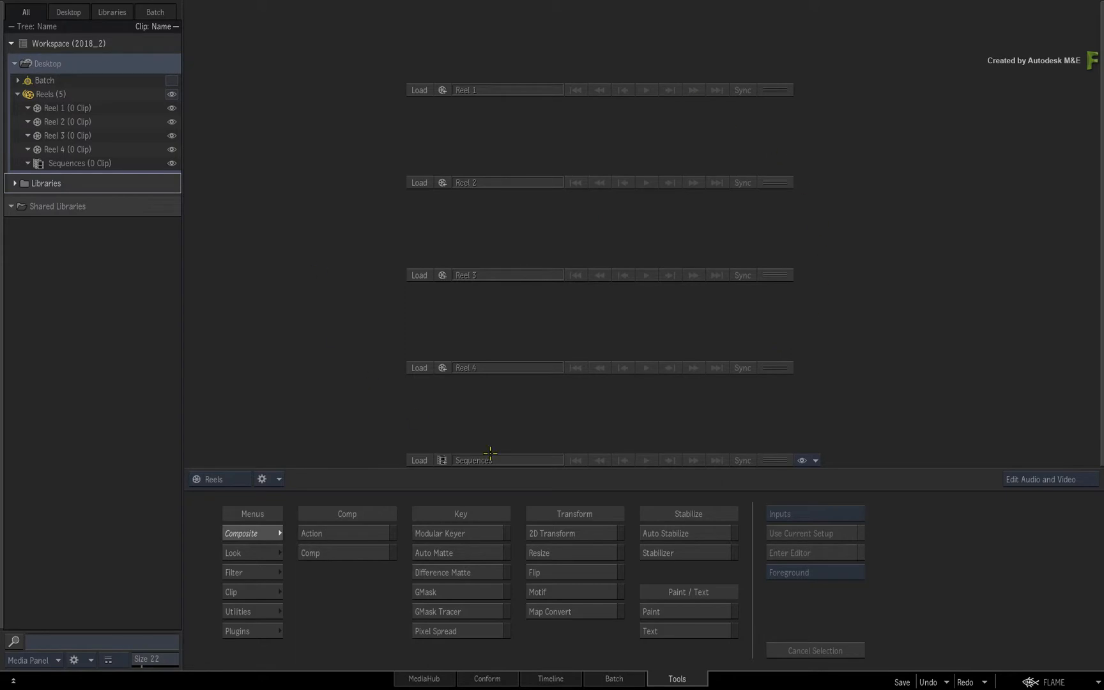
Enter the Batch area from the media panel, then quit Flame and confirm the exit
click(612, 678)
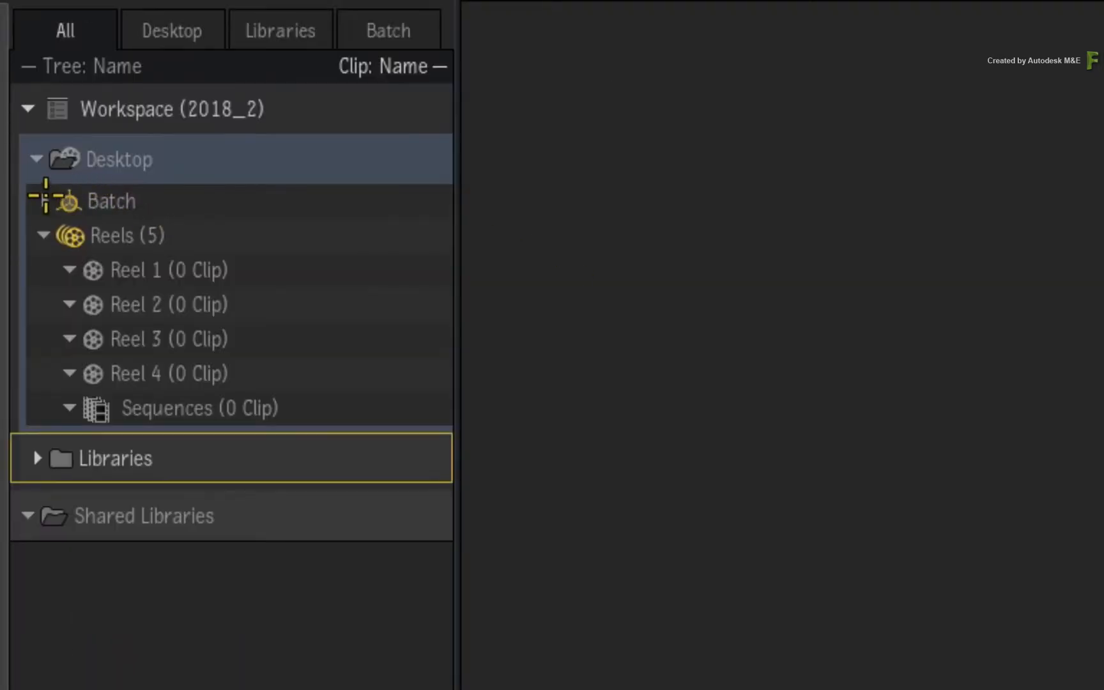
click(42, 200)
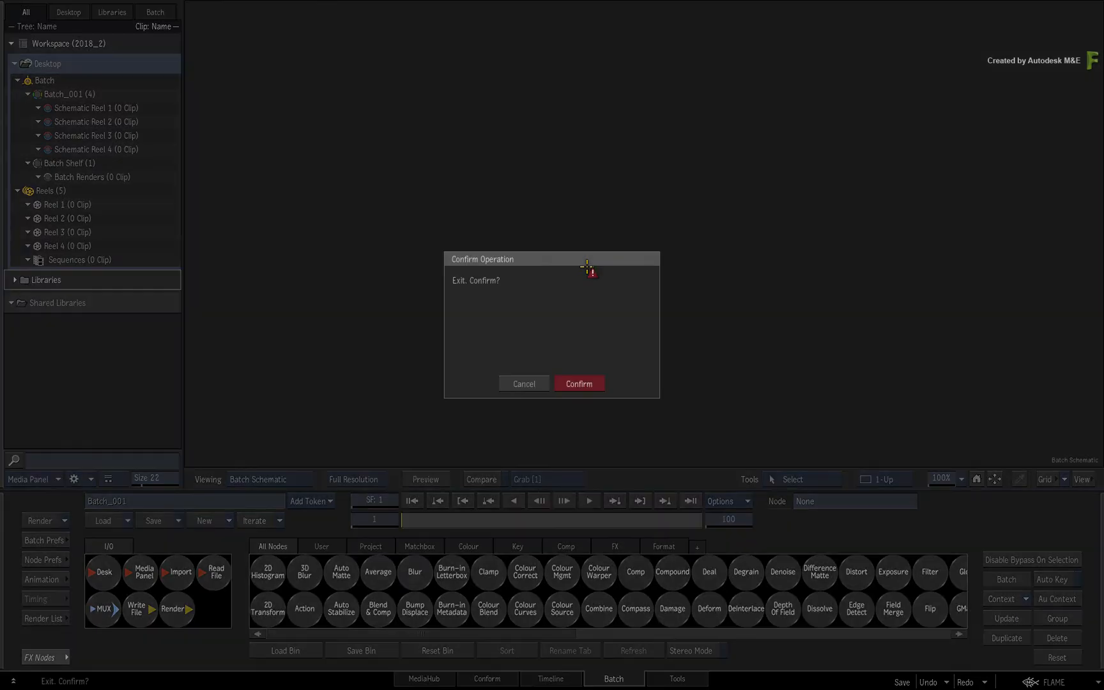
click(578, 384)
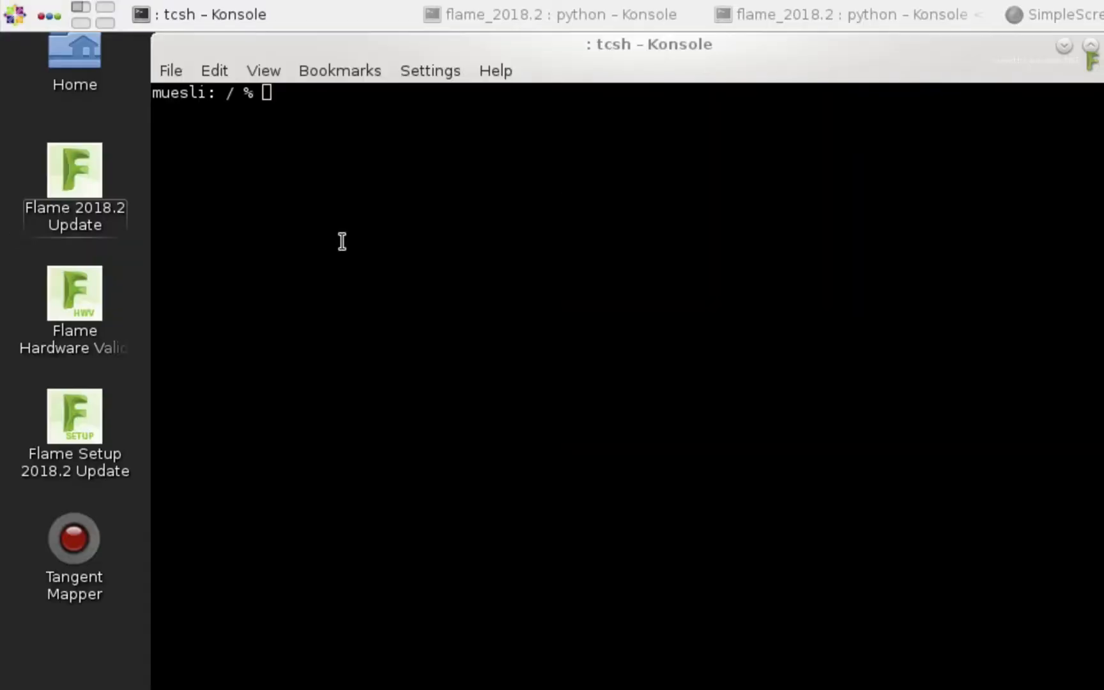
mouse_move(345, 236)
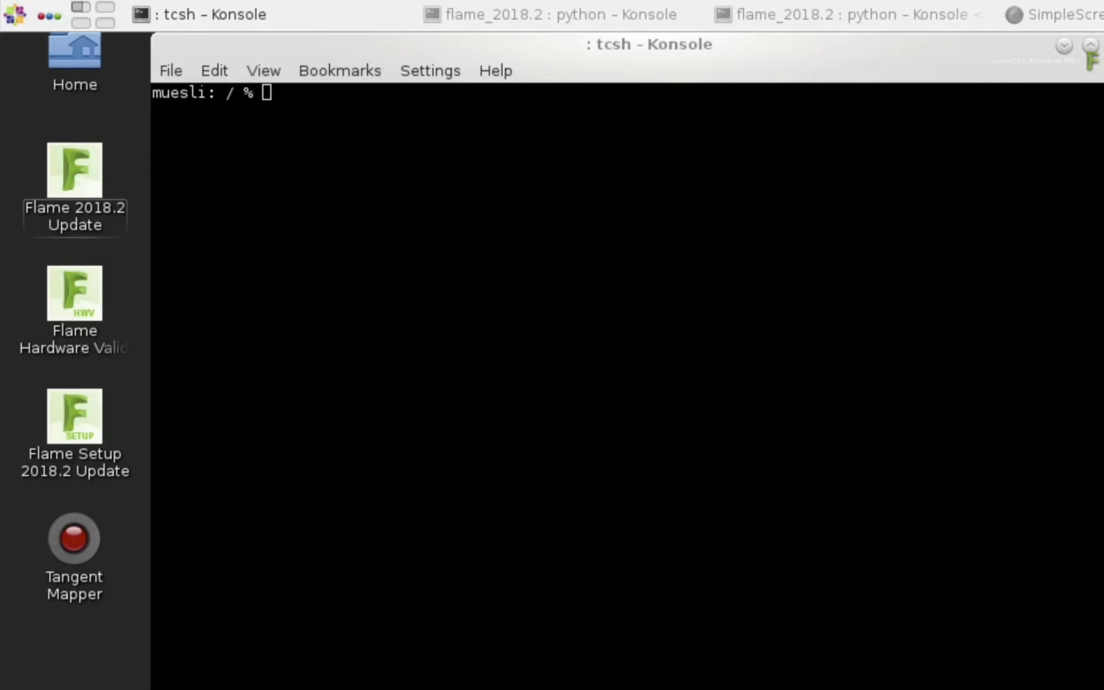
mouse_move(386, 132)
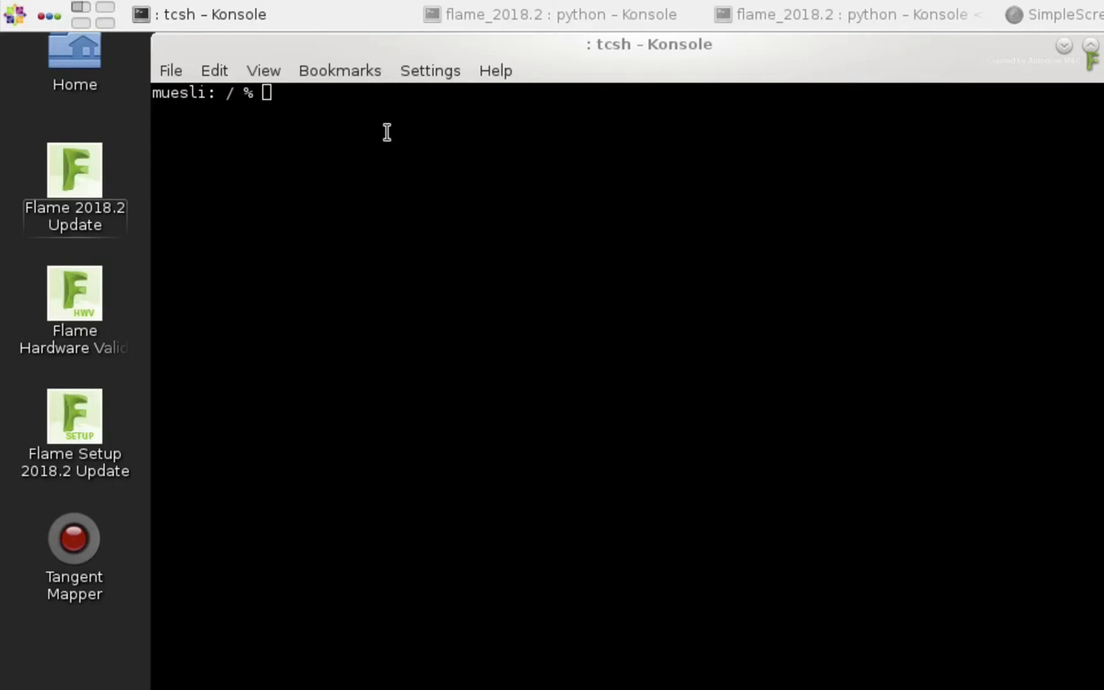
mouse_move(347, 109)
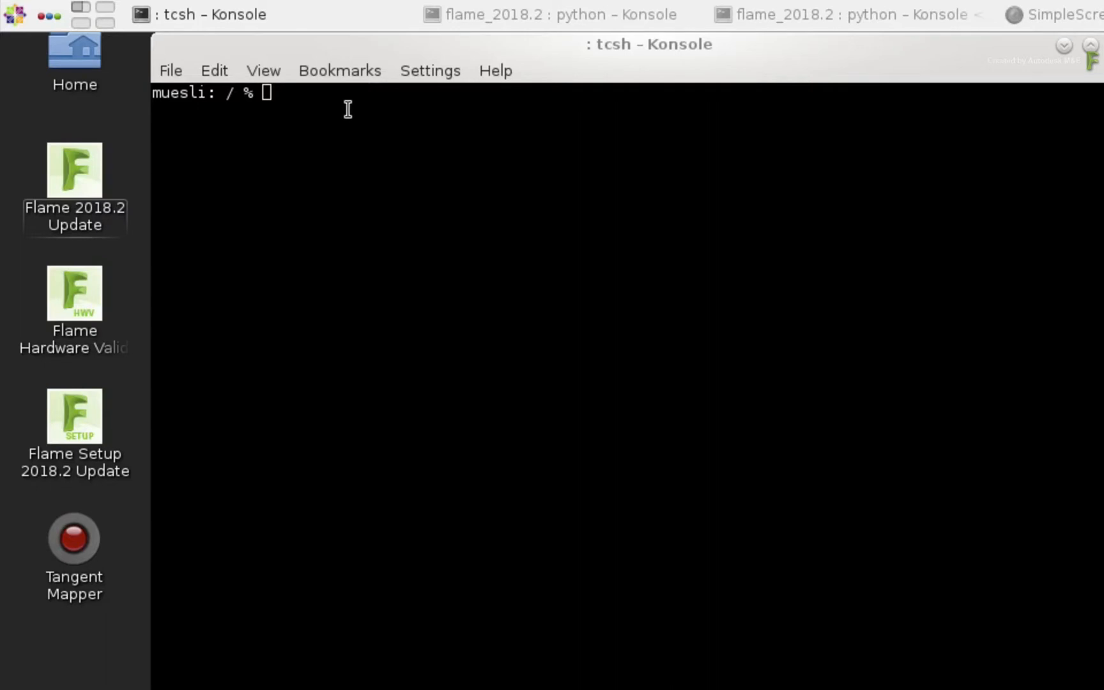
mouse_move(338, 118)
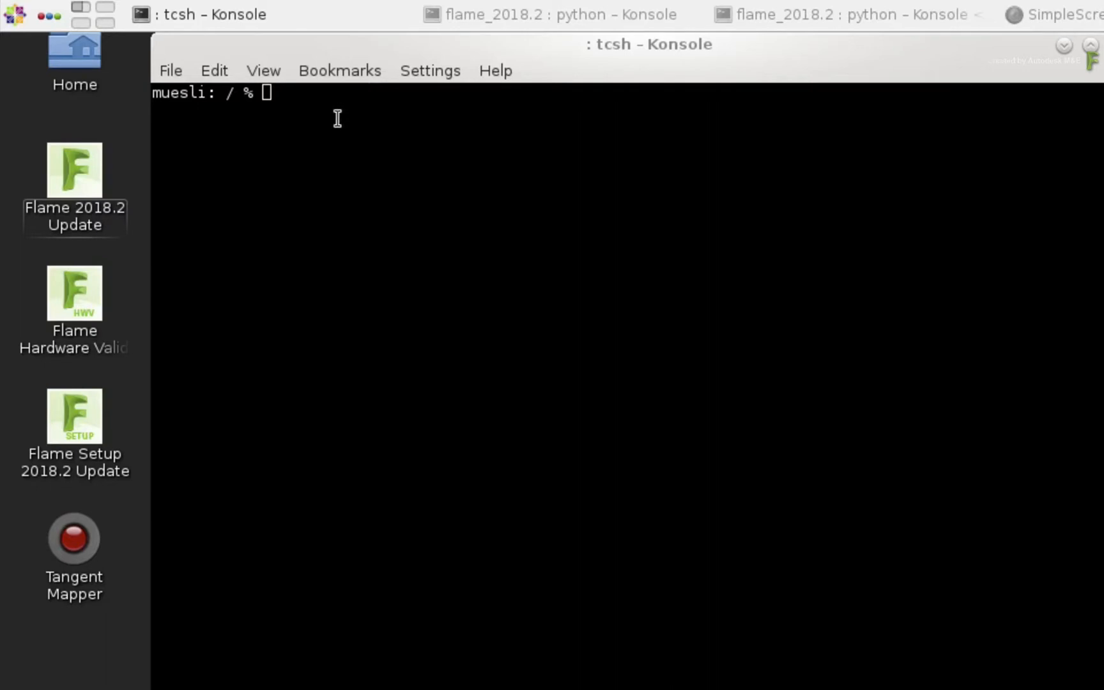
mouse_move(74, 169)
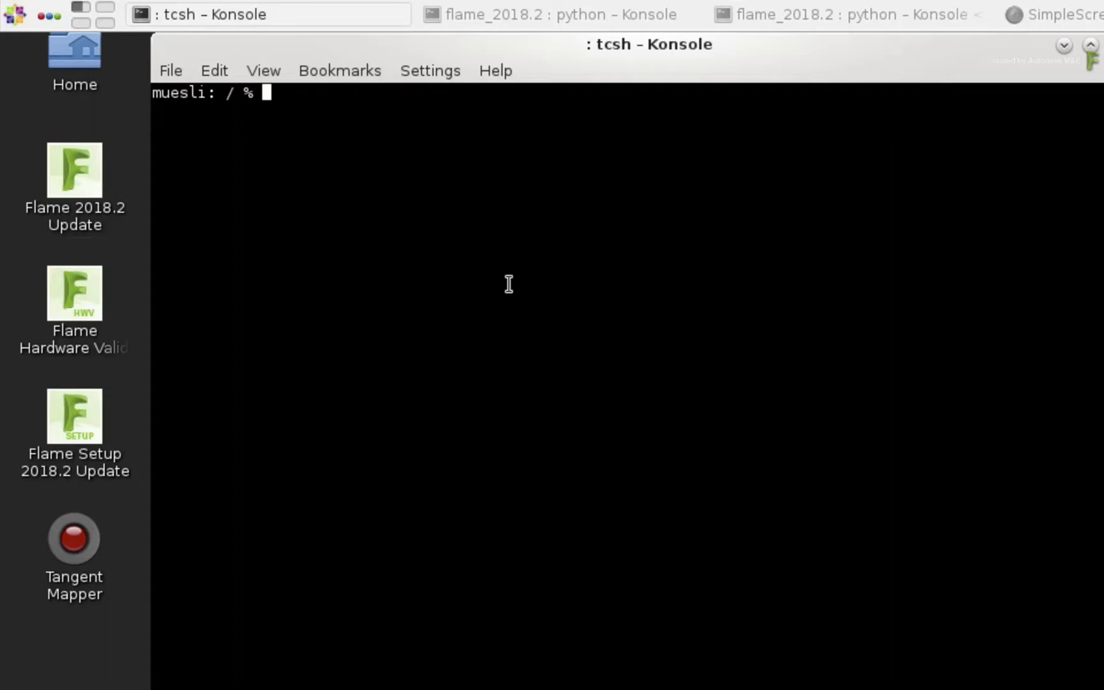
Change into /opt/Autodesk/flame_2018.2/bin and list its contents with ls
text(cd)
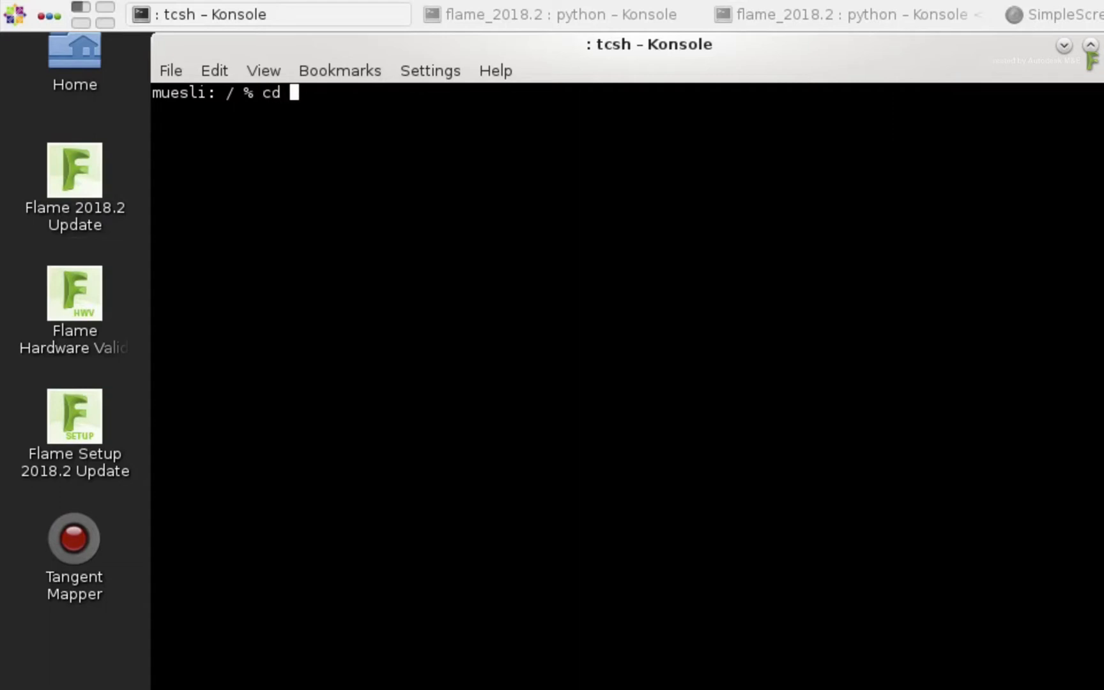
text(/opt)
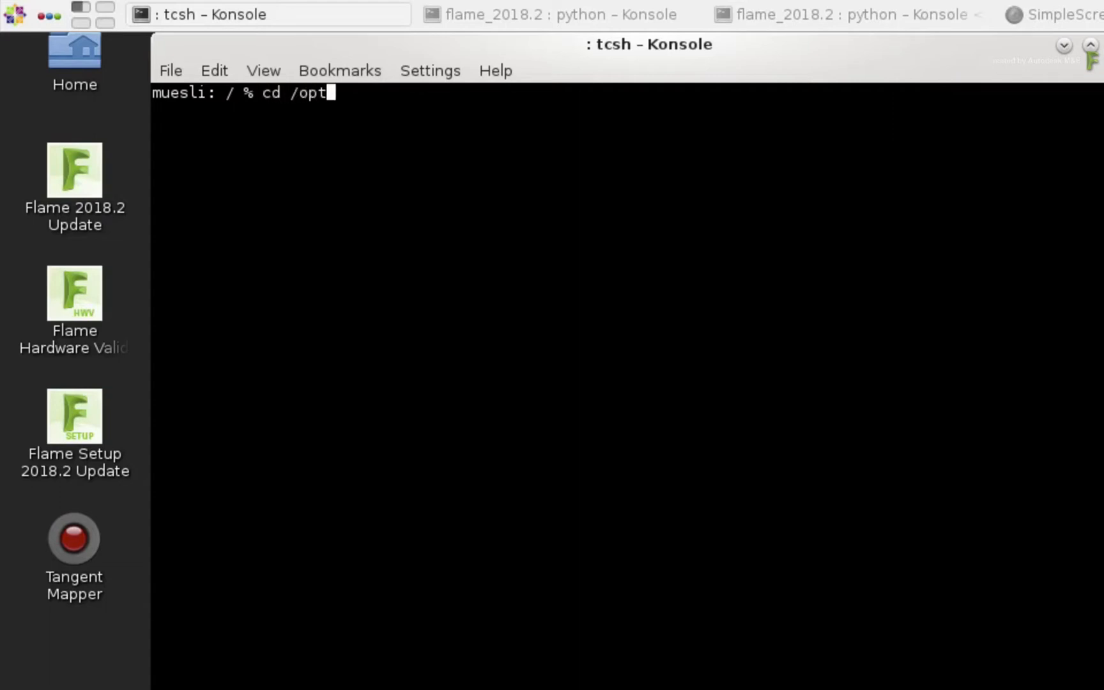
text(/A)
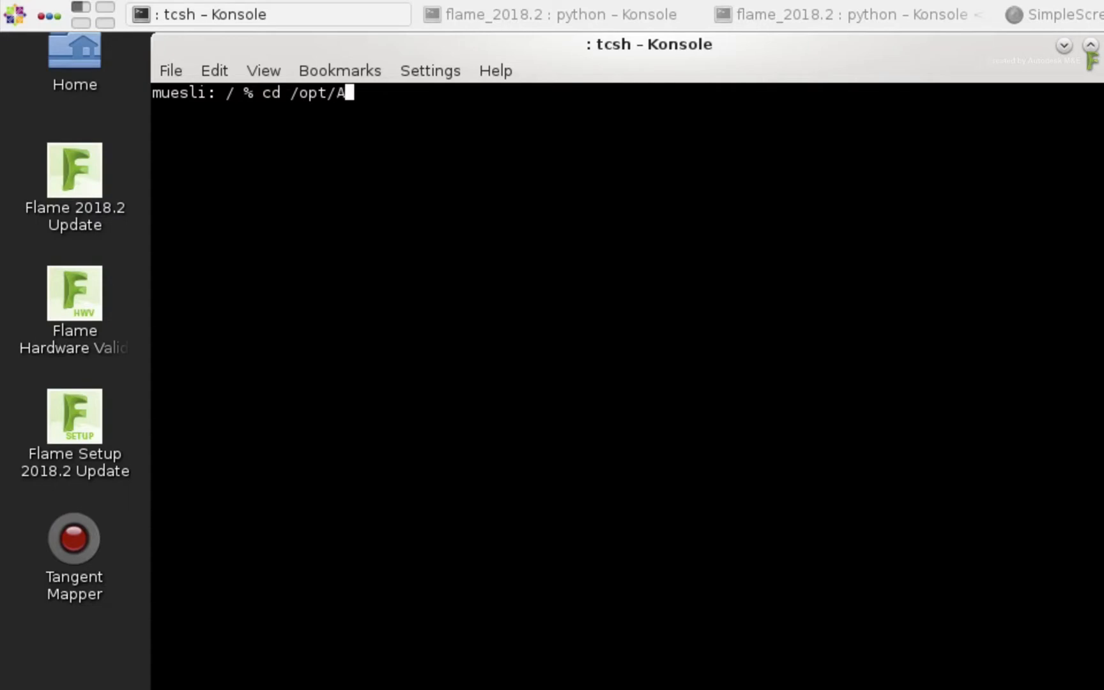
text(utodesk)
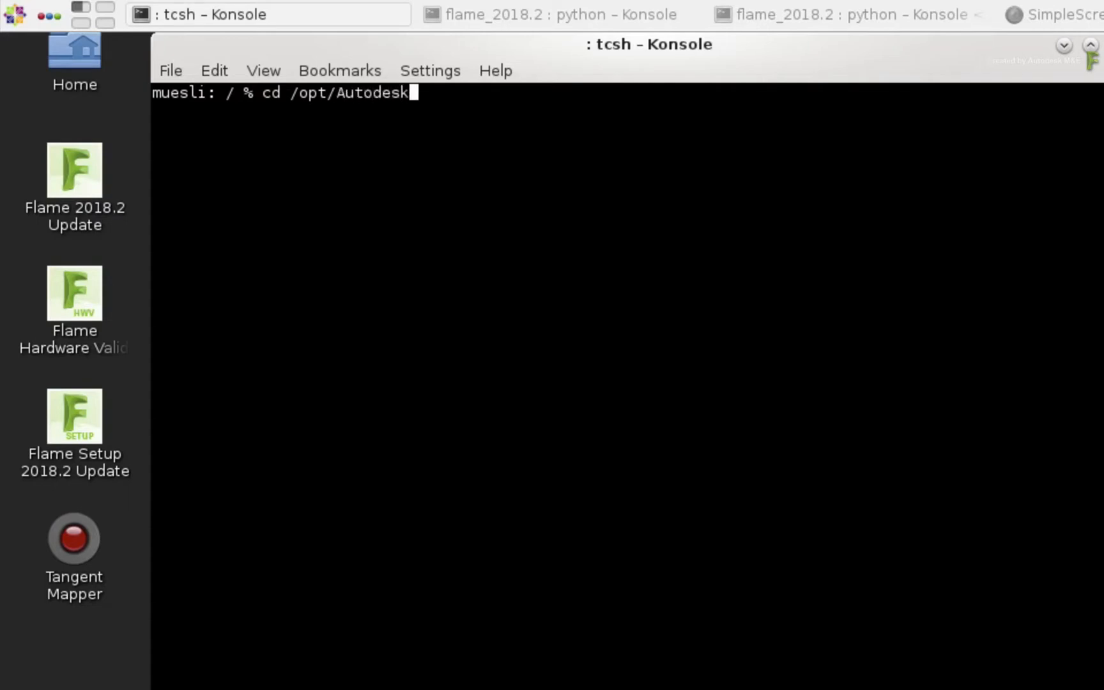
text(/flam)
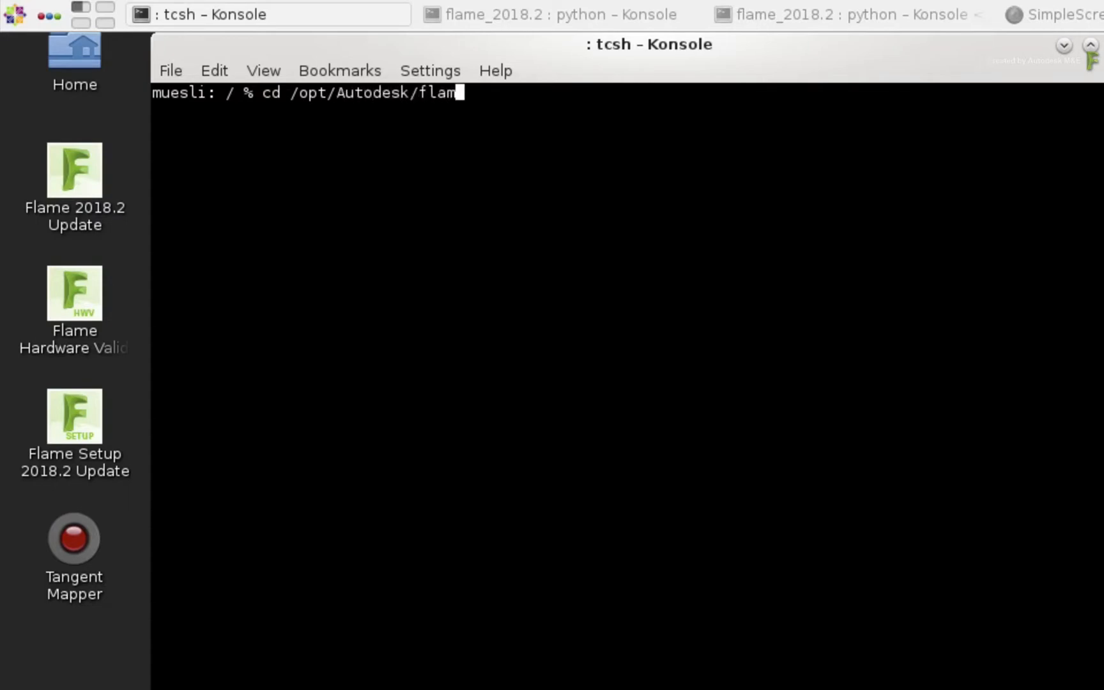
text(e_2018)
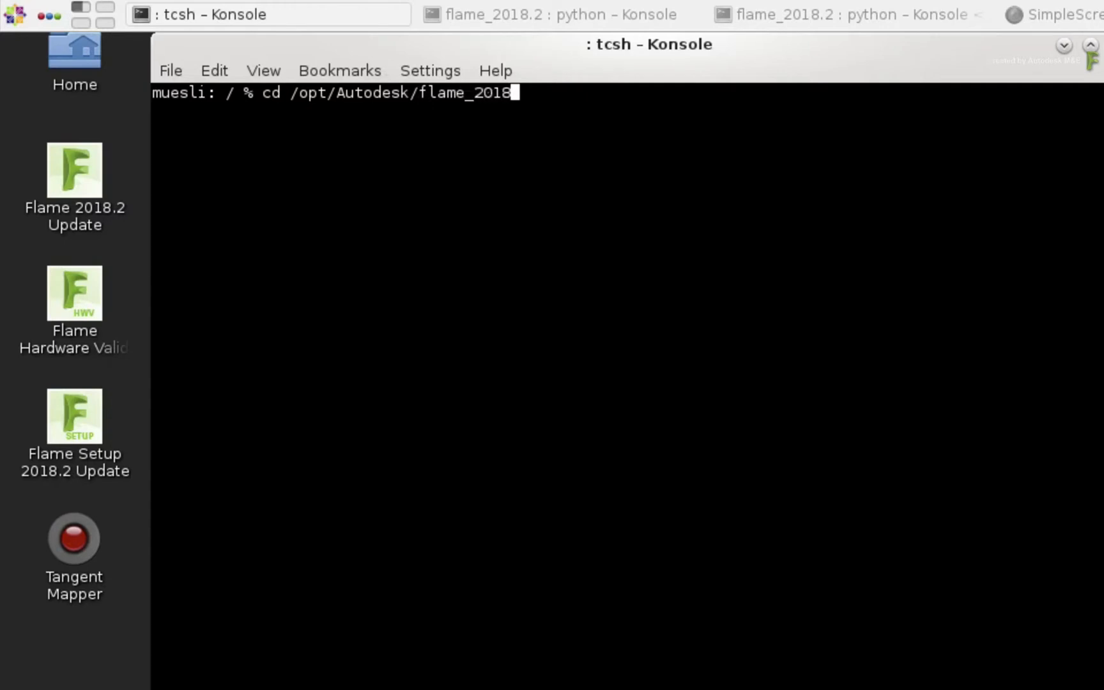
text(.2/)
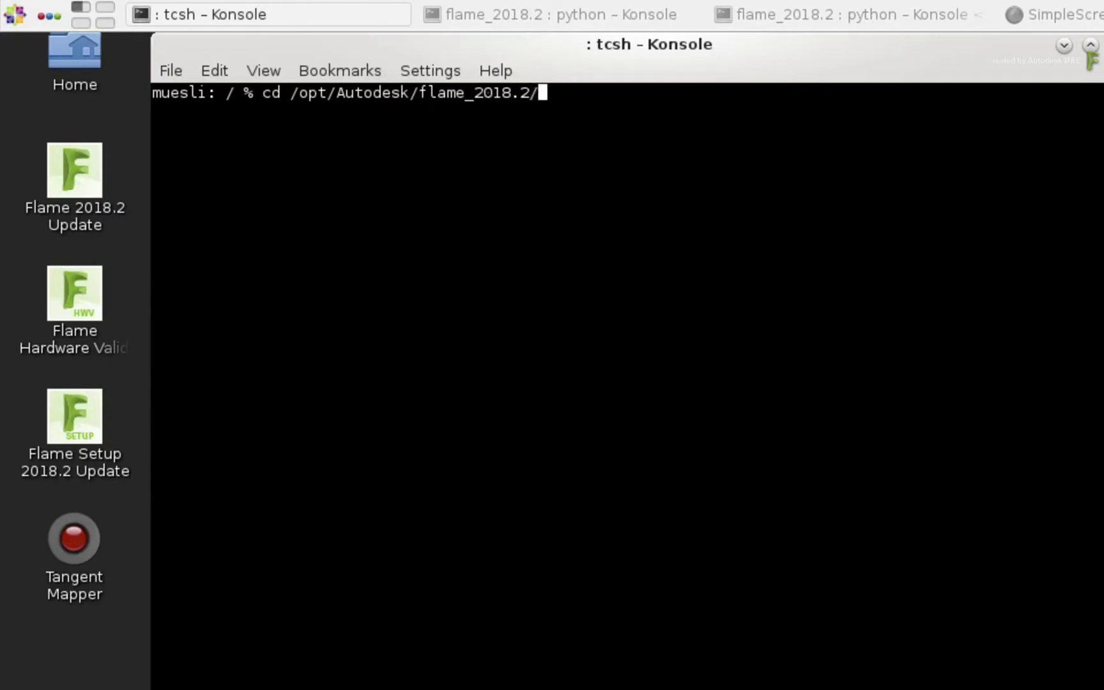
text(bin)
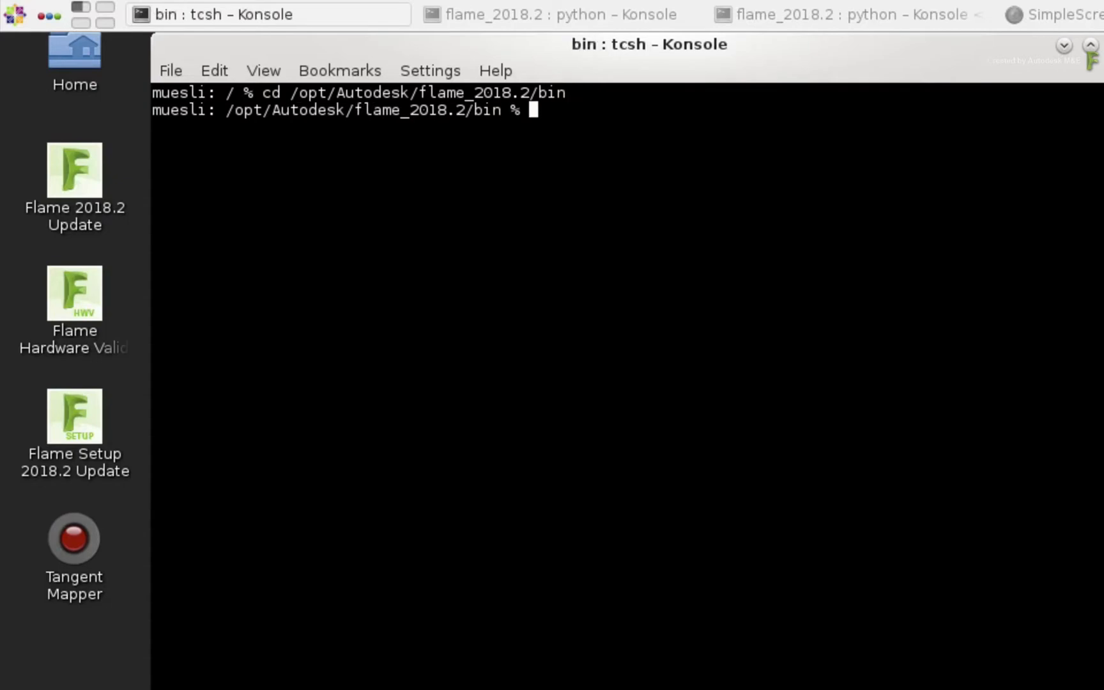
text(ls)
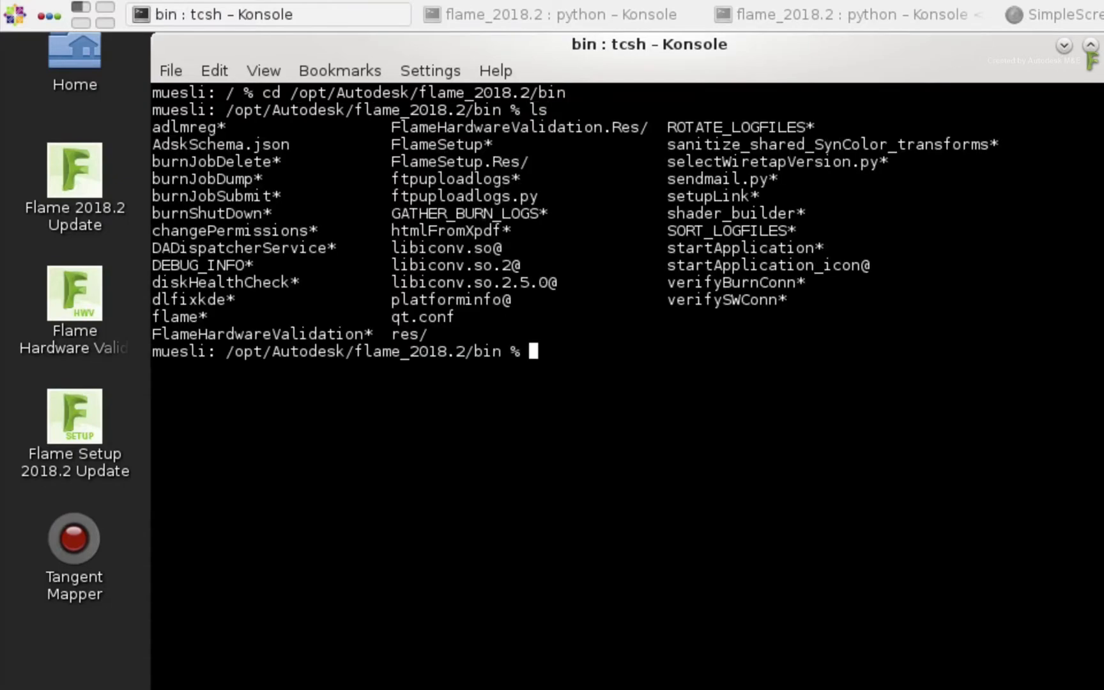
mouse_move(795, 285)
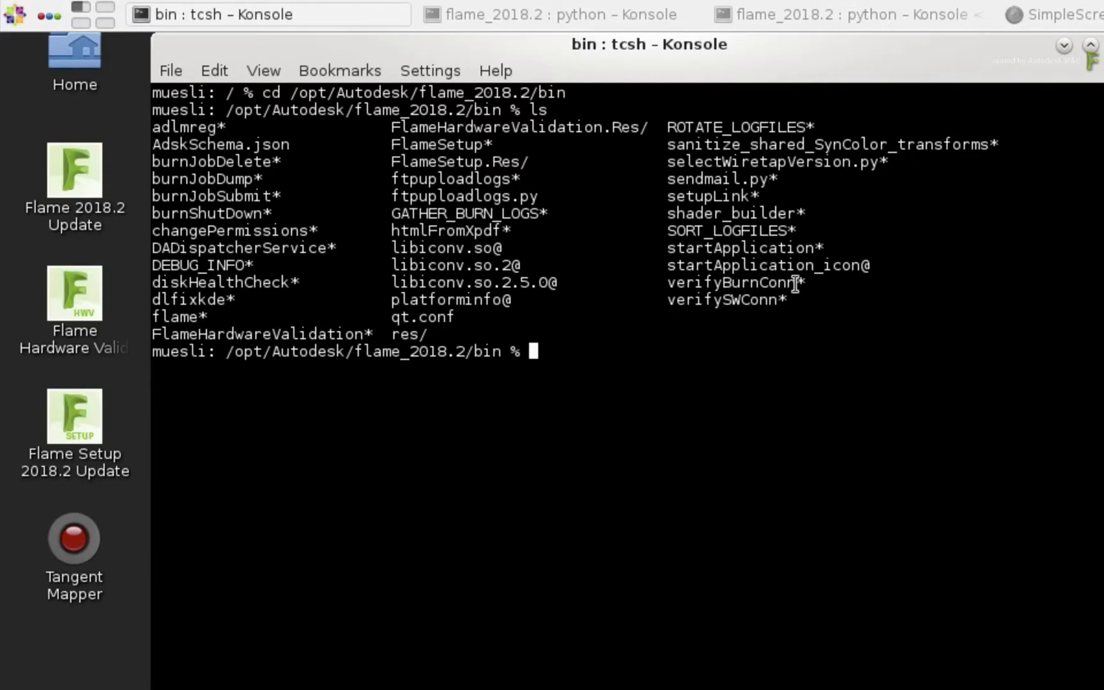
mouse_move(612, 354)
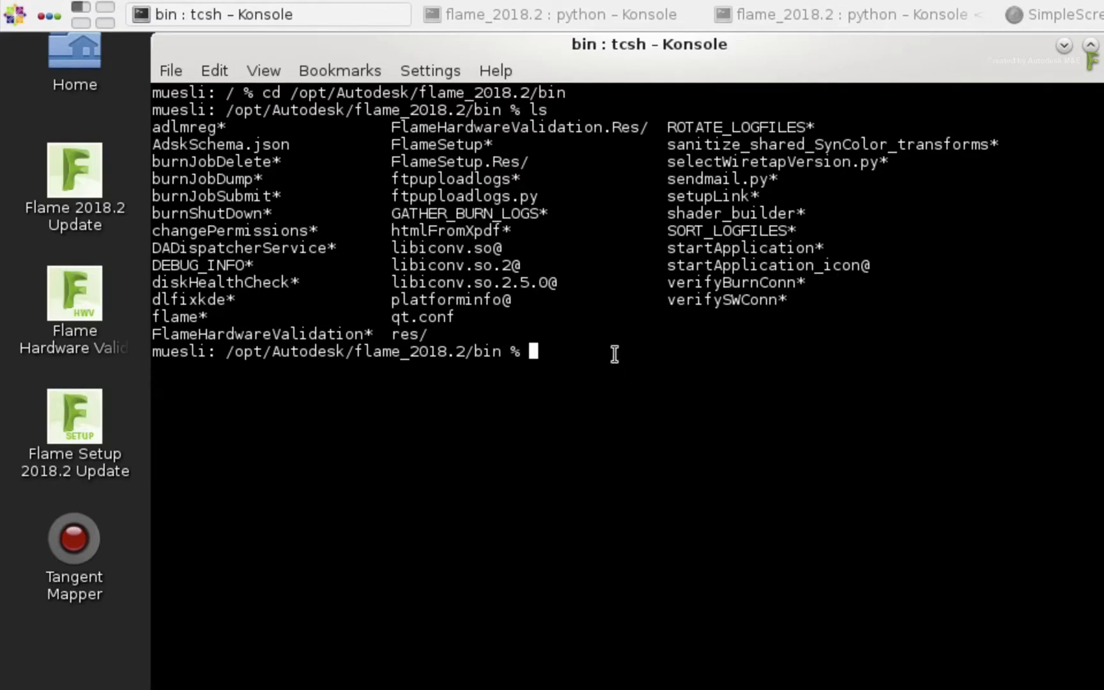
mouse_move(628, 275)
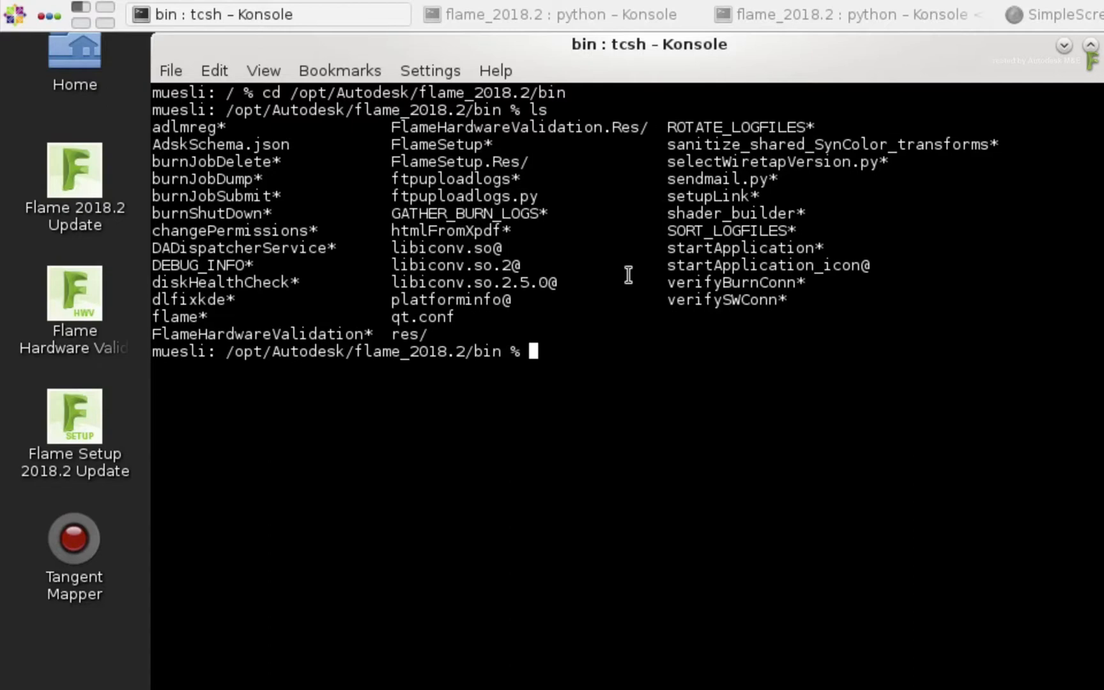
Enter the command ./startApplication -s /var/tmp/flc_python/flc_comp.py in the terminal
text(./)
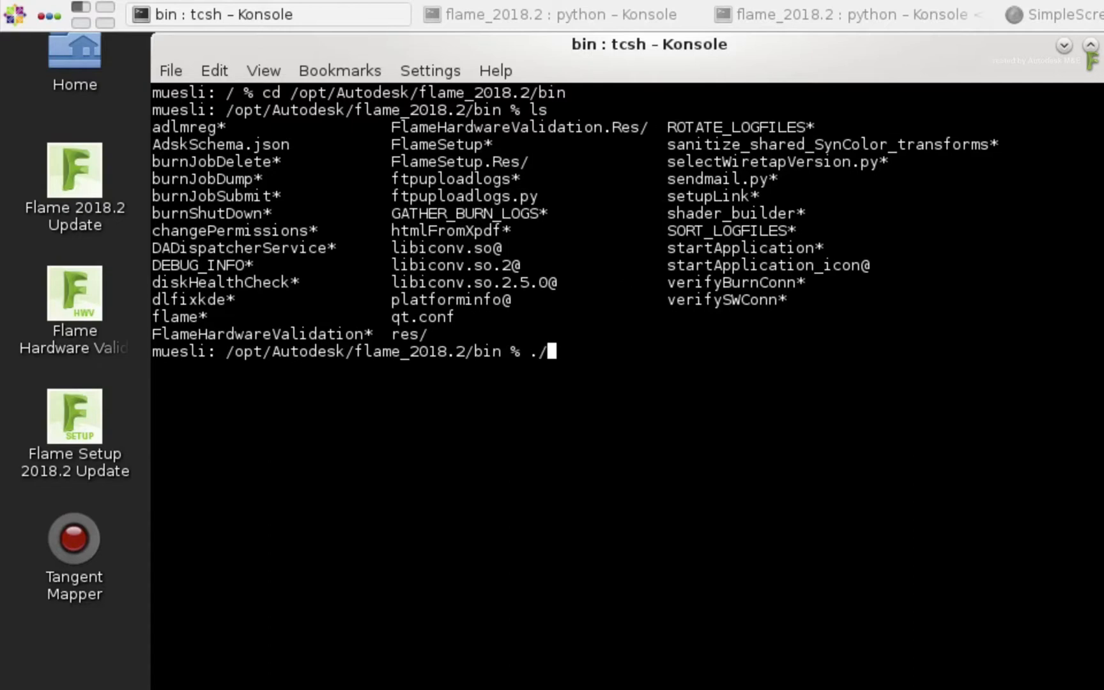
text(startAppl)
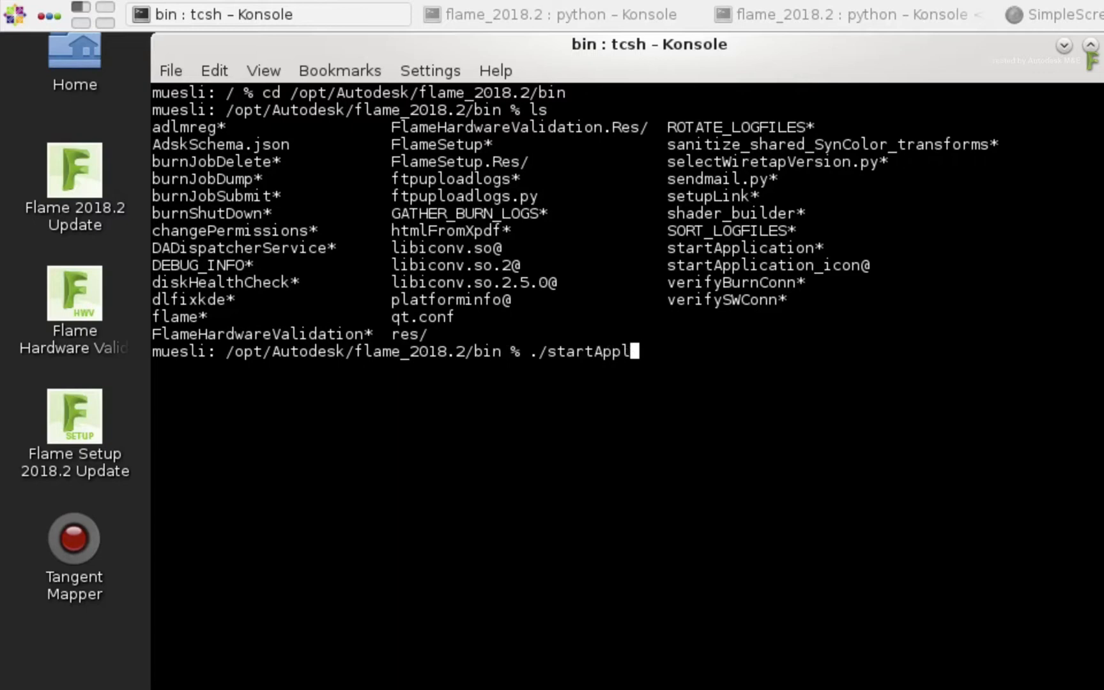
text(ication)
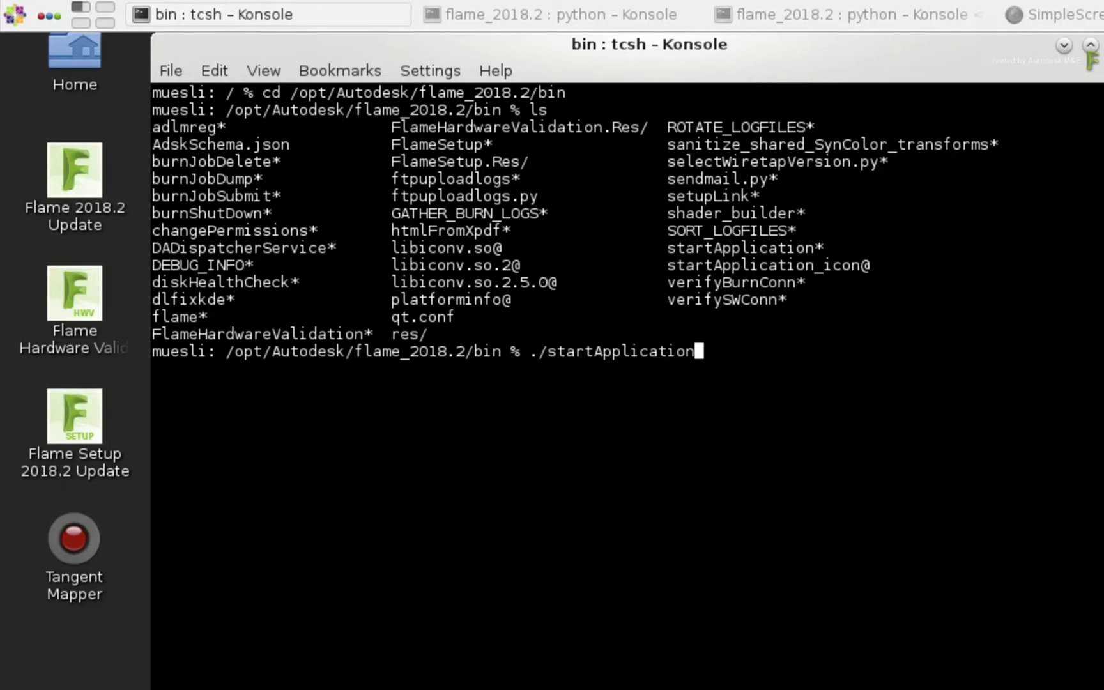
text(-s)
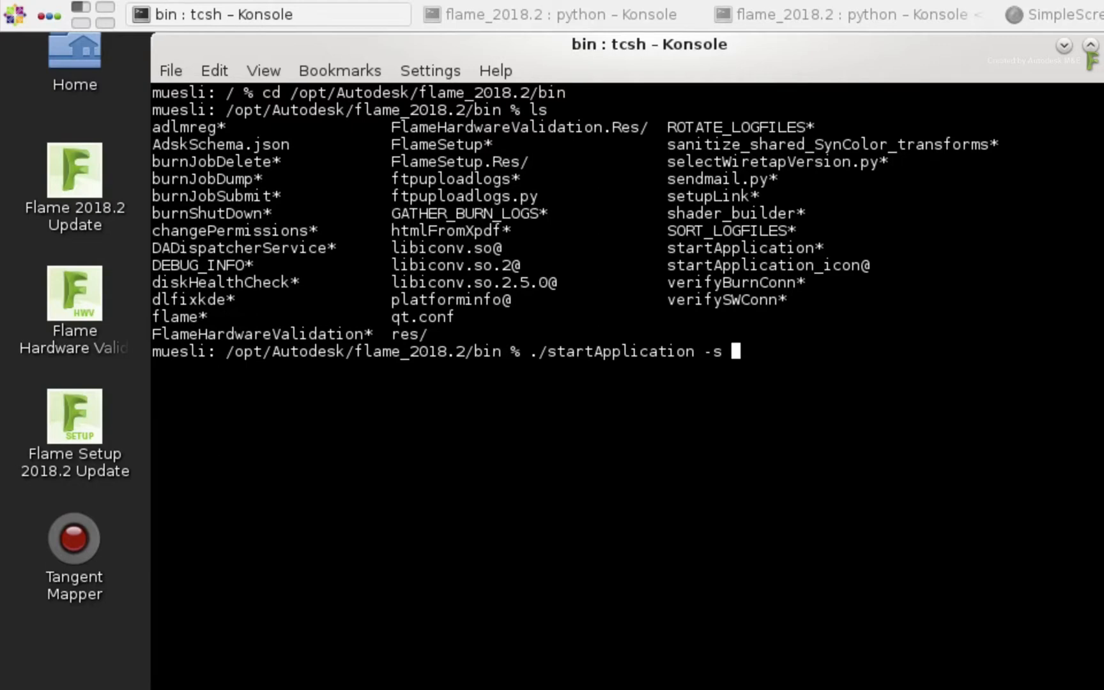
text(/var)
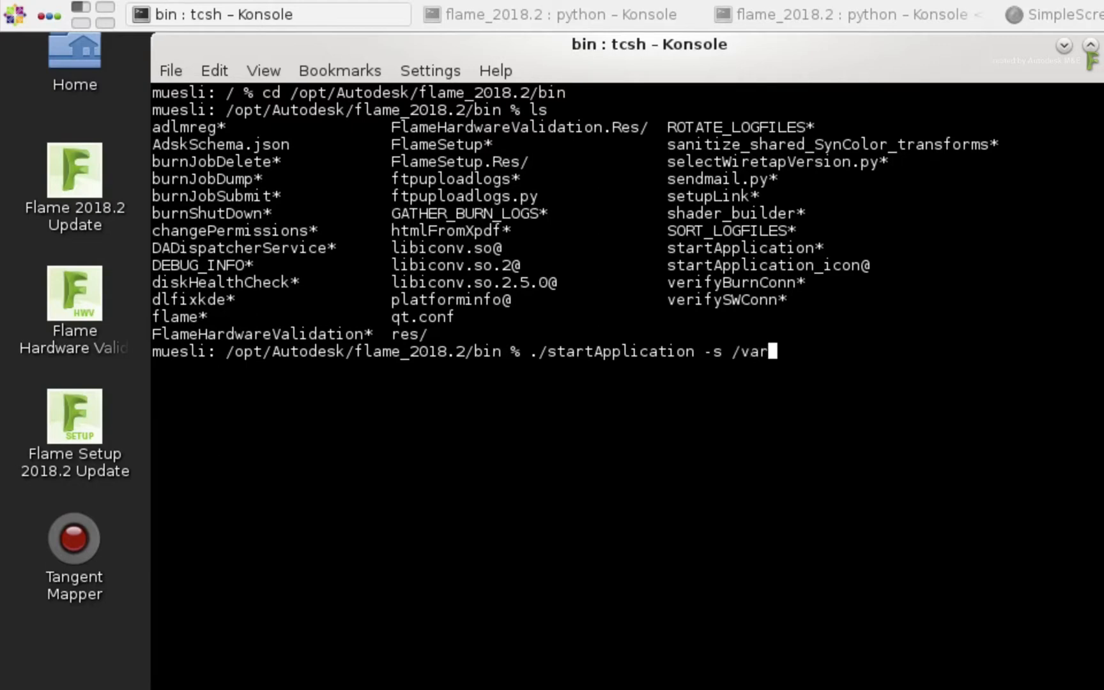
text(/)
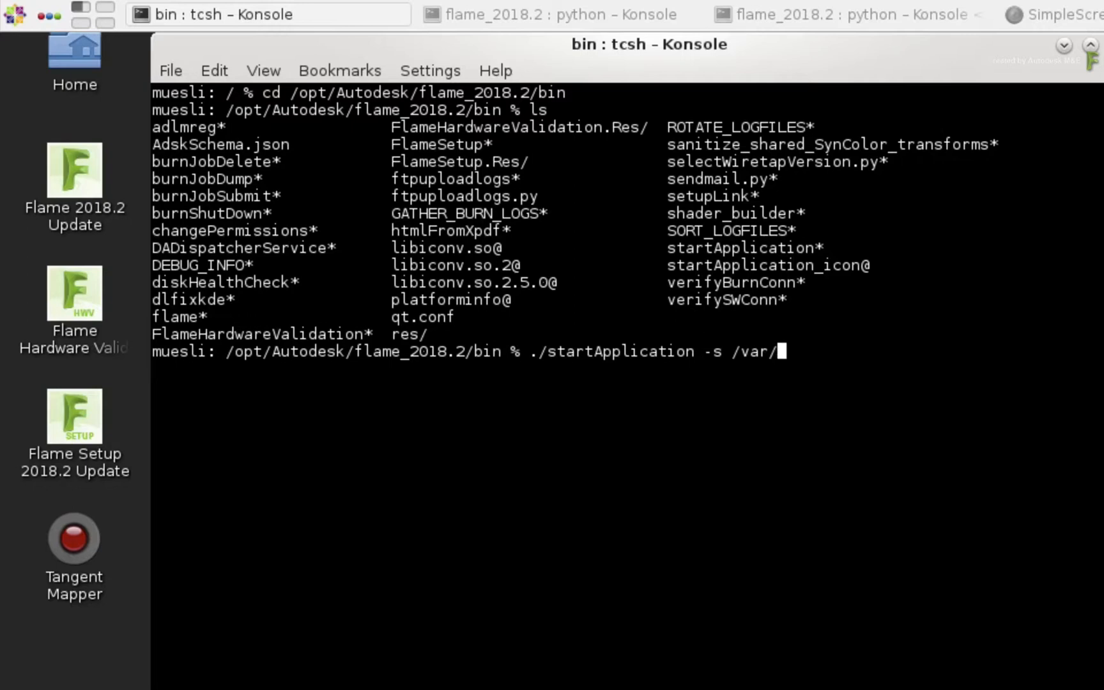
text(tmp)
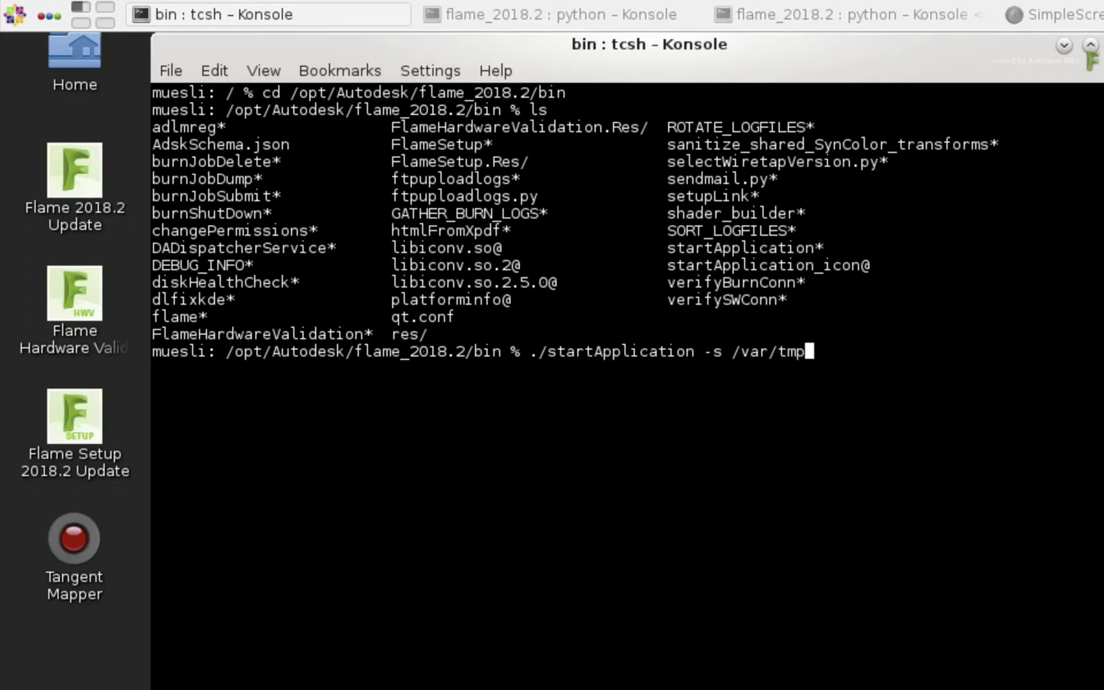
text(flc)
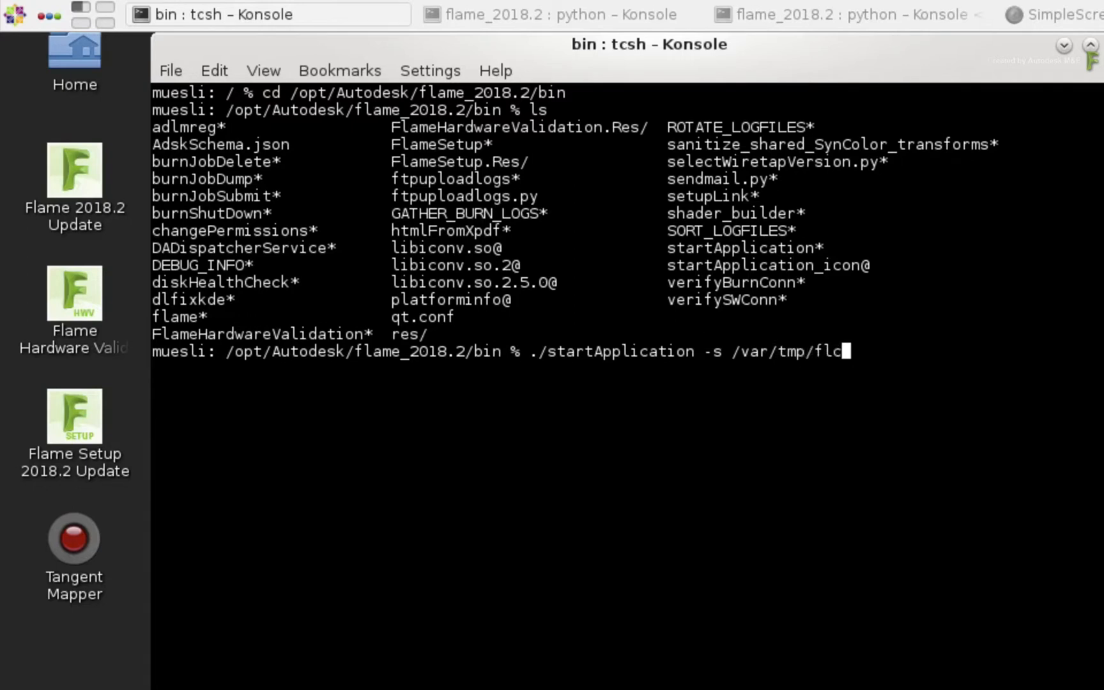
text(_pyt)
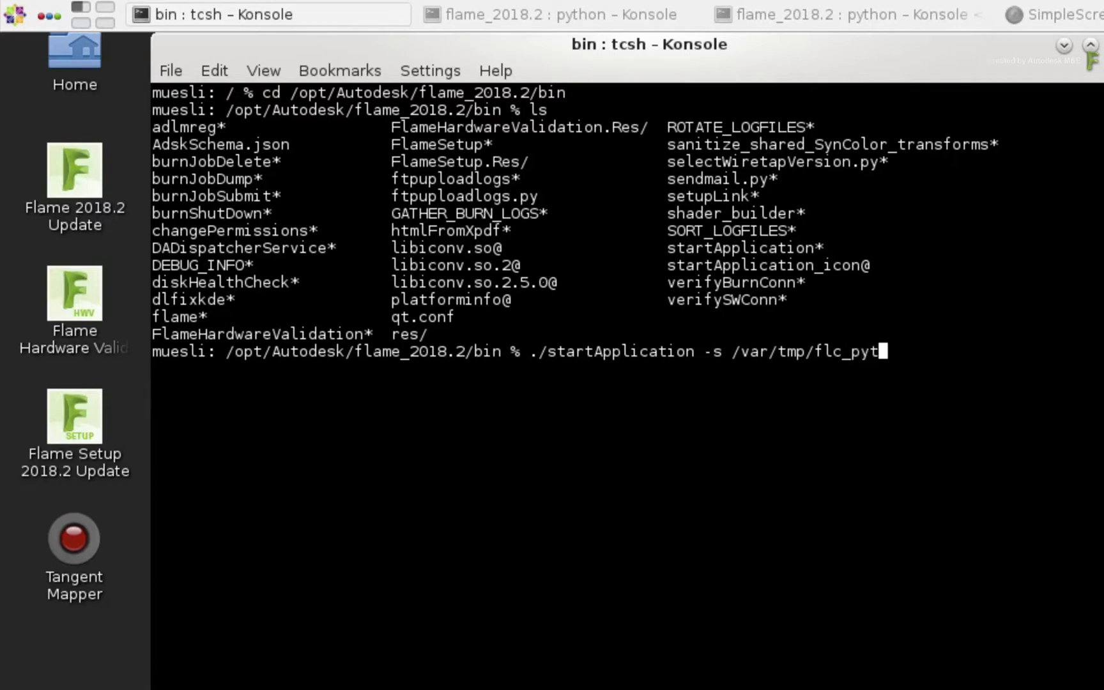
text(hon/)
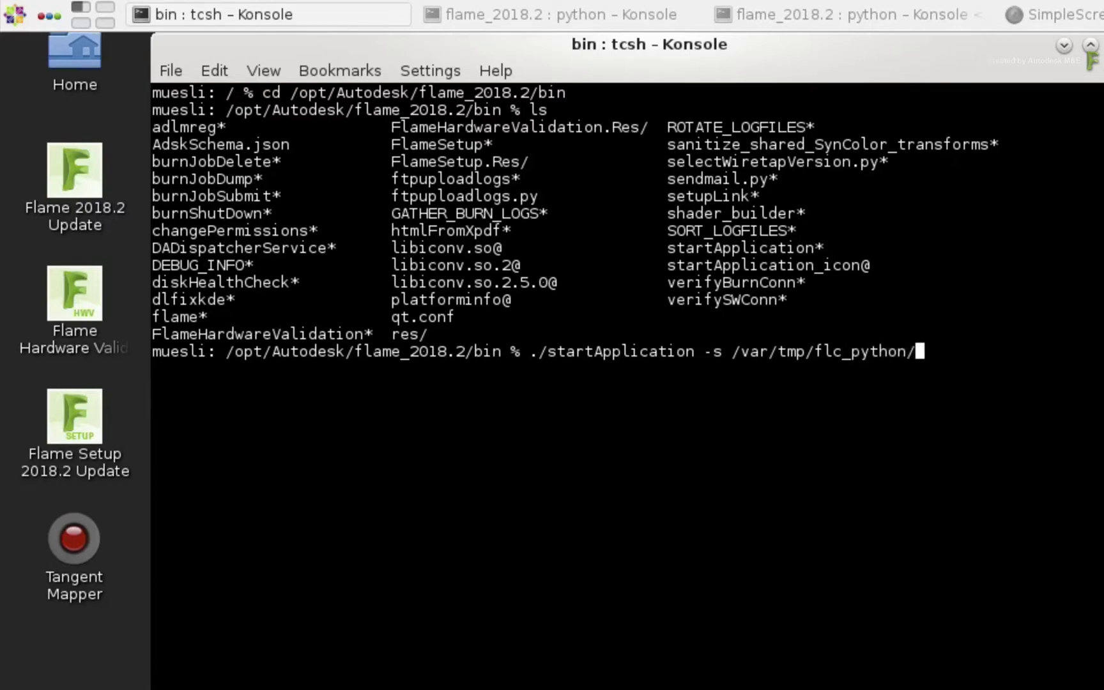
text(flc_comp)
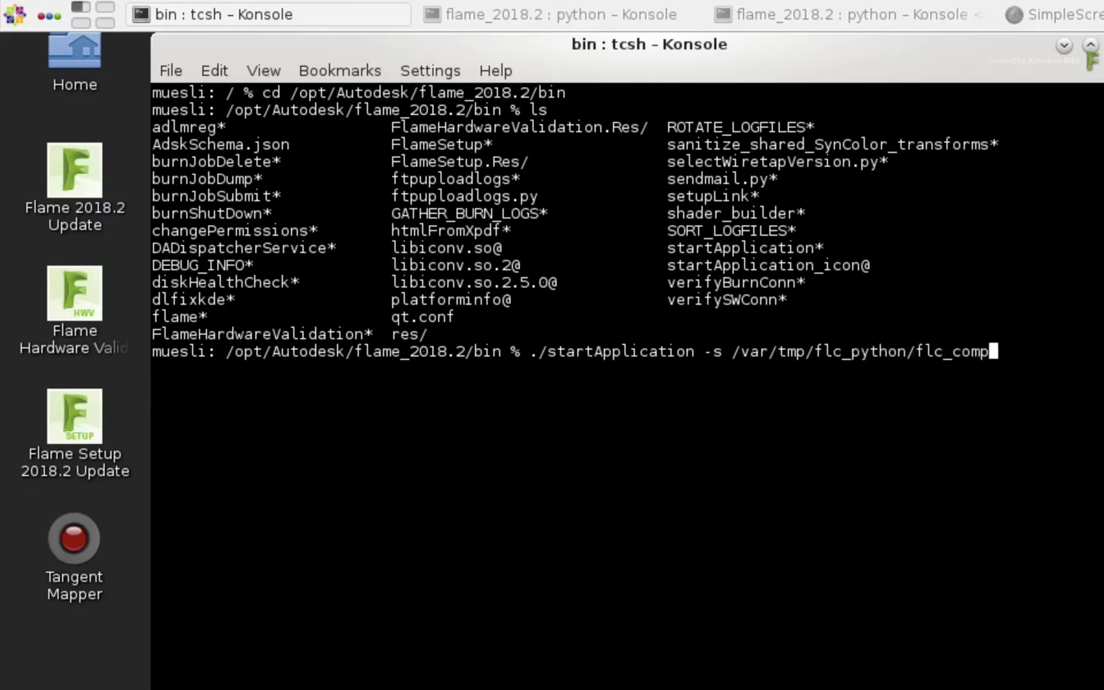
text(.py)
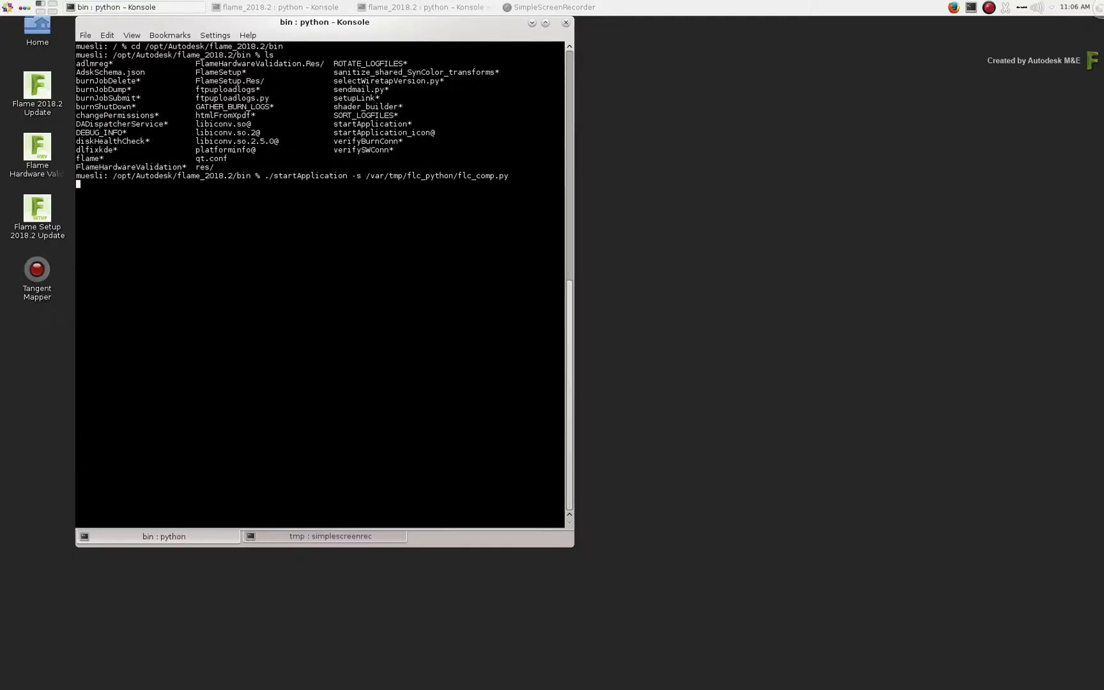
Run the launch command and wait for Flame's startup screen for project 2018_2
key(Return)
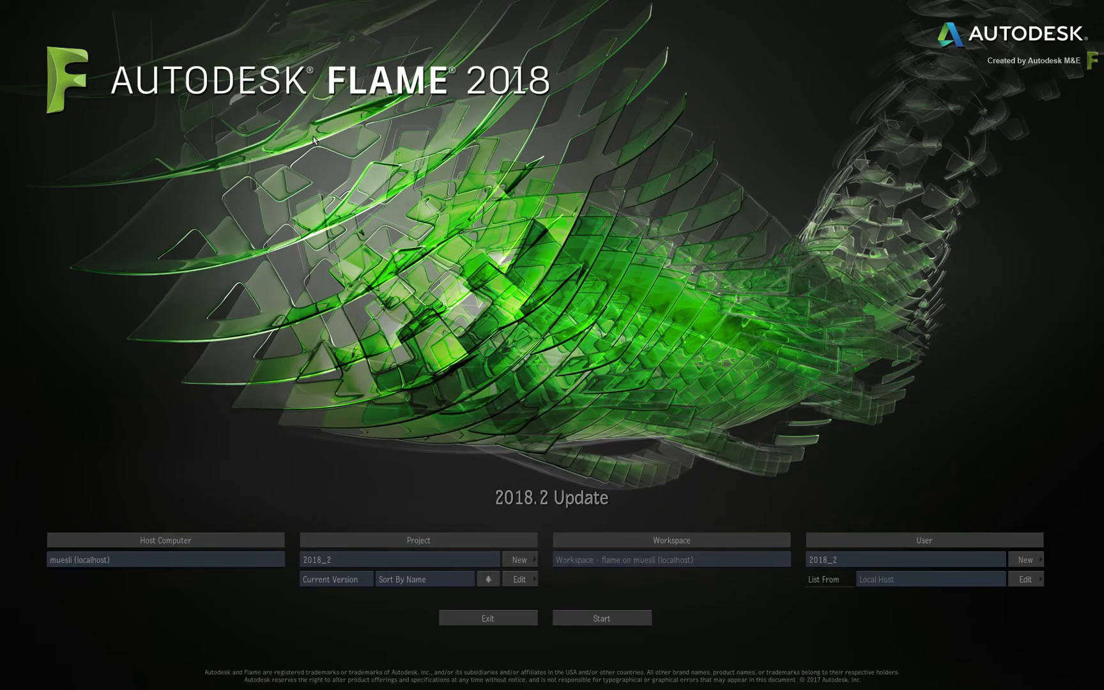
mouse_move(699, 316)
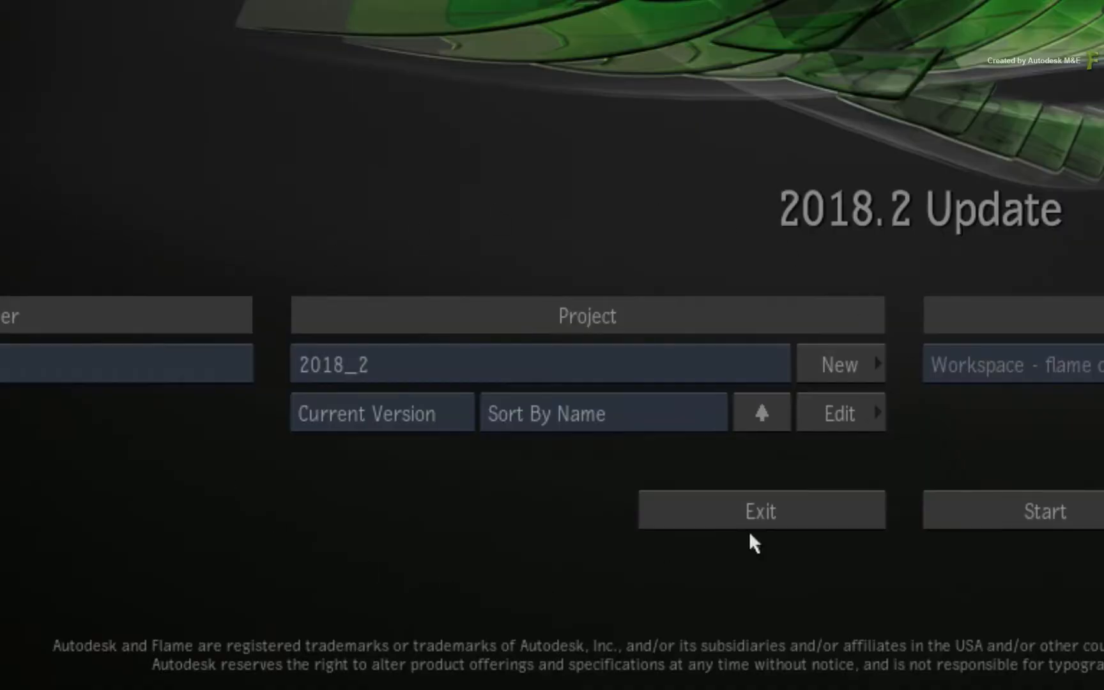
mouse_move(952, 444)
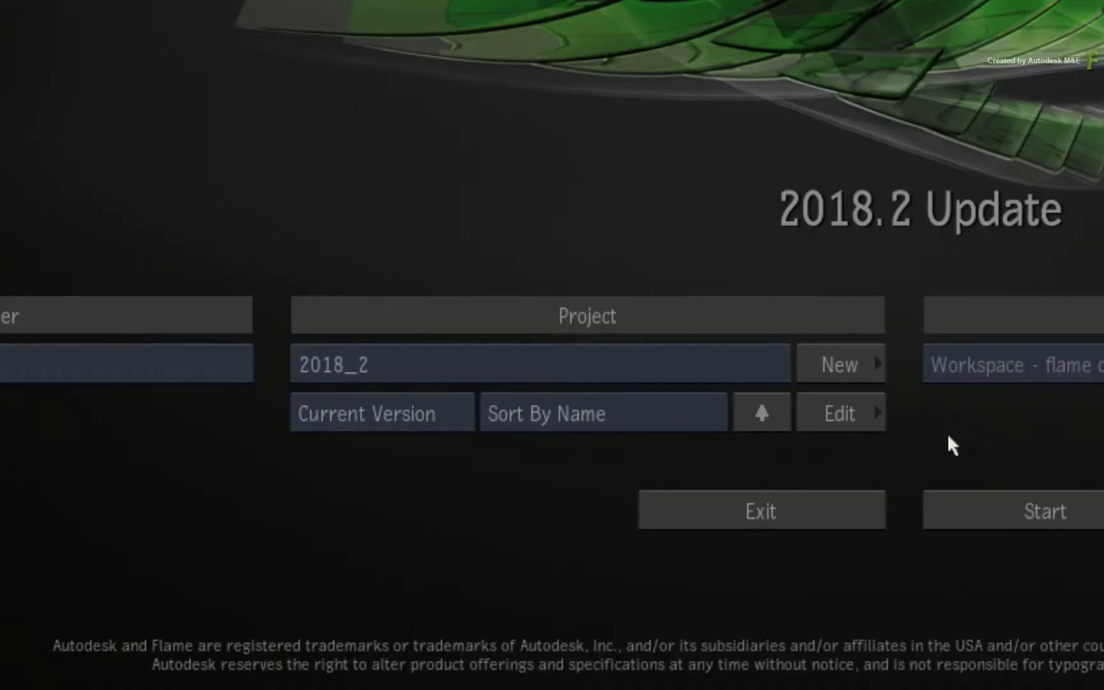
mouse_move(1021, 447)
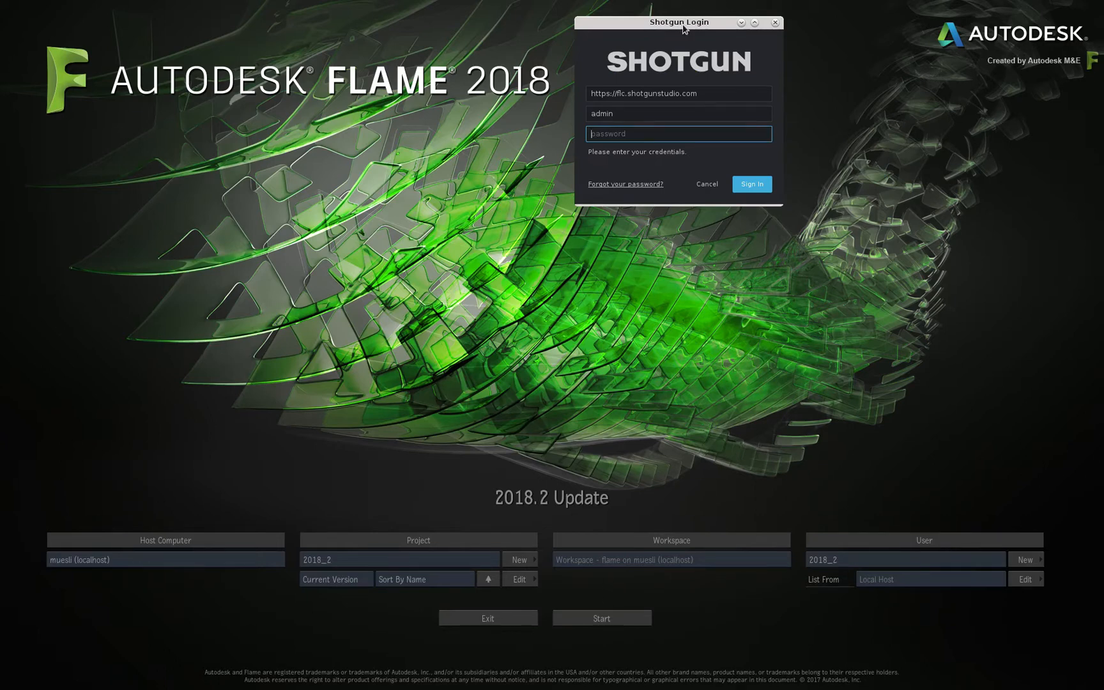
Move the Shotgun sign-in window aside and start the 2018_2 project session
drag(678, 22, 550, 191)
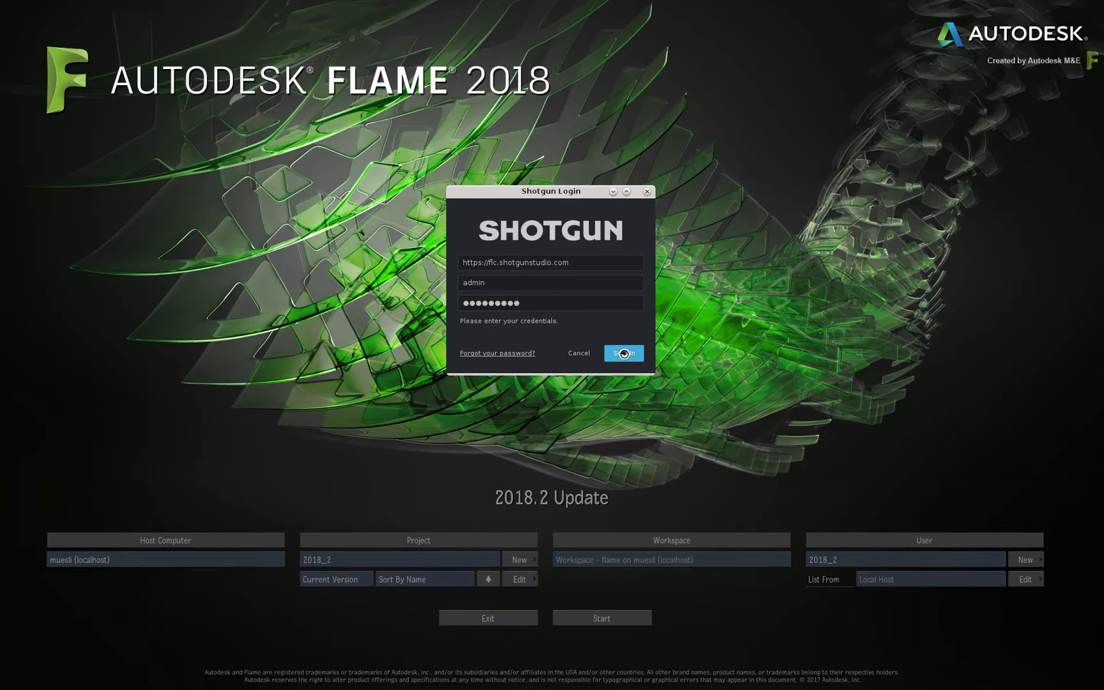
mouse_move(642, 614)
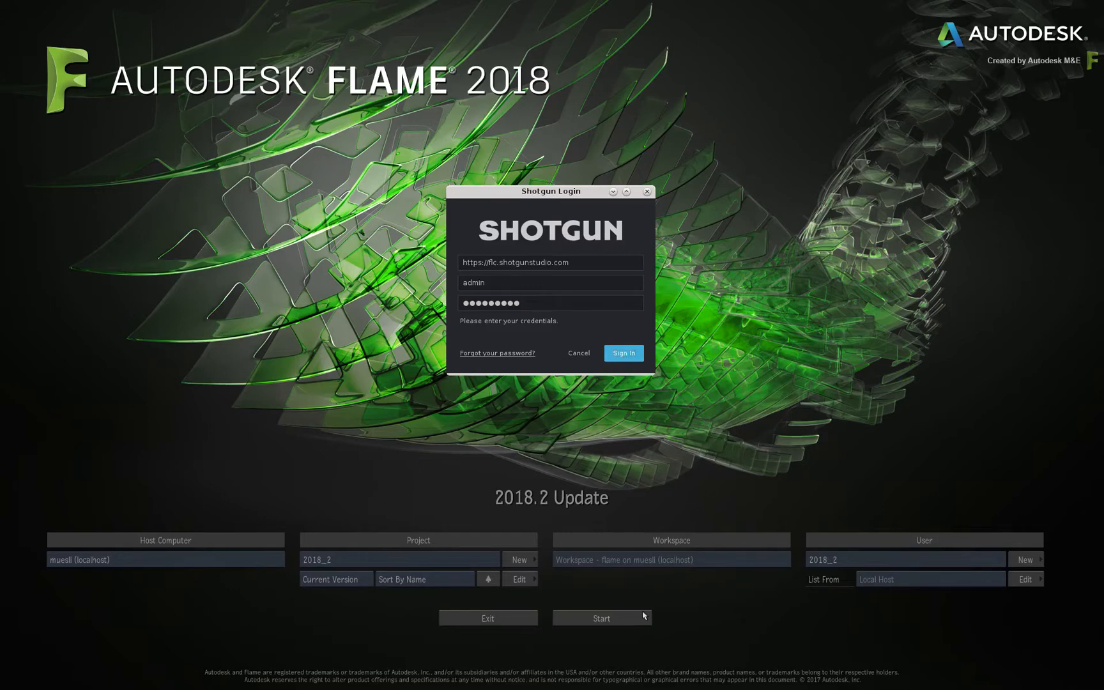
mouse_move(542, 654)
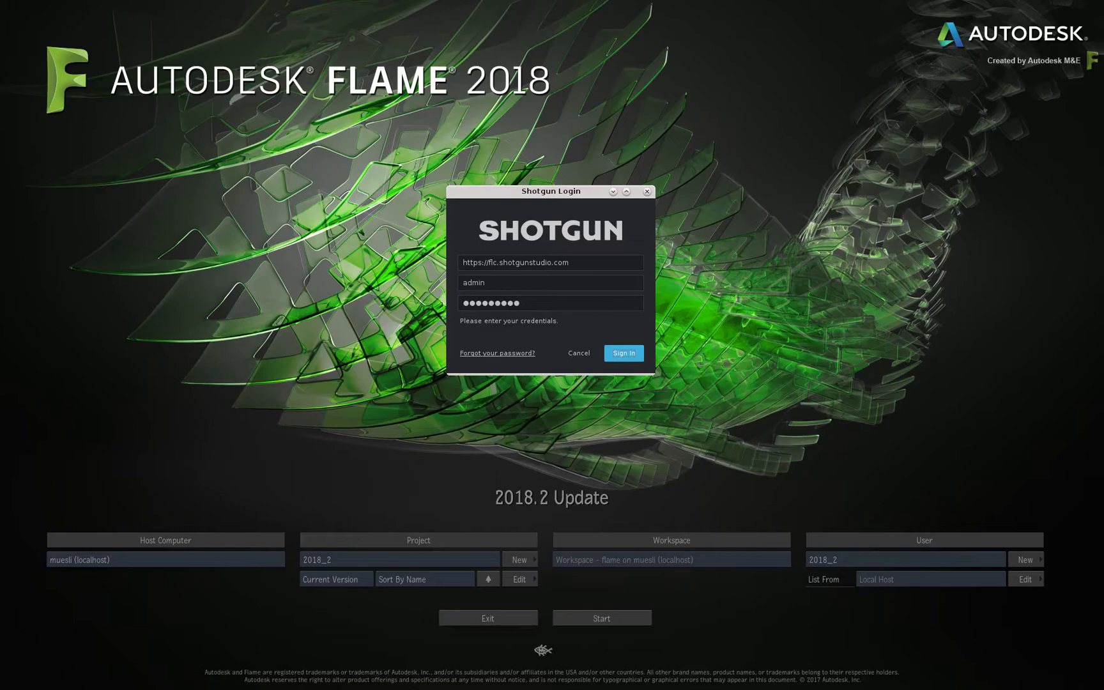
click(622, 353)
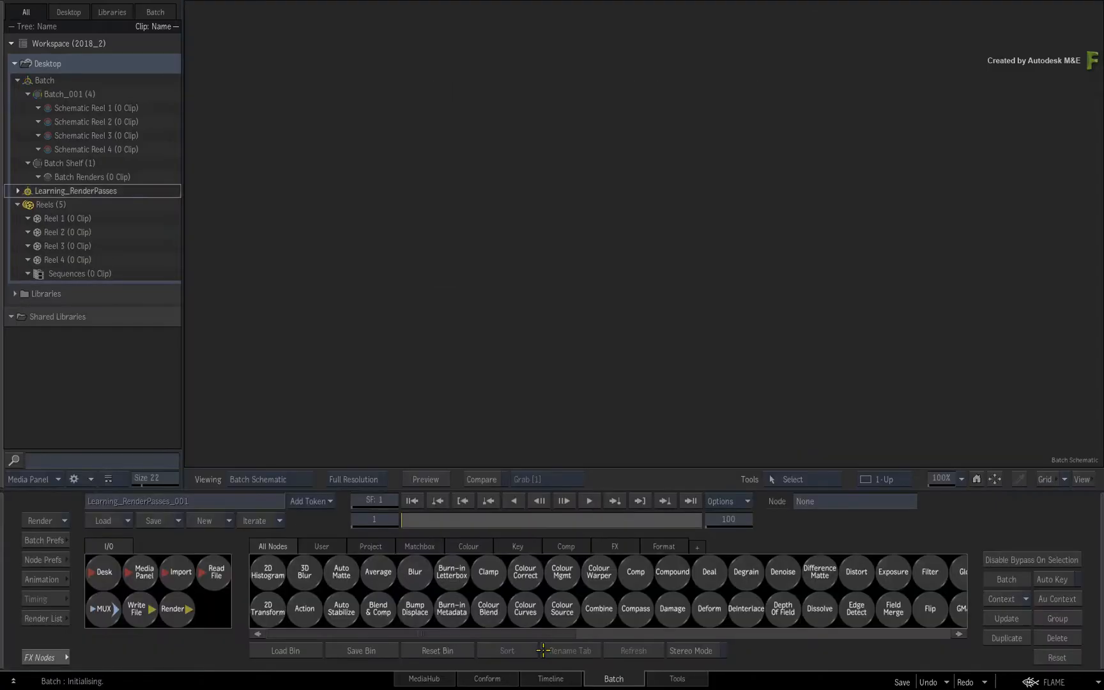
Expand Learning_RenderPasses to load the Position_Map, Normals_Map and Z-Depth_Map EXR clips
click(18, 190)
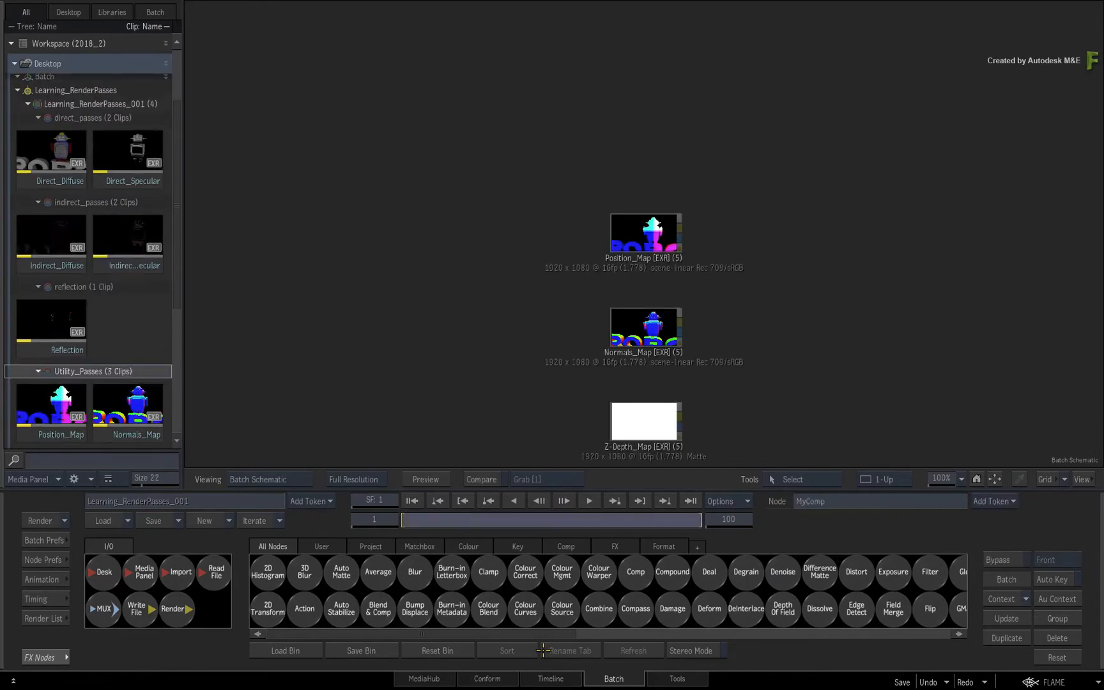
mouse_move(974, 429)
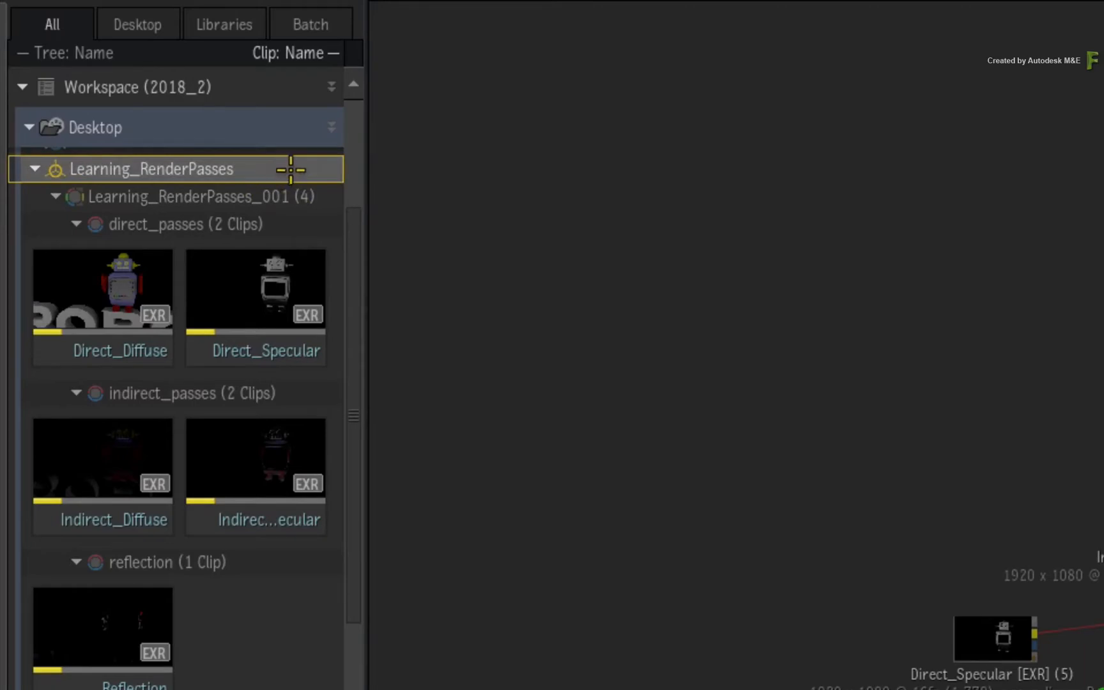
mouse_move(281, 195)
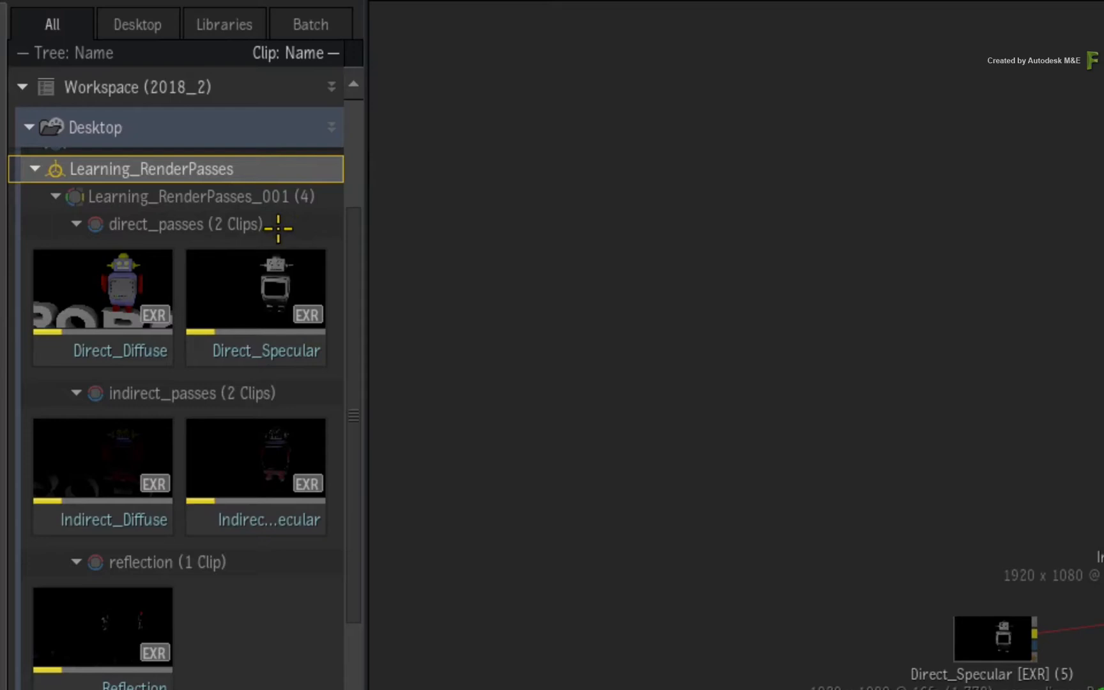
click(185, 223)
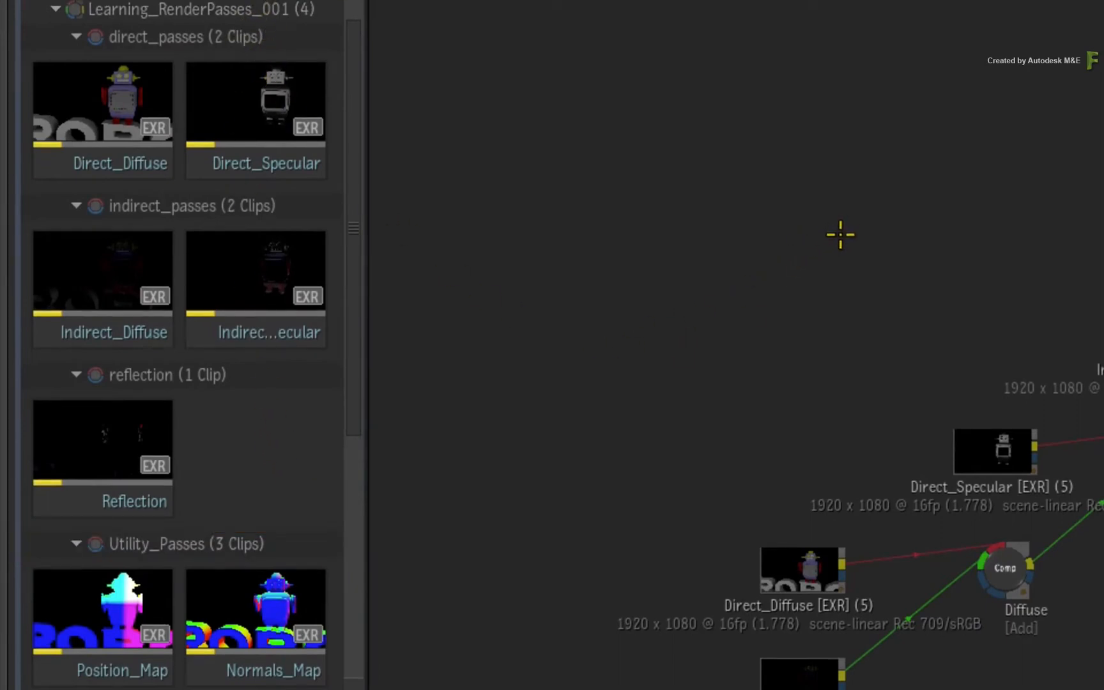
mouse_move(547, 268)
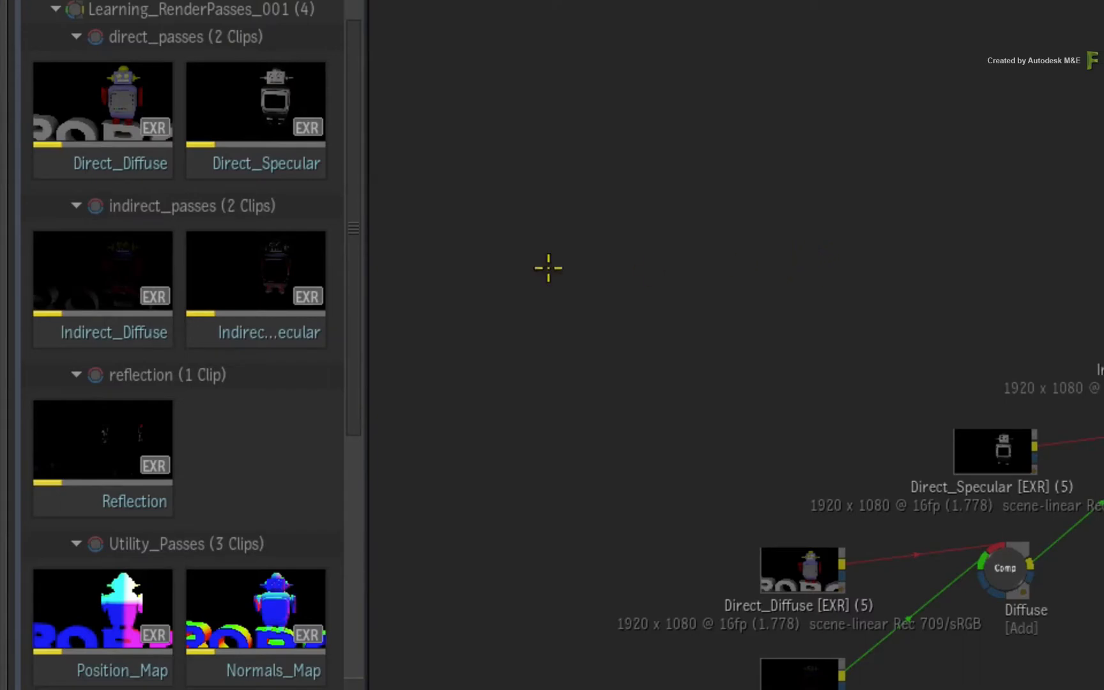
click(256, 289)
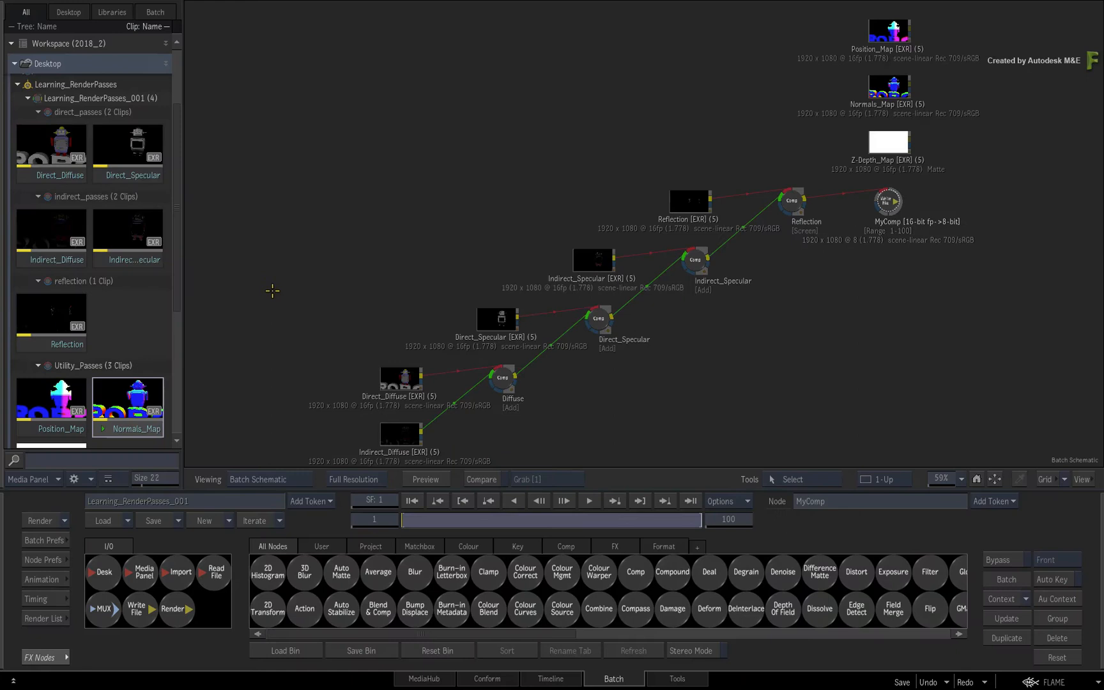
mouse_move(267, 293)
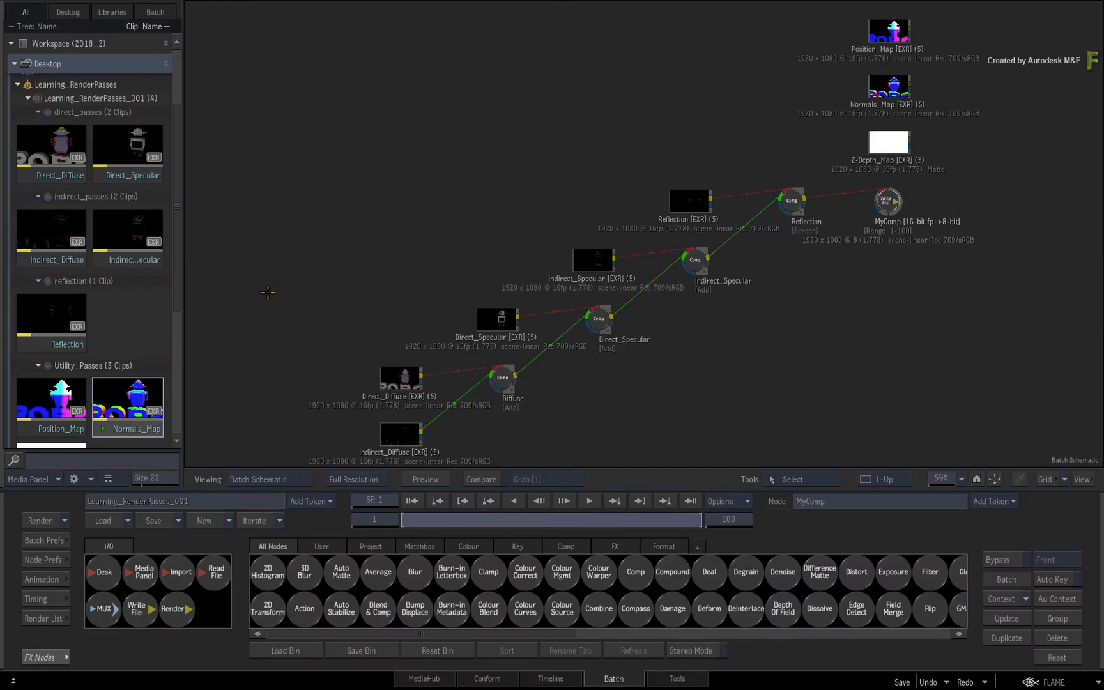
mouse_move(623, 343)
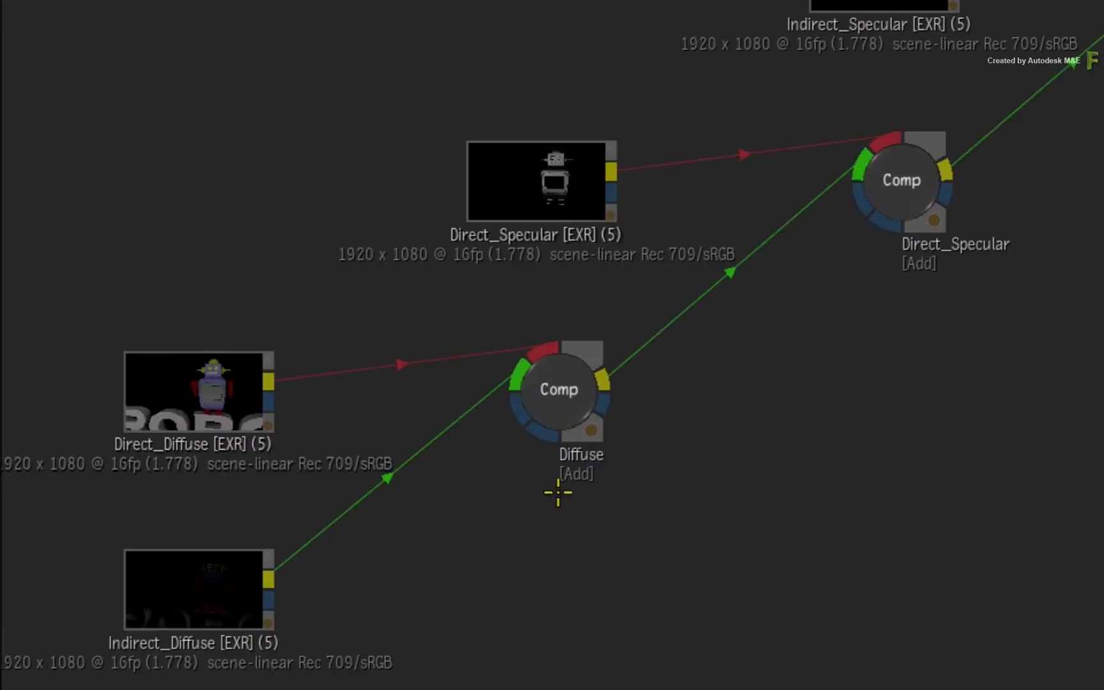
mouse_move(794, 420)
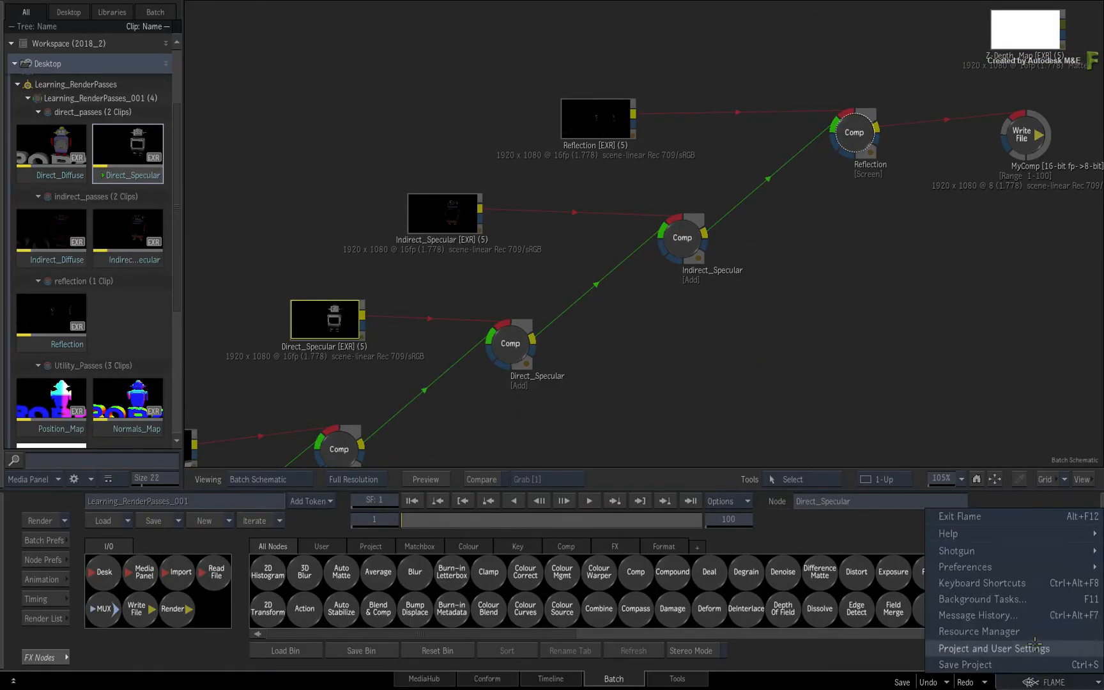
mouse_move(965, 567)
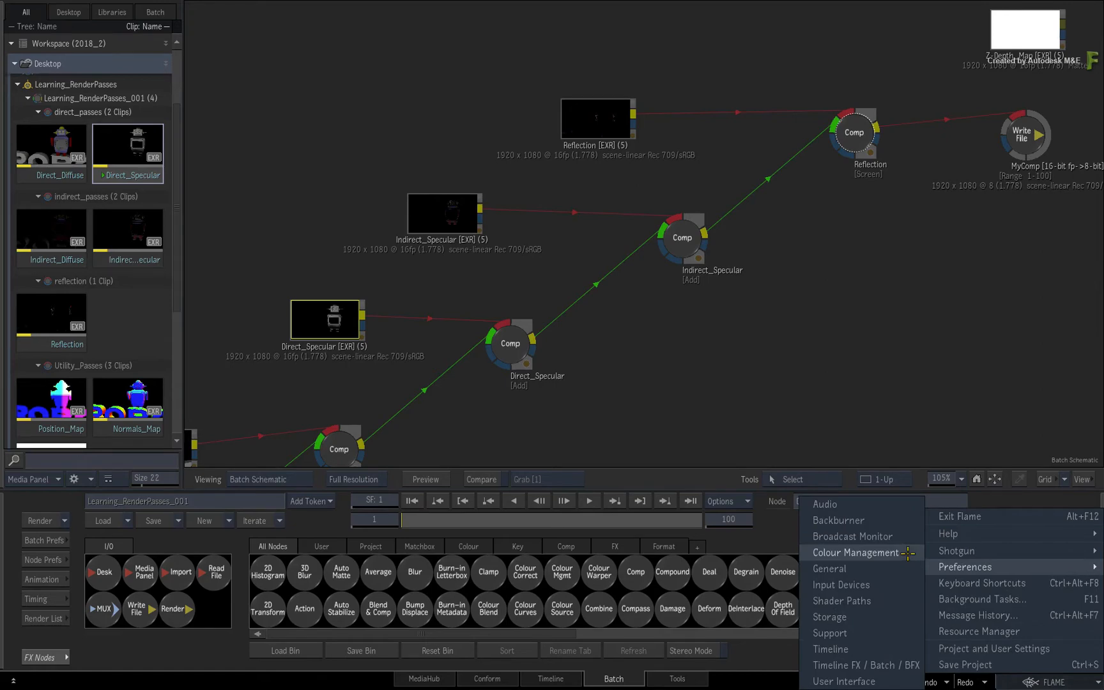
Dismiss the FLAME application options menu to return to the comp graph
click(858, 555)
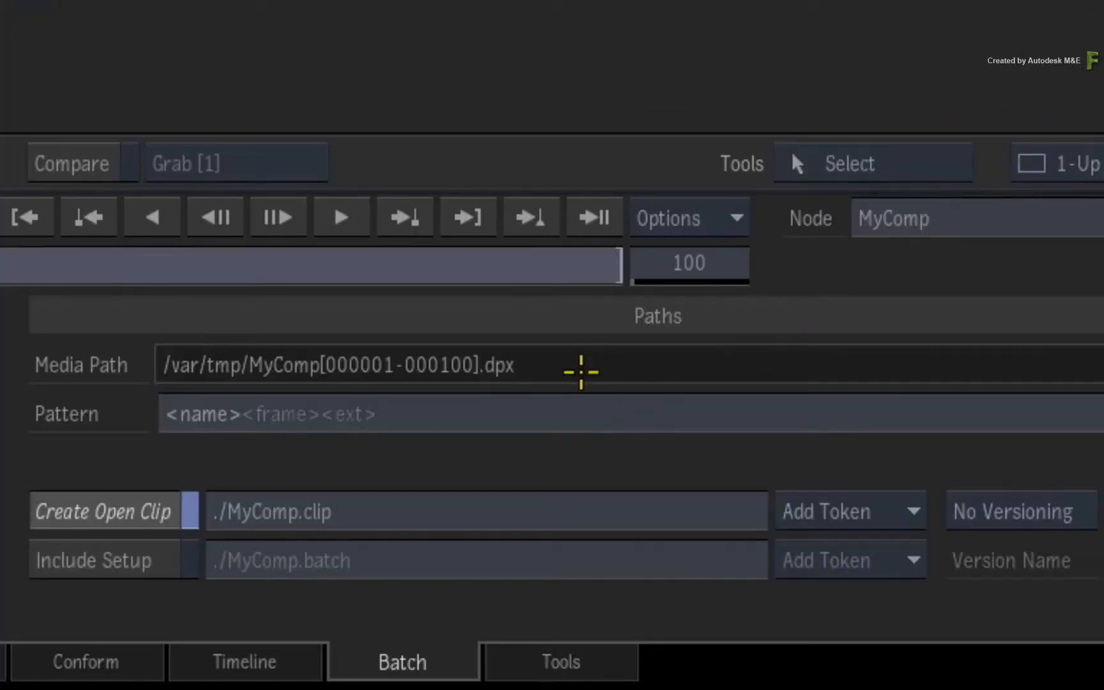
mouse_move(551, 361)
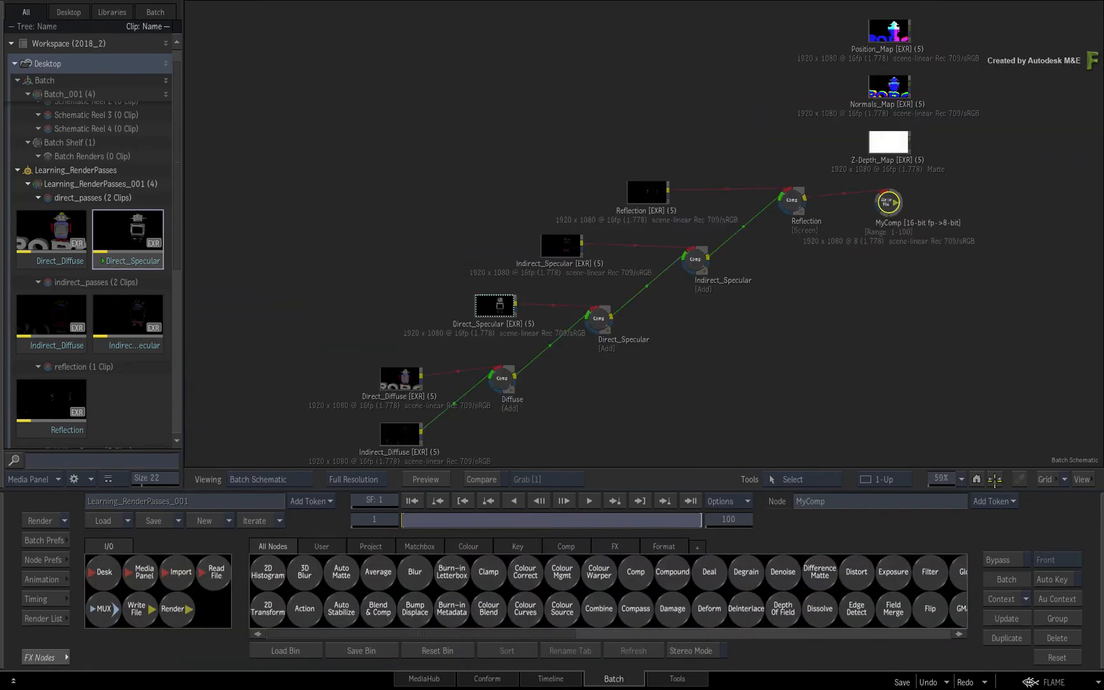
mouse_move(711, 361)
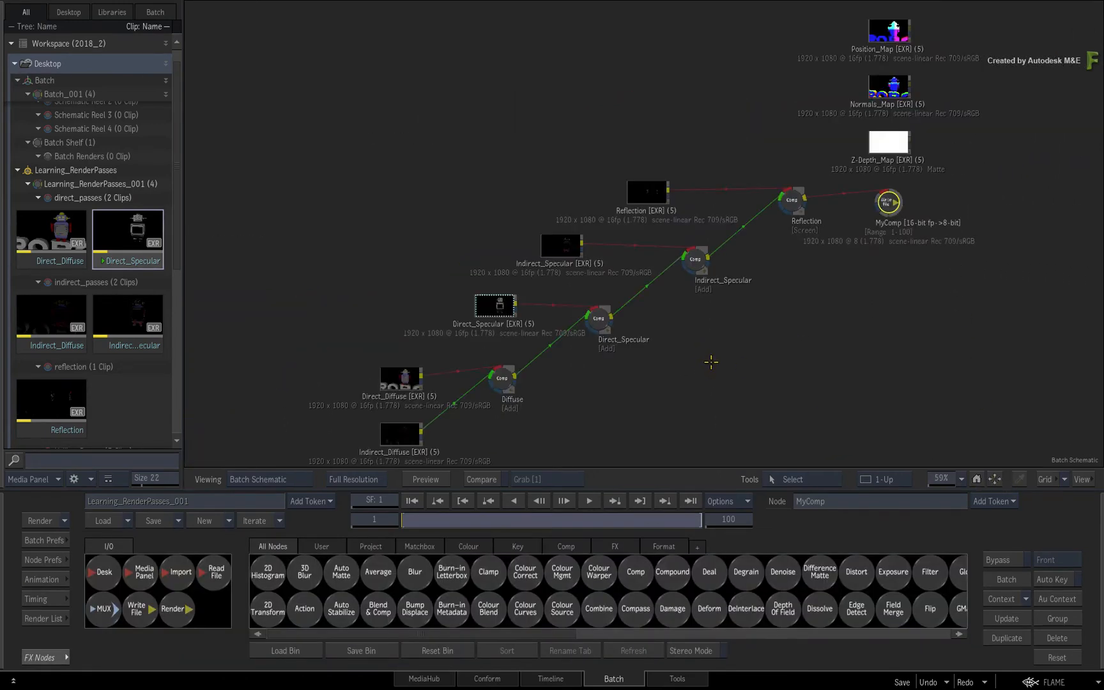
mouse_move(709, 359)
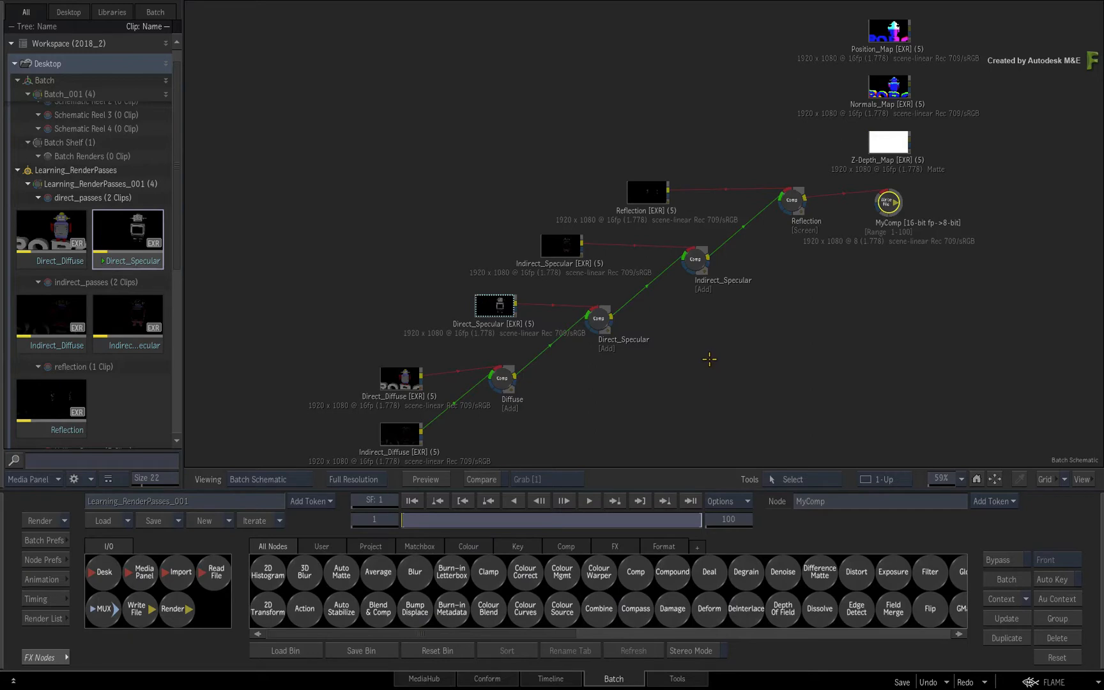
mouse_move(710, 356)
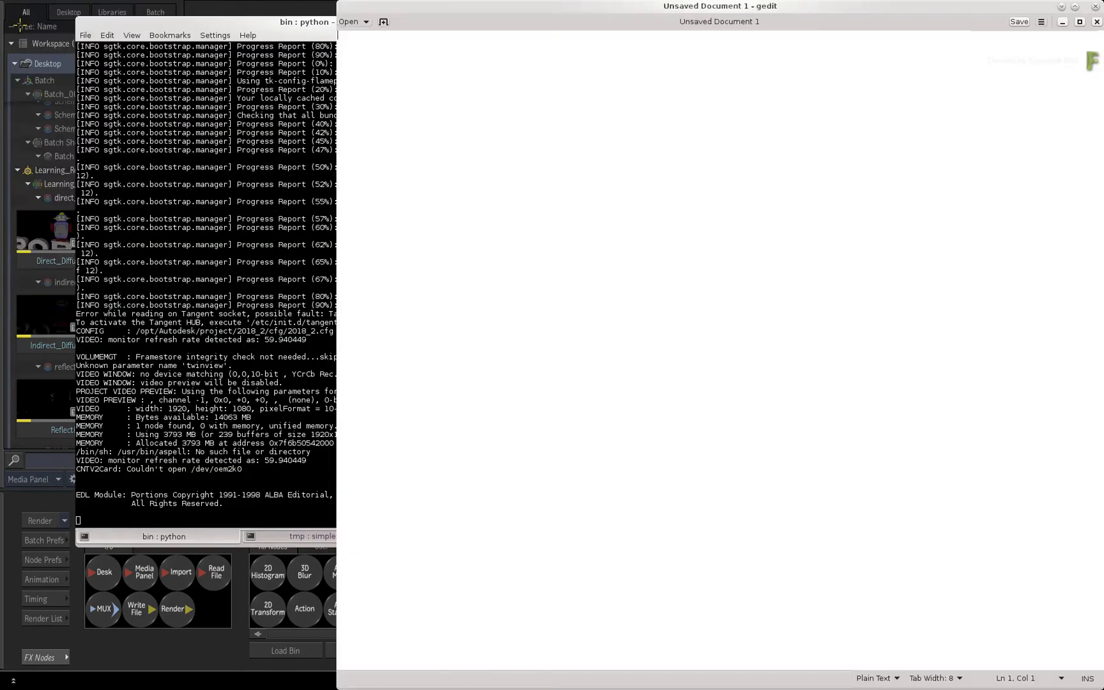
Open flc_comp.py from /var/tmp/flc_python in gedit and scroll through its import code
click(350, 21)
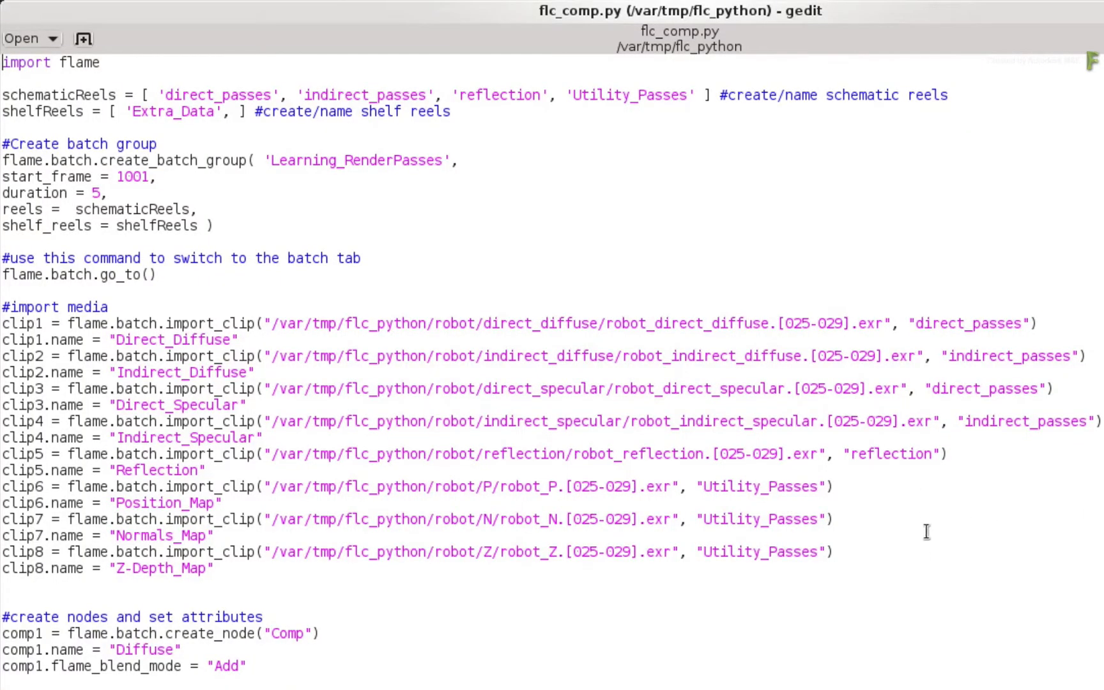
scroll(down, 3)
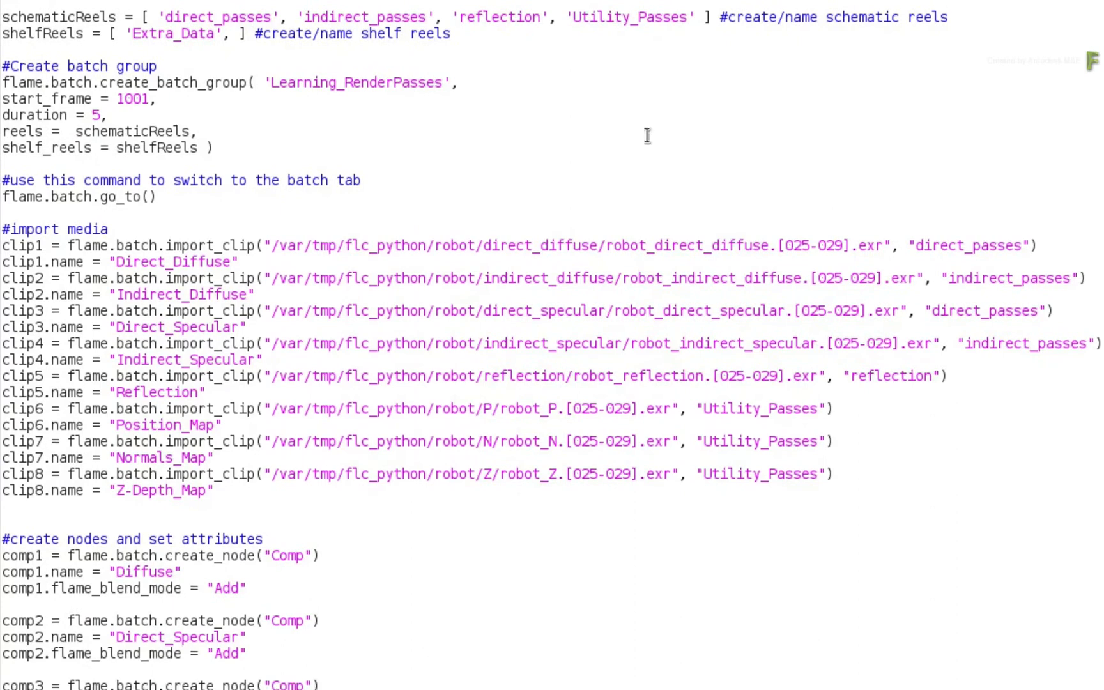
scroll(down, 3)
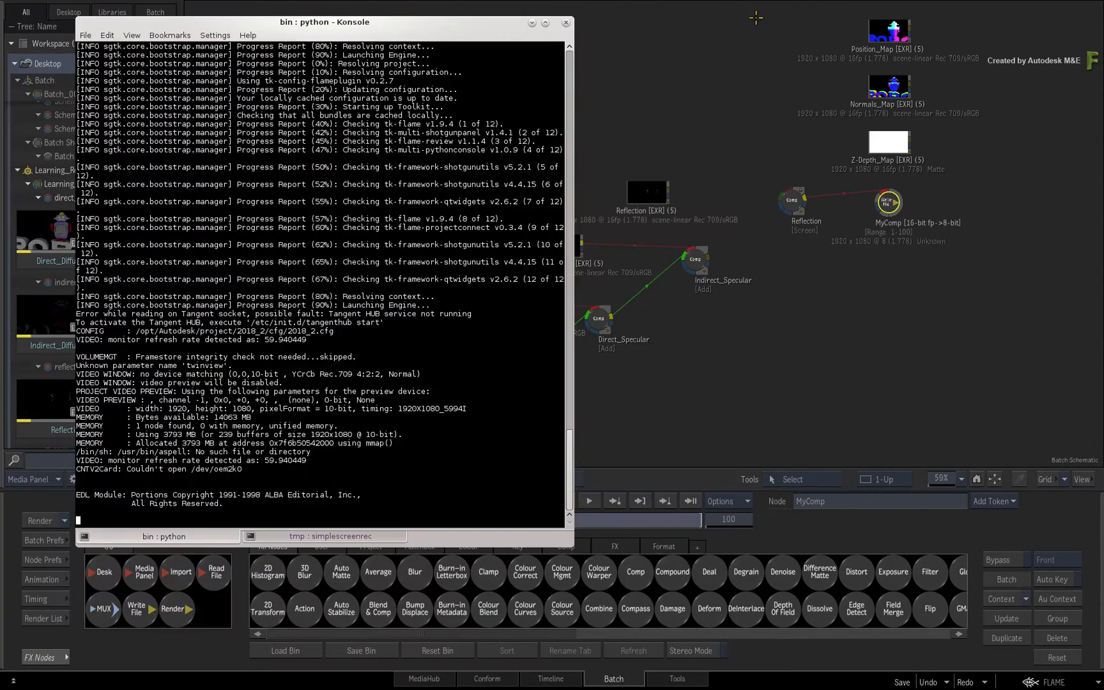
Open Flame's main application menu to reach the Shotgun Python Console entry
click(565, 21)
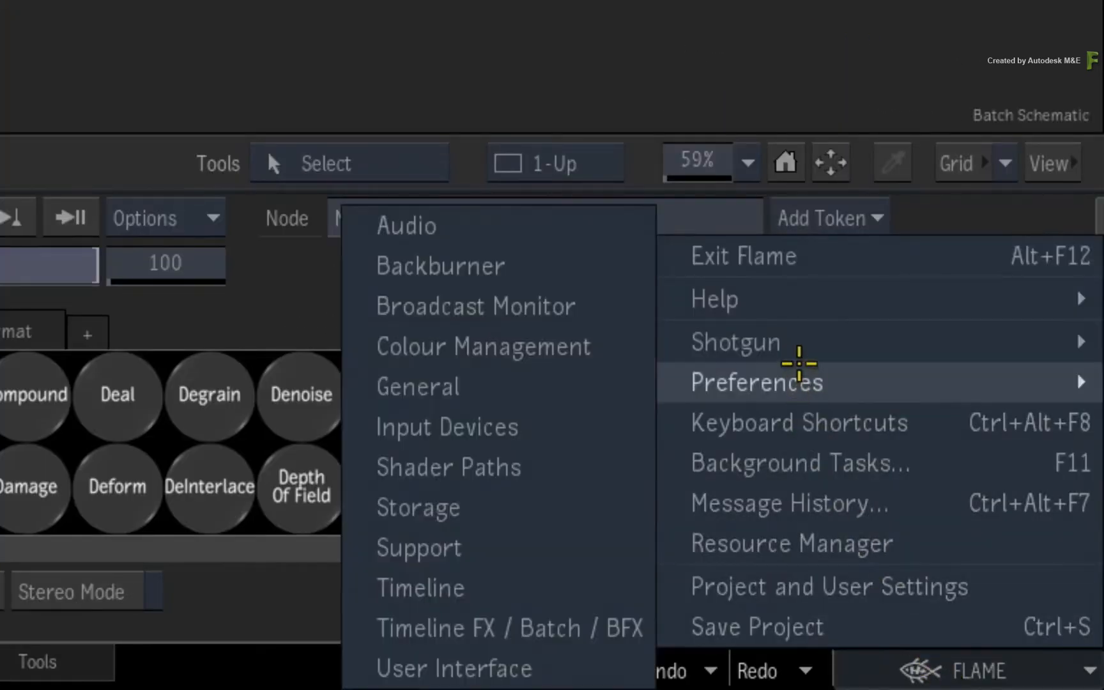
mouse_move(736, 342)
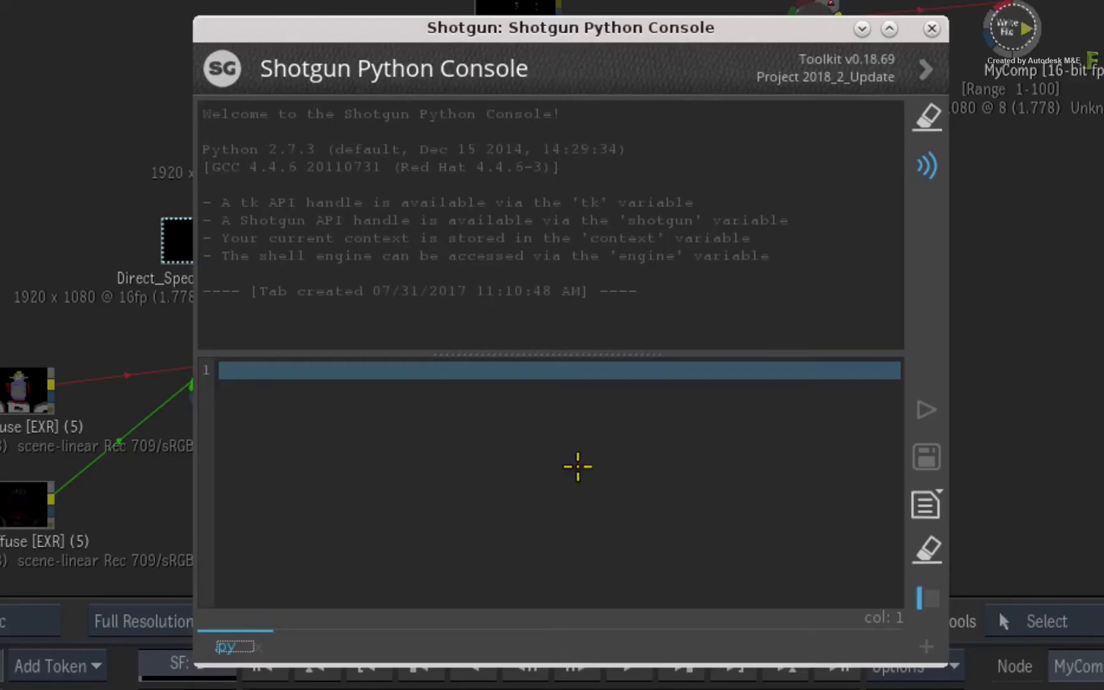
mouse_move(565, 450)
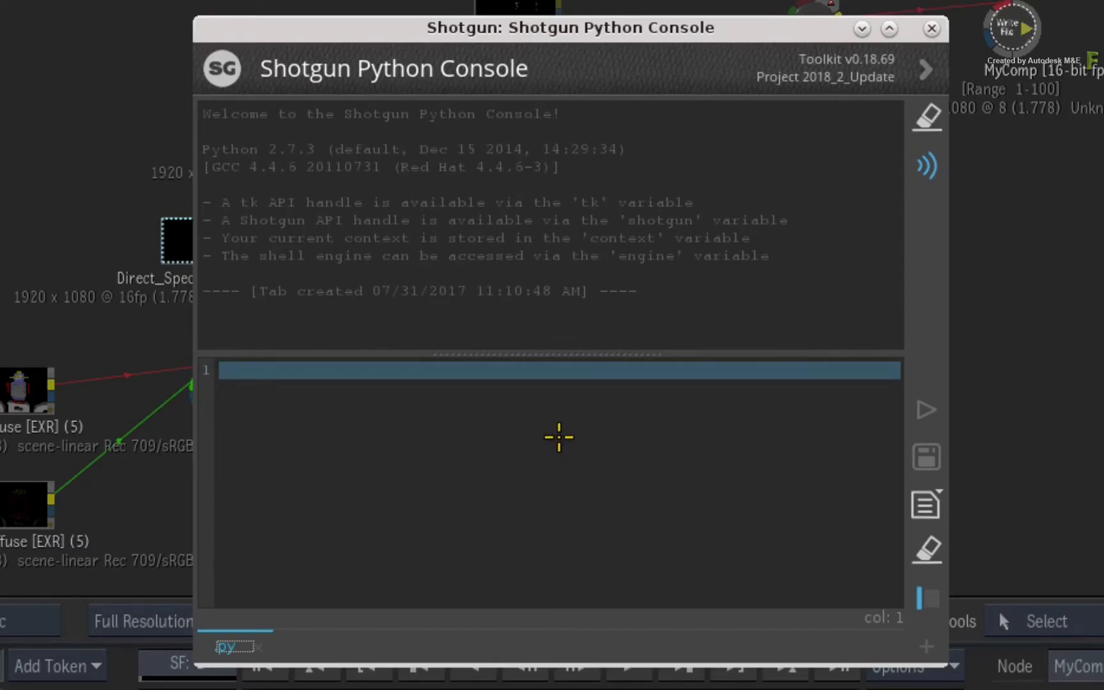
mouse_move(558, 444)
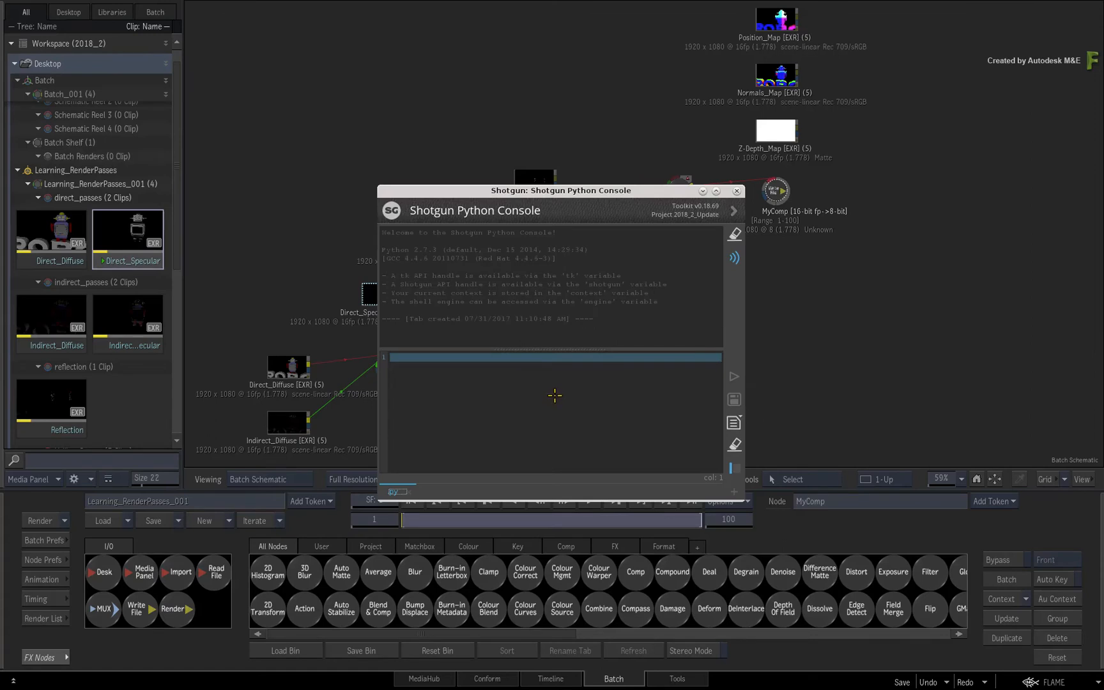
mouse_move(553, 409)
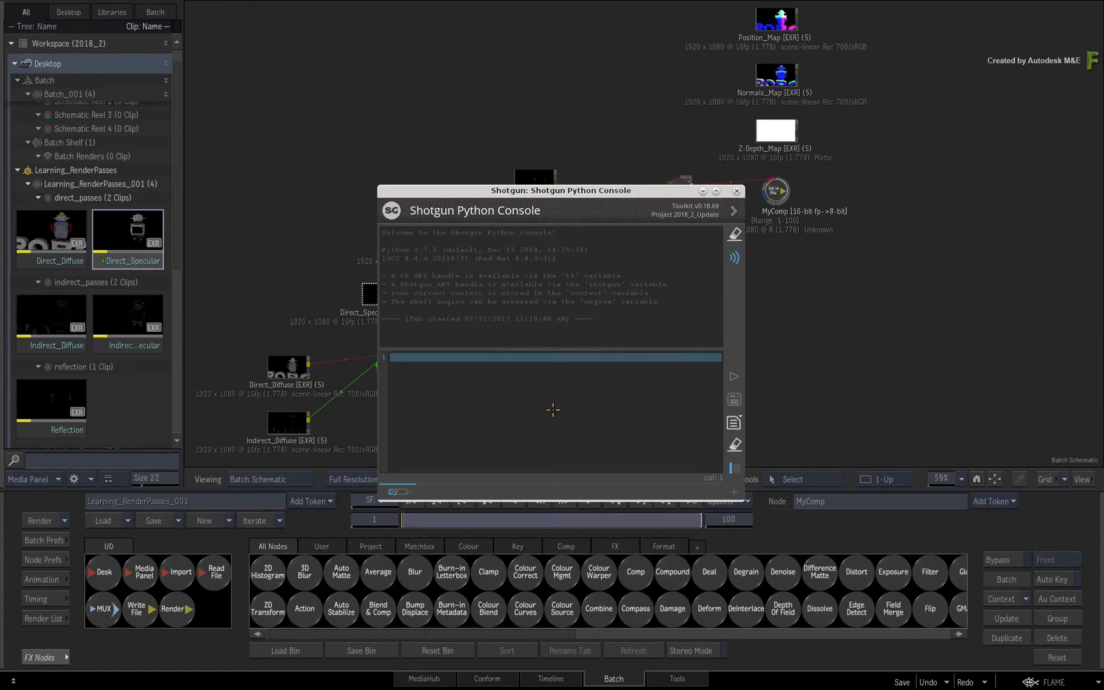
Drag the Shotgun Python Console to the top-right corner, clear of the node graph
drag(560, 191, 582, 191)
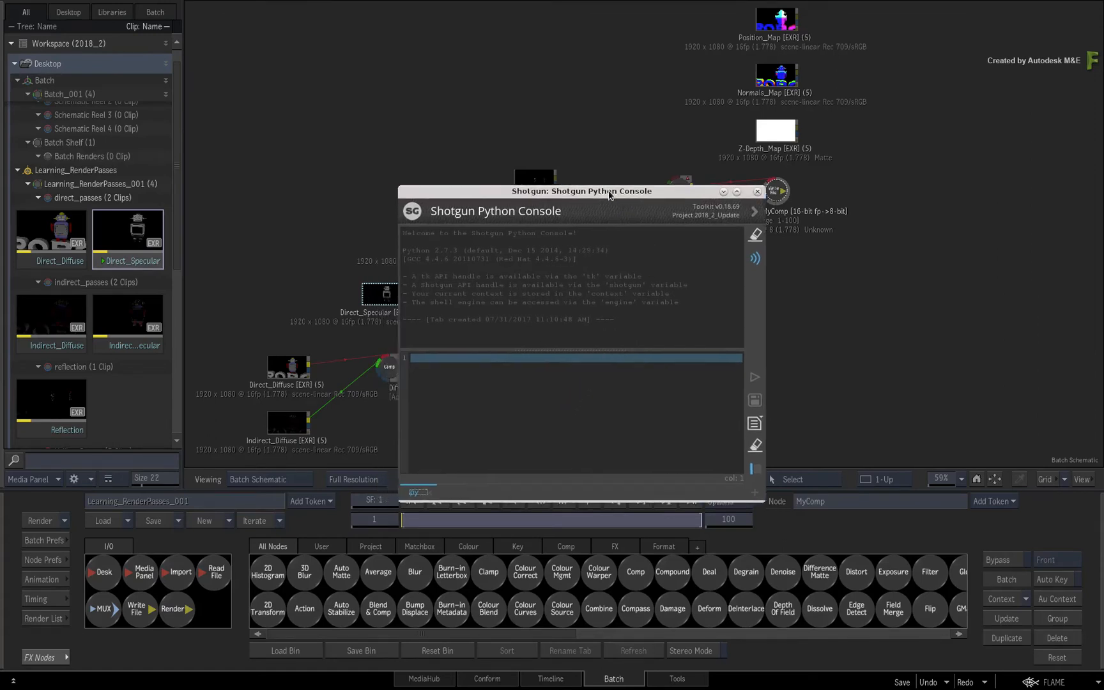
drag(580, 191, 913, 13)
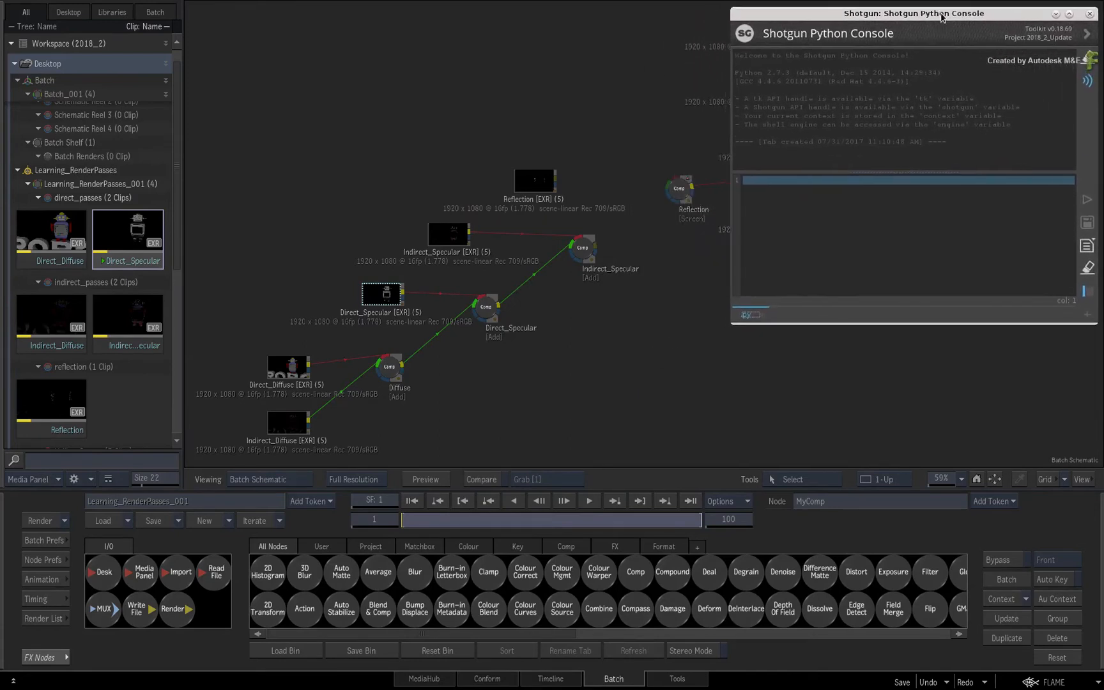
mouse_move(864, 324)
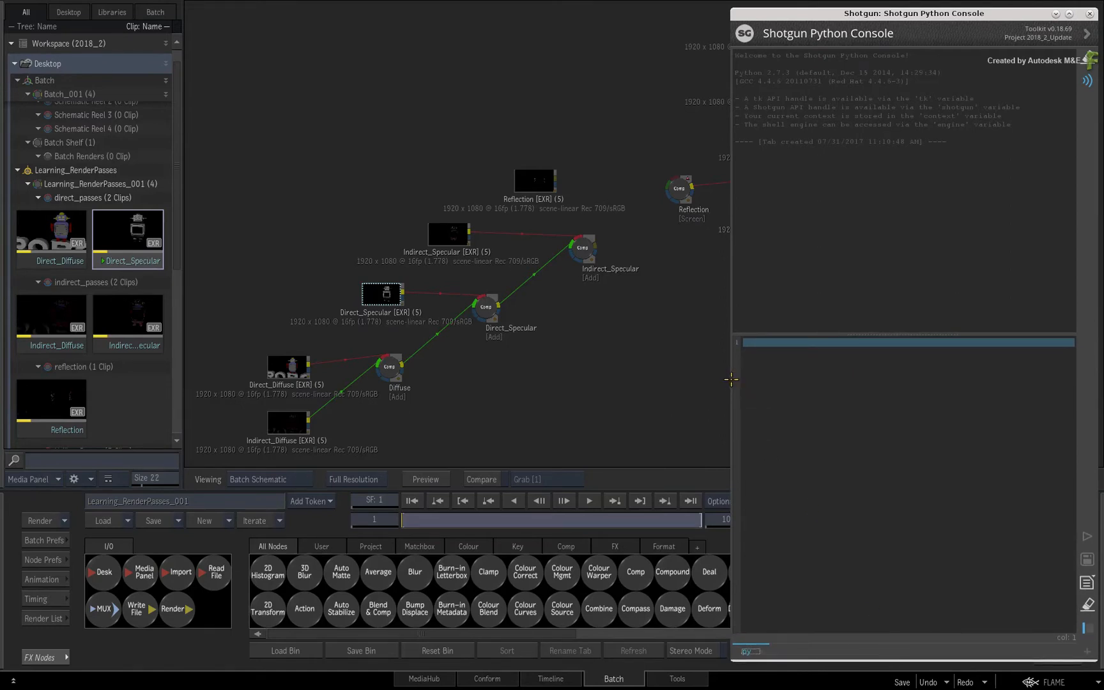
mouse_move(730, 382)
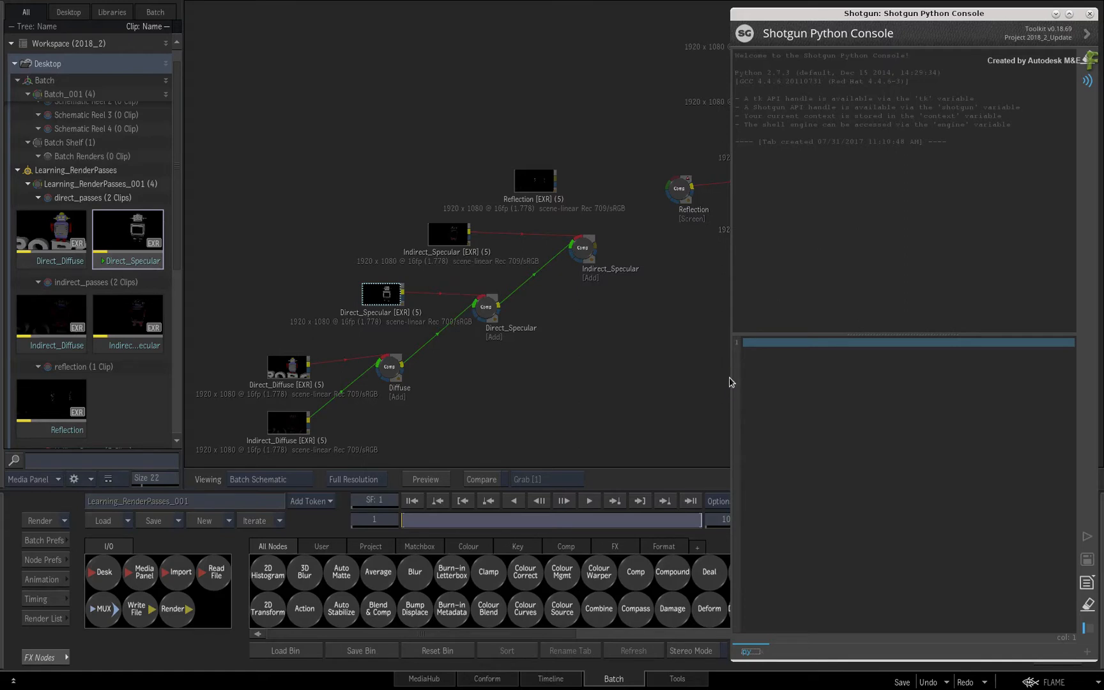
mouse_move(833, 220)
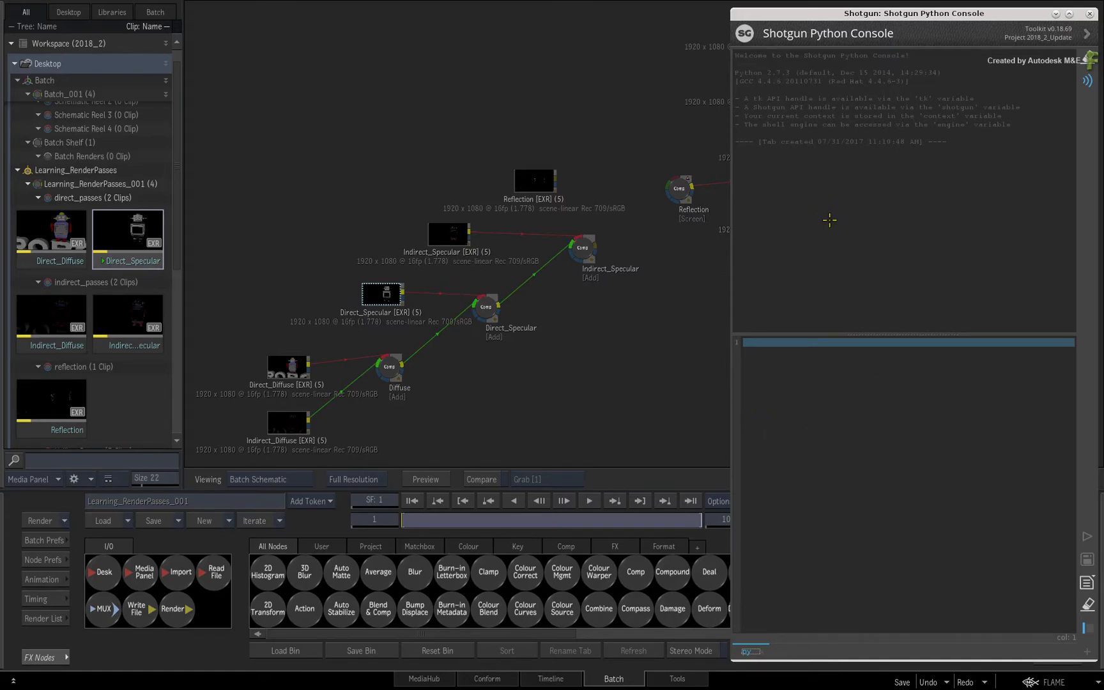
mouse_move(828, 228)
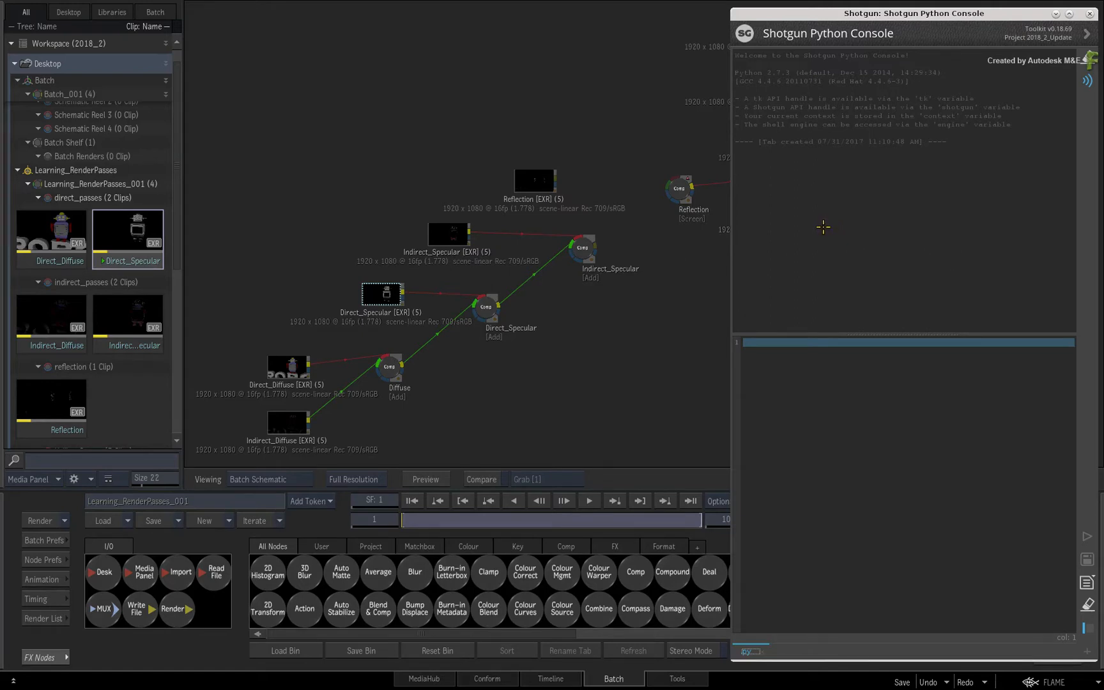
mouse_move(821, 230)
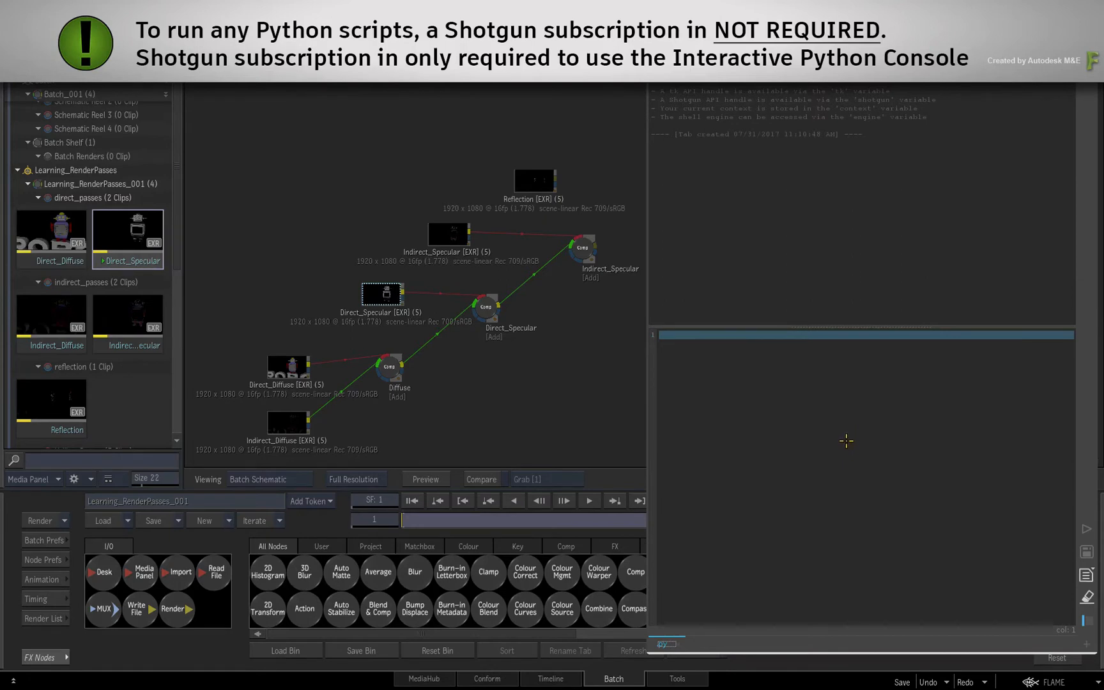
mouse_move(847, 437)
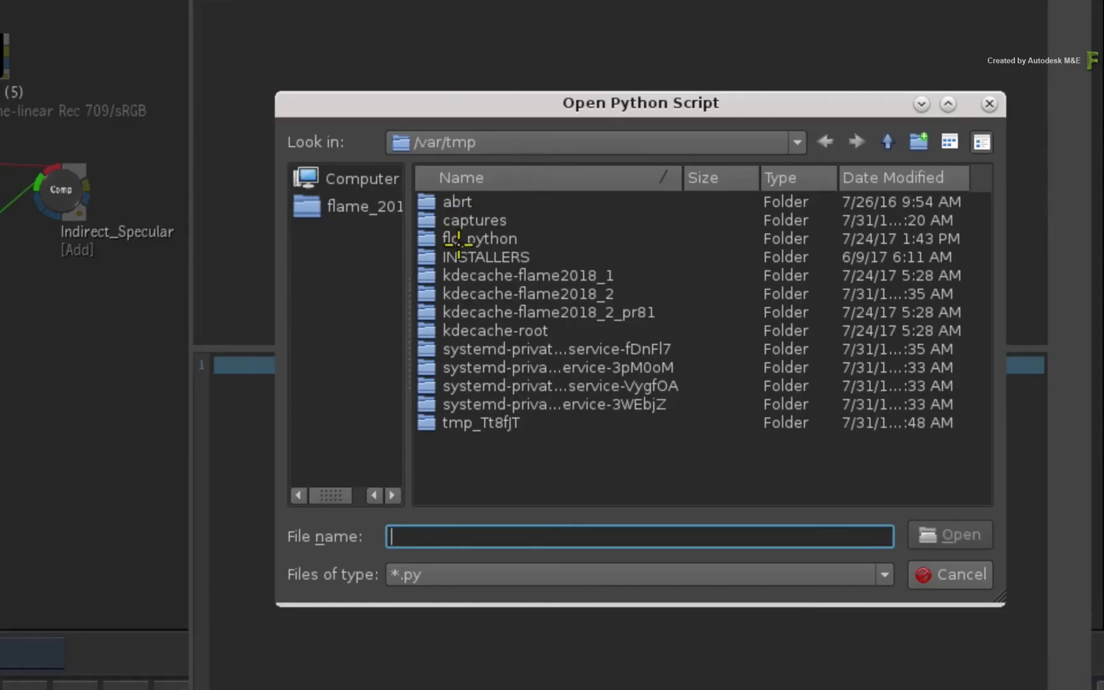
Open the flc_python folder to load flc_comp.py into a new console tab
click(950, 534)
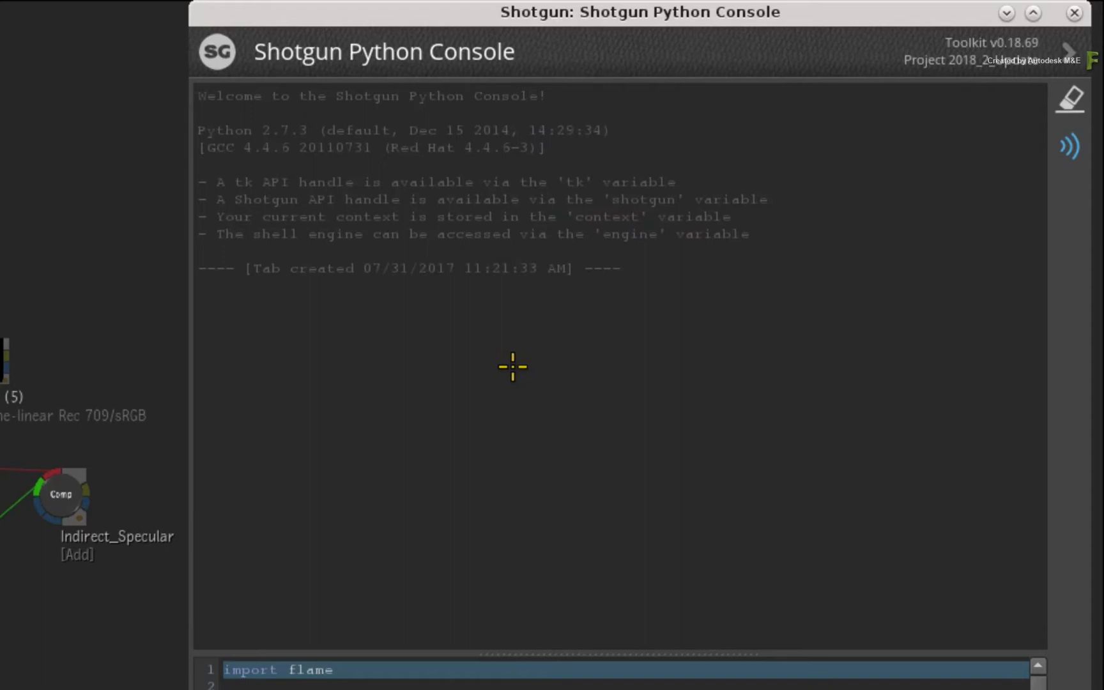
mouse_move(527, 489)
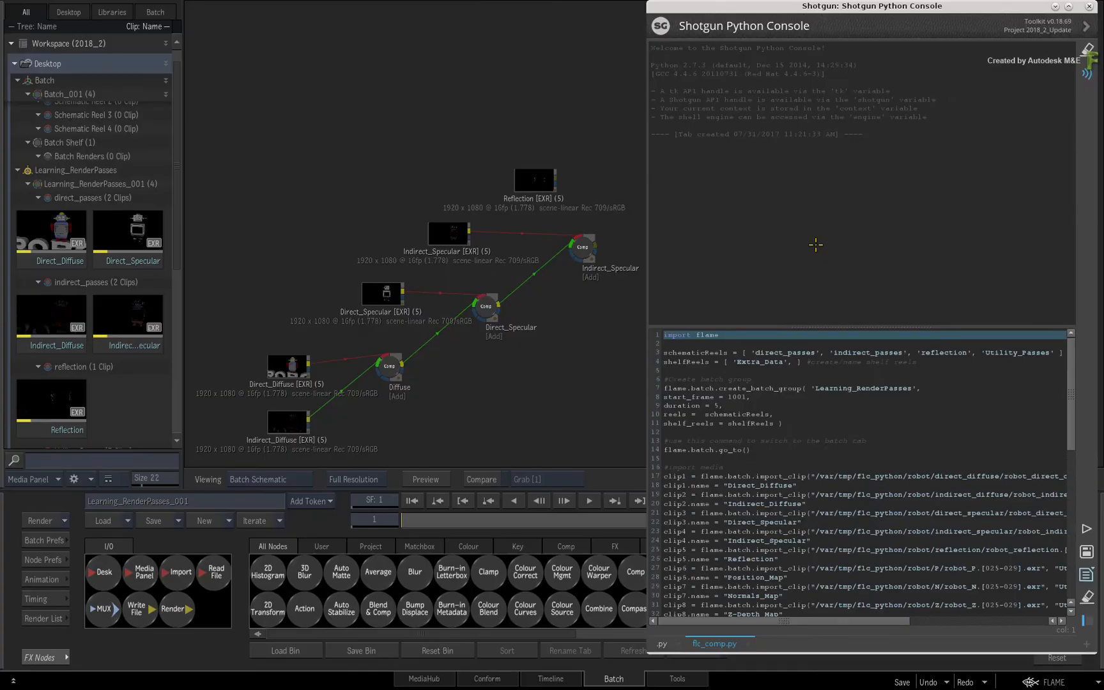
mouse_move(884, 300)
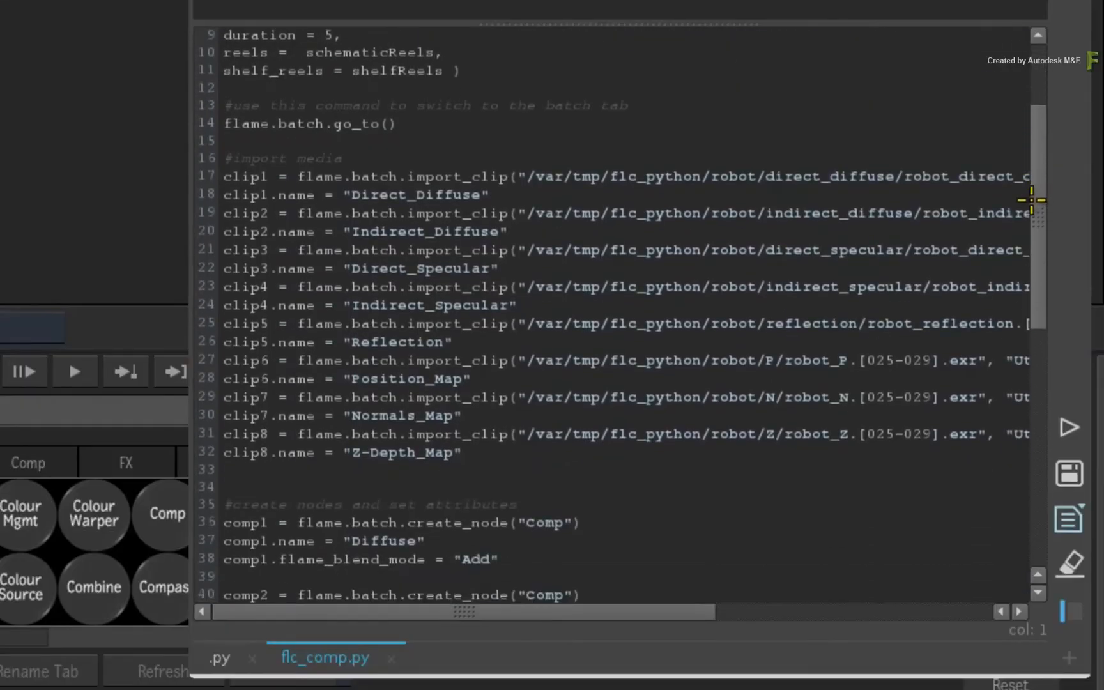
scroll(down, 3)
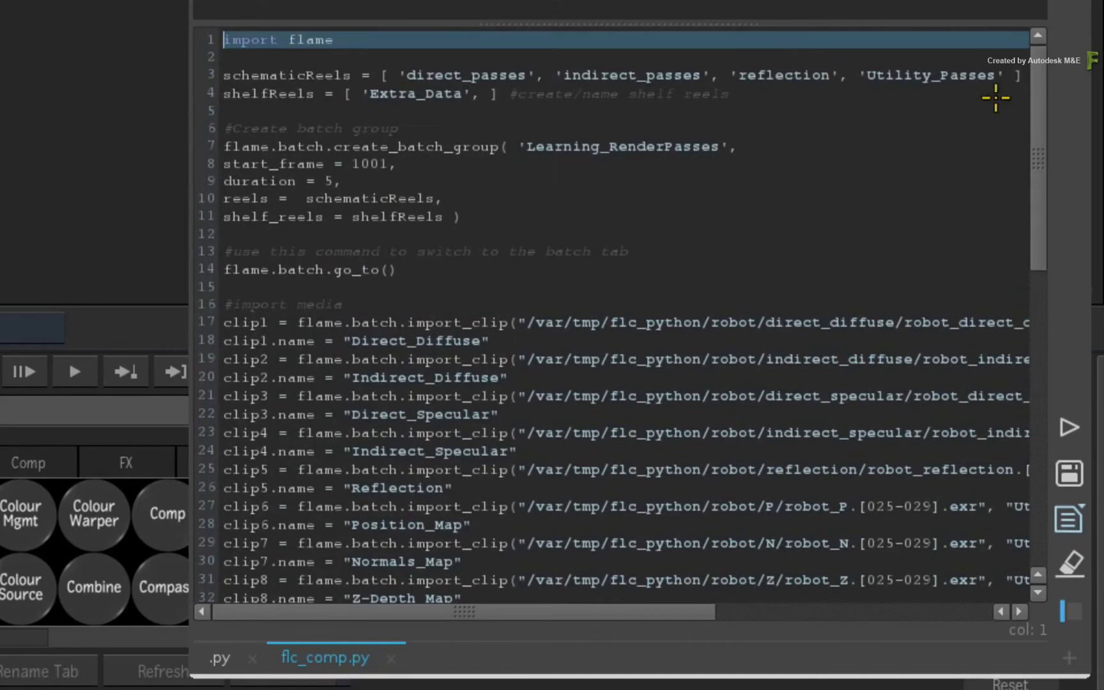
mouse_move(463, 137)
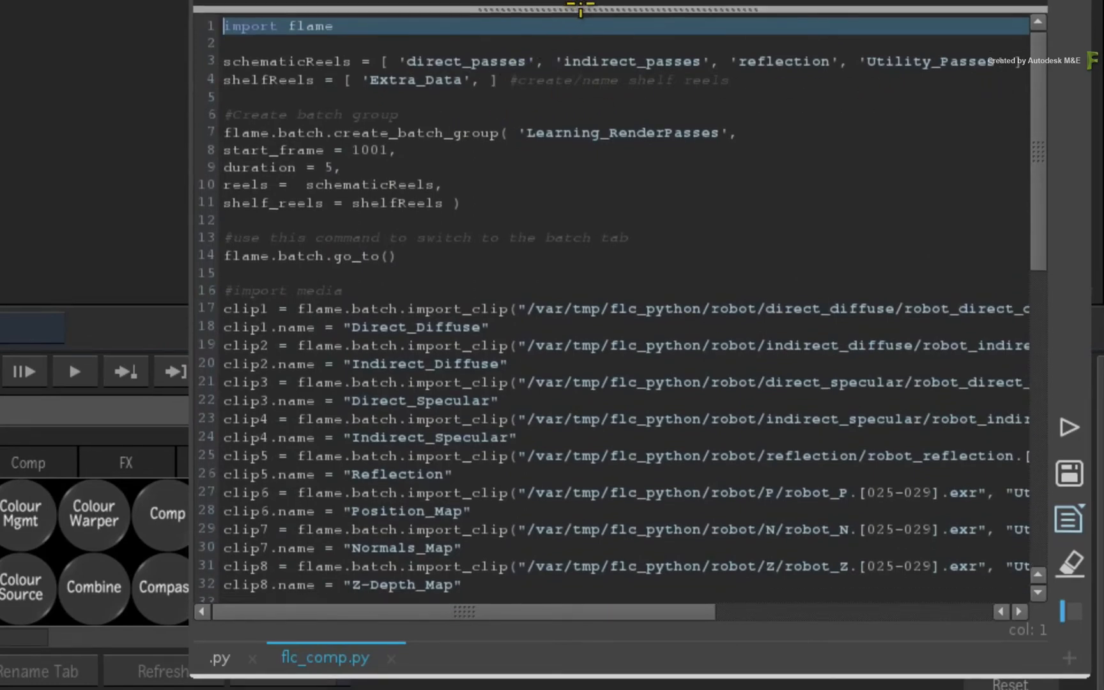
scroll(down, 3)
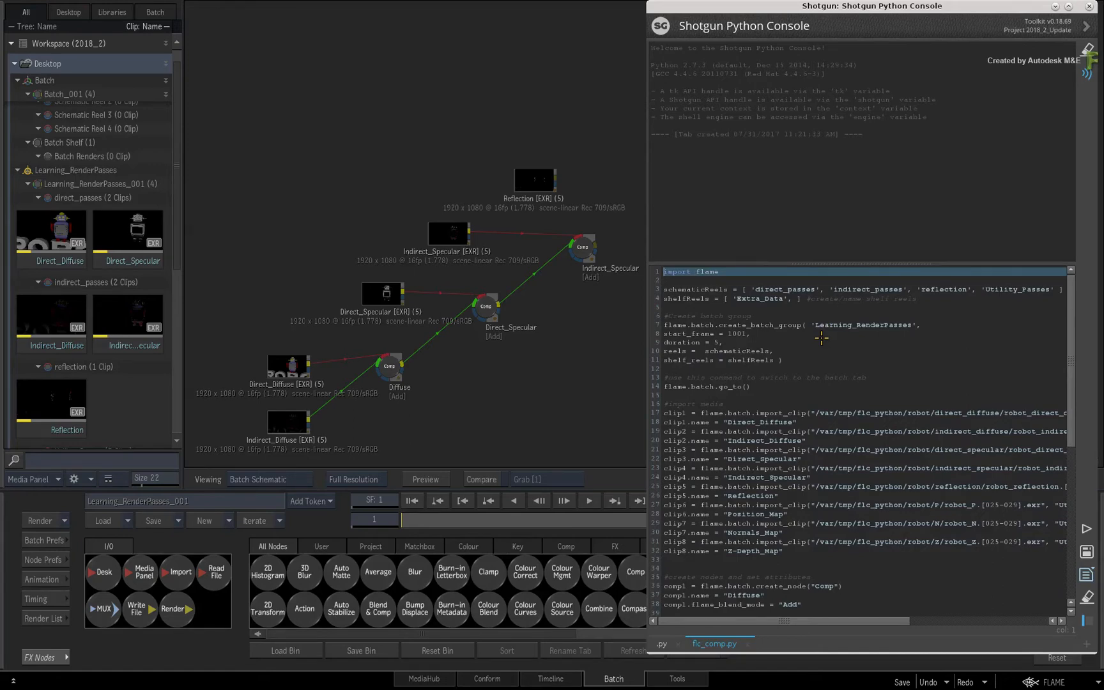
mouse_move(810, 337)
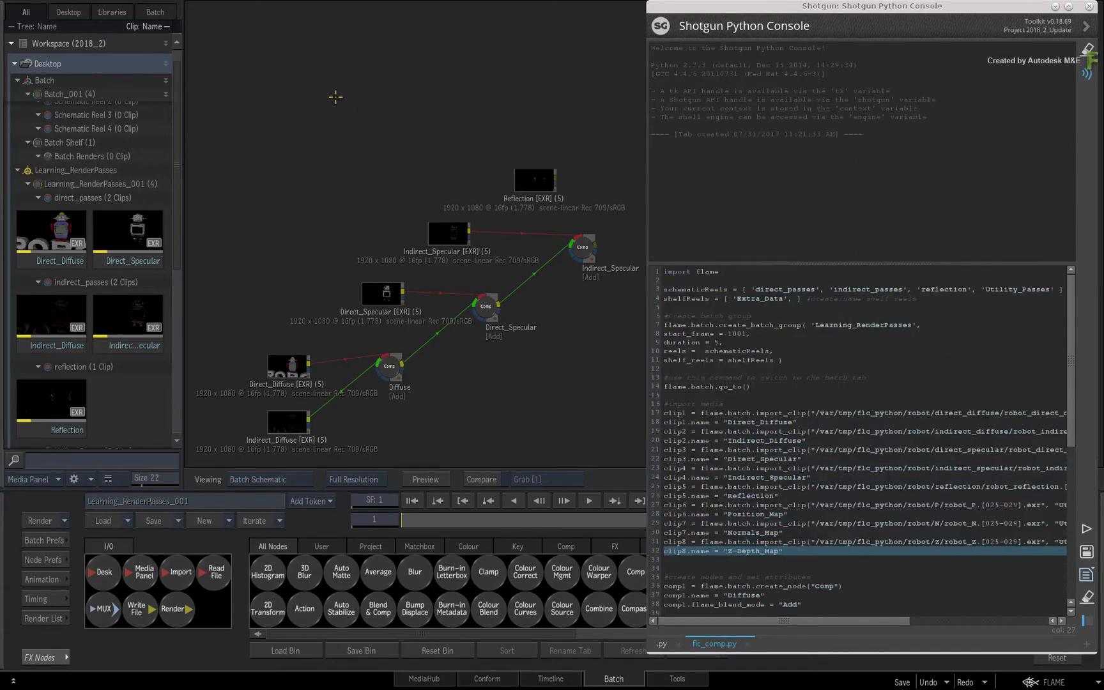
Check the batch group actions, then select flc_comp.py lines 1–32 through Z-Depth_Map
right_click(48, 63)
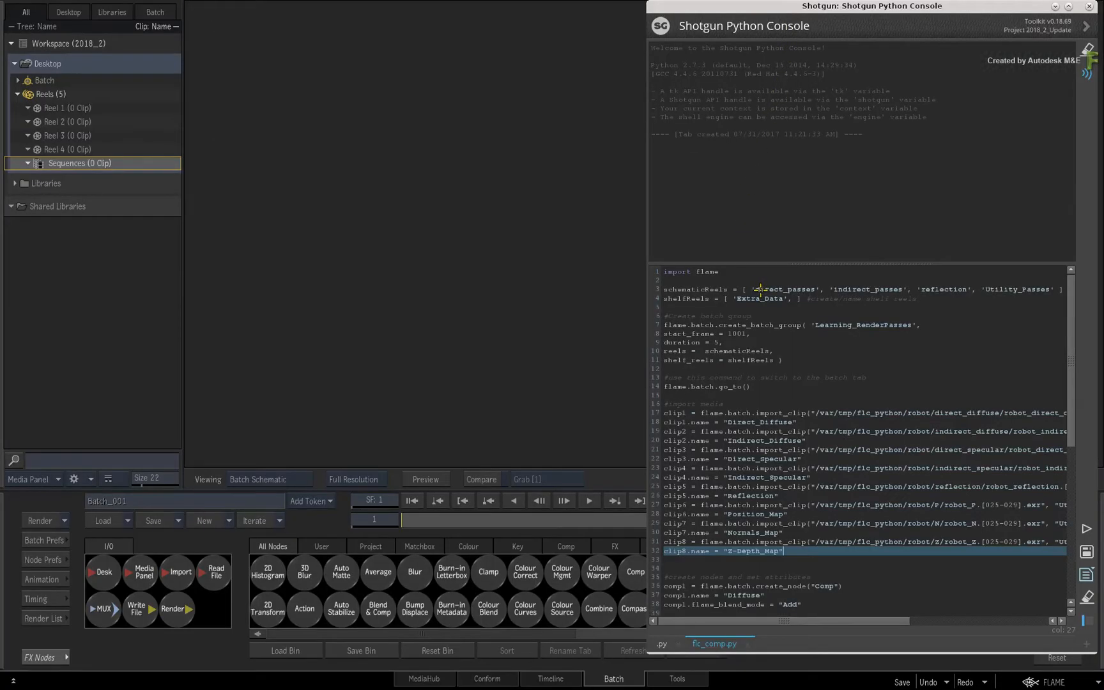
click(704, 342)
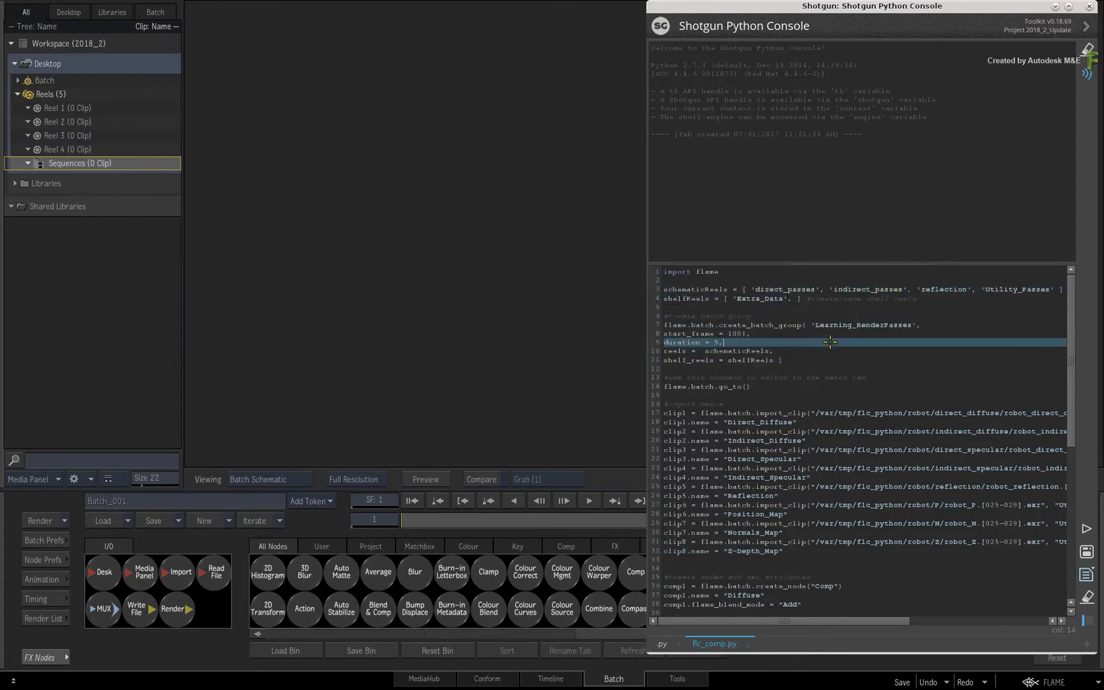
click(737, 281)
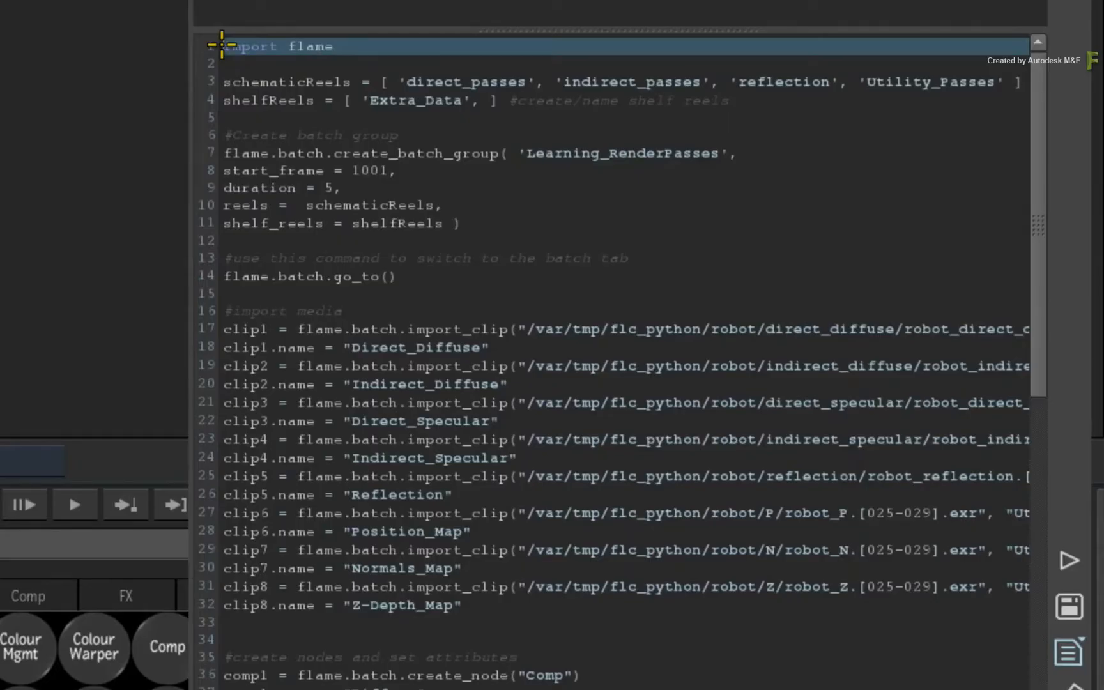
drag(221, 46, 557, 384)
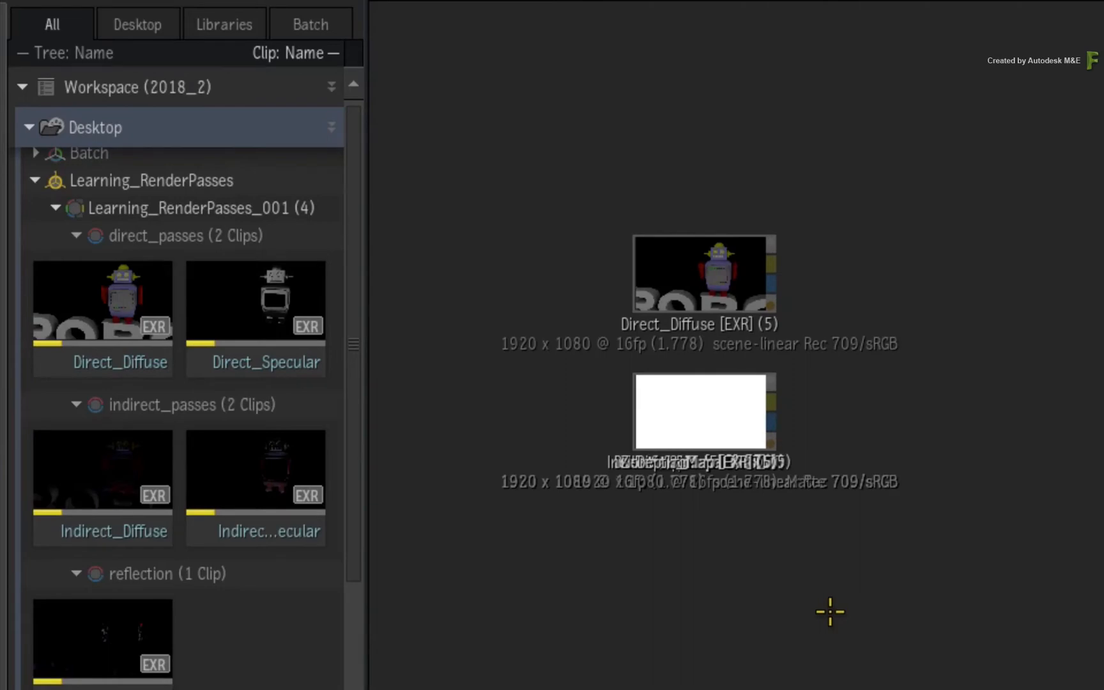
mouse_move(788, 580)
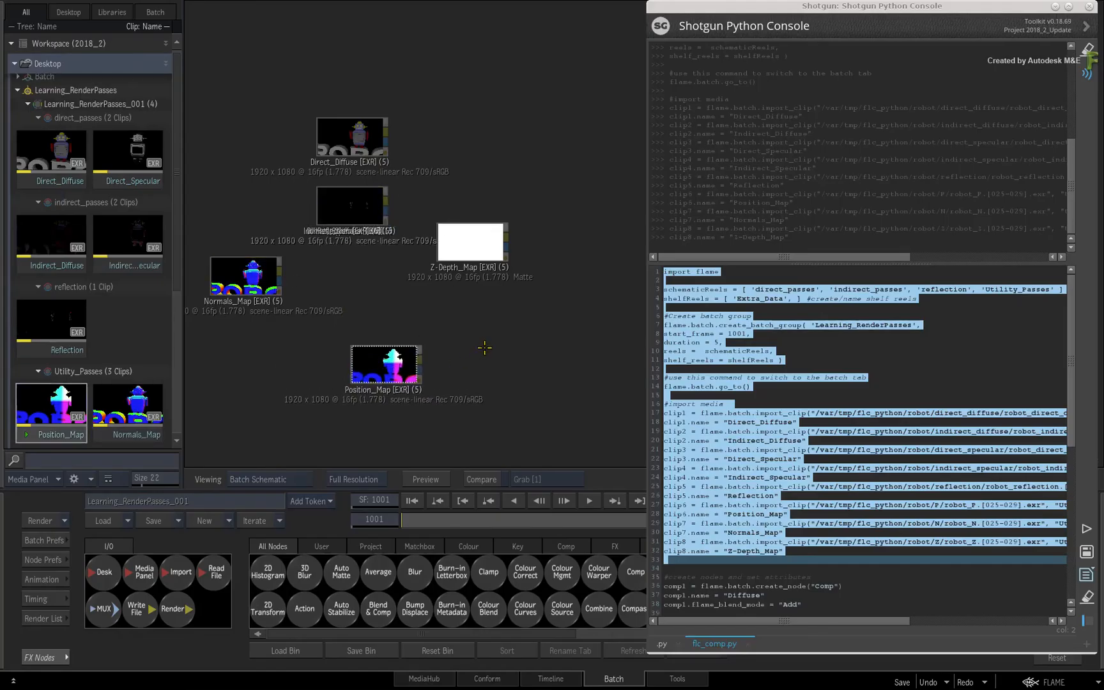
mouse_move(567, 373)
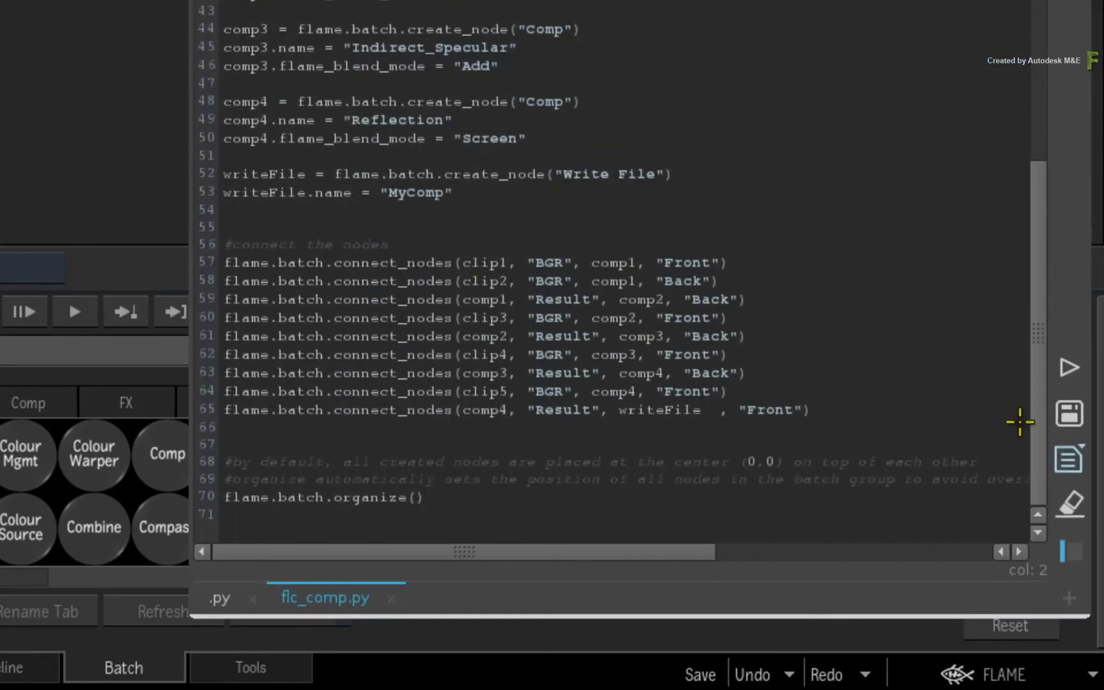
Select line 70, flame.batch.organize(), to tidy the imported clip nodes
triple_click(322, 497)
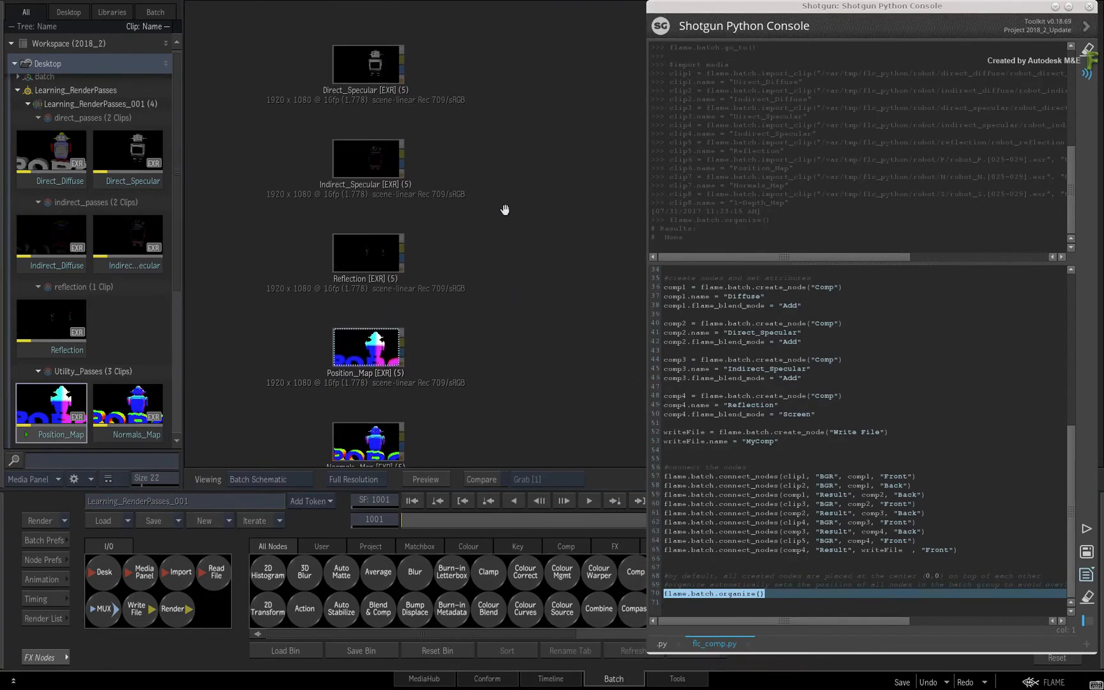
scroll(down, 3)
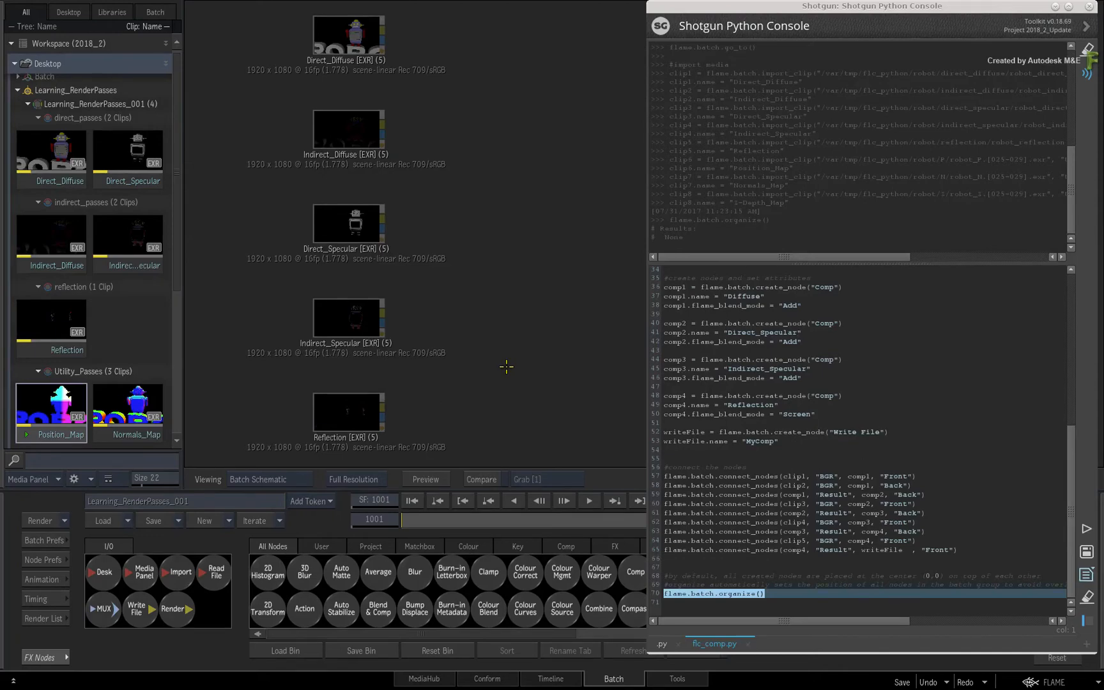
mouse_move(202, 159)
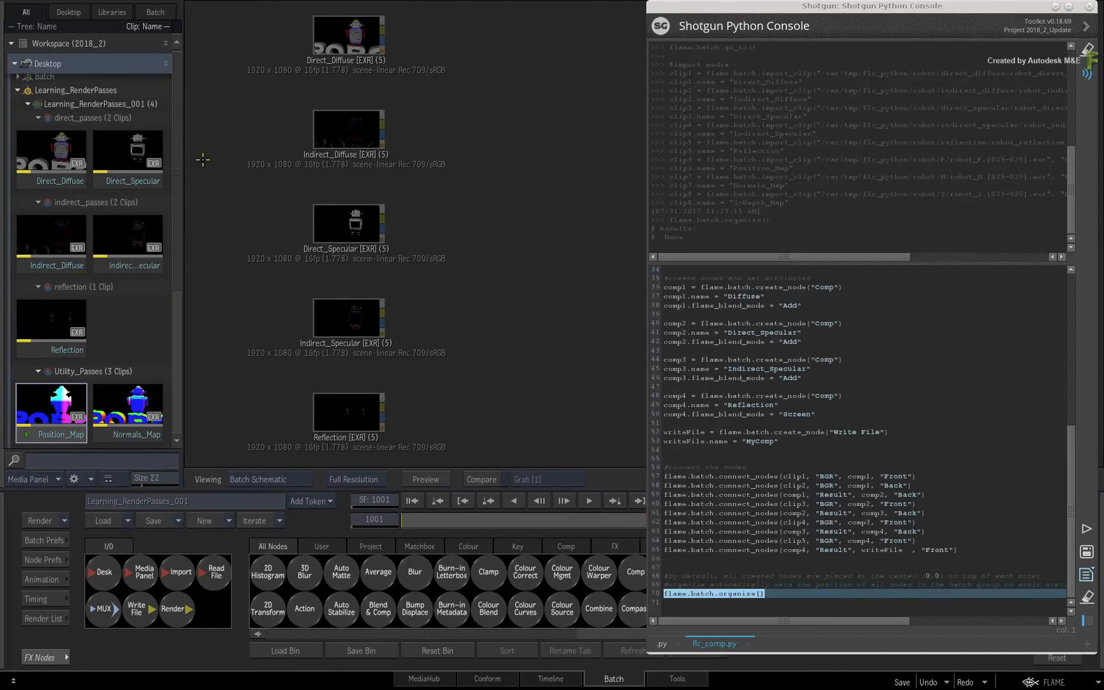
Run flc_comp.py from the Desktop actions to build the Diffuse-to-Reflection Comp chain
right_click(47, 64)
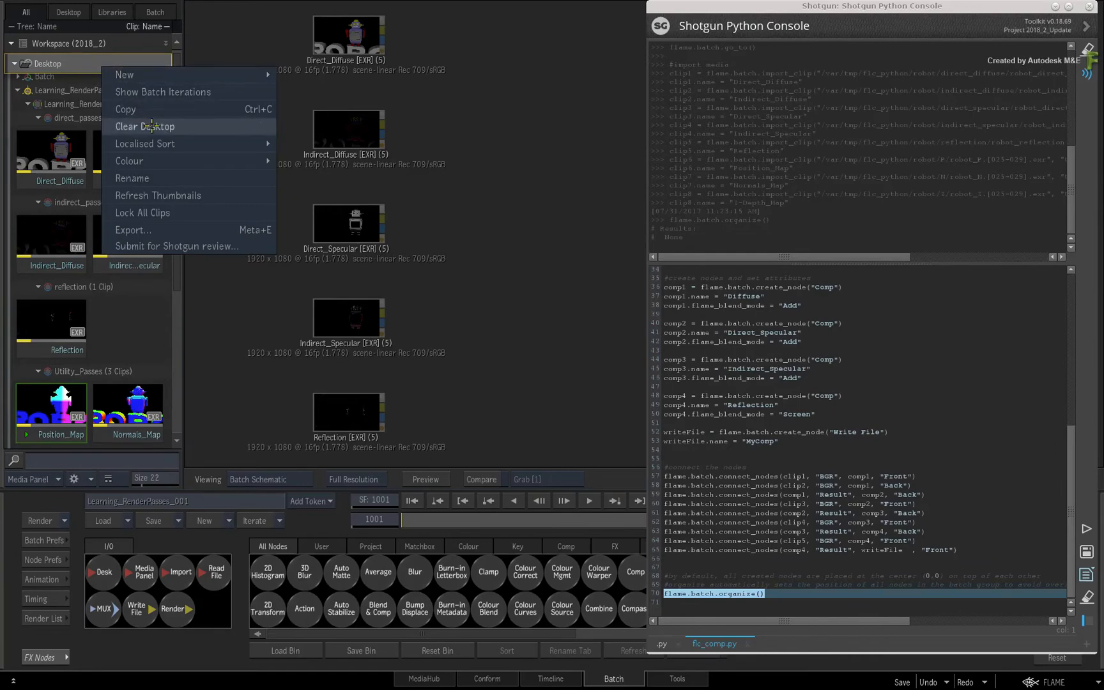
click(146, 126)
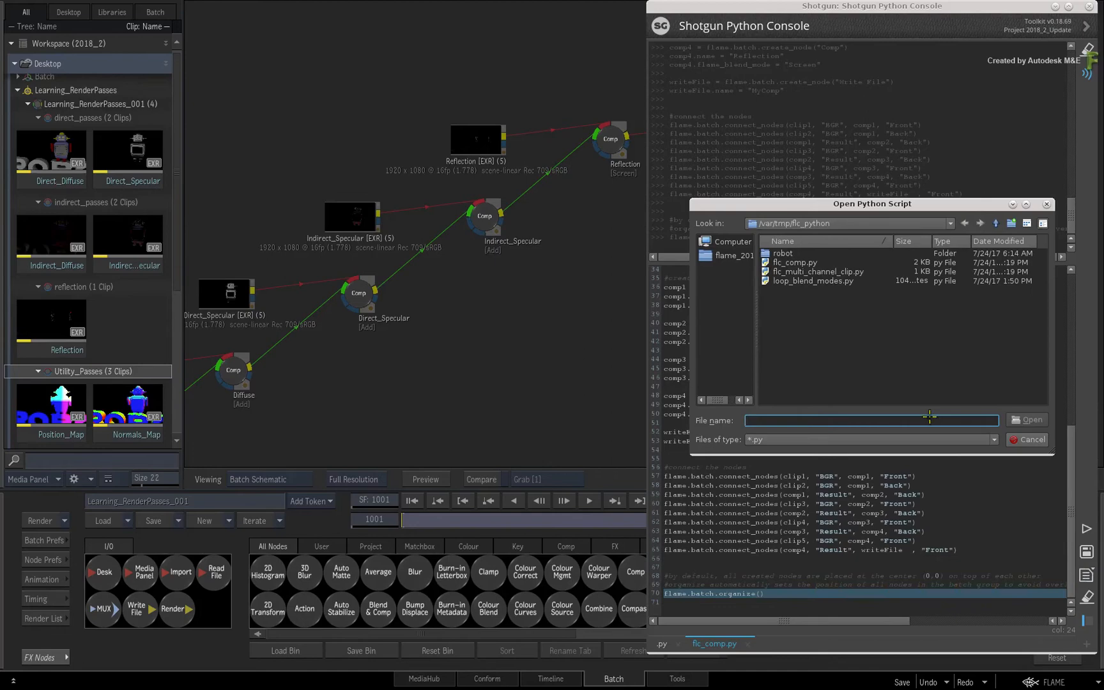
Load loop_blend_modes.py into a new console tab to set Comps to Screen
click(813, 280)
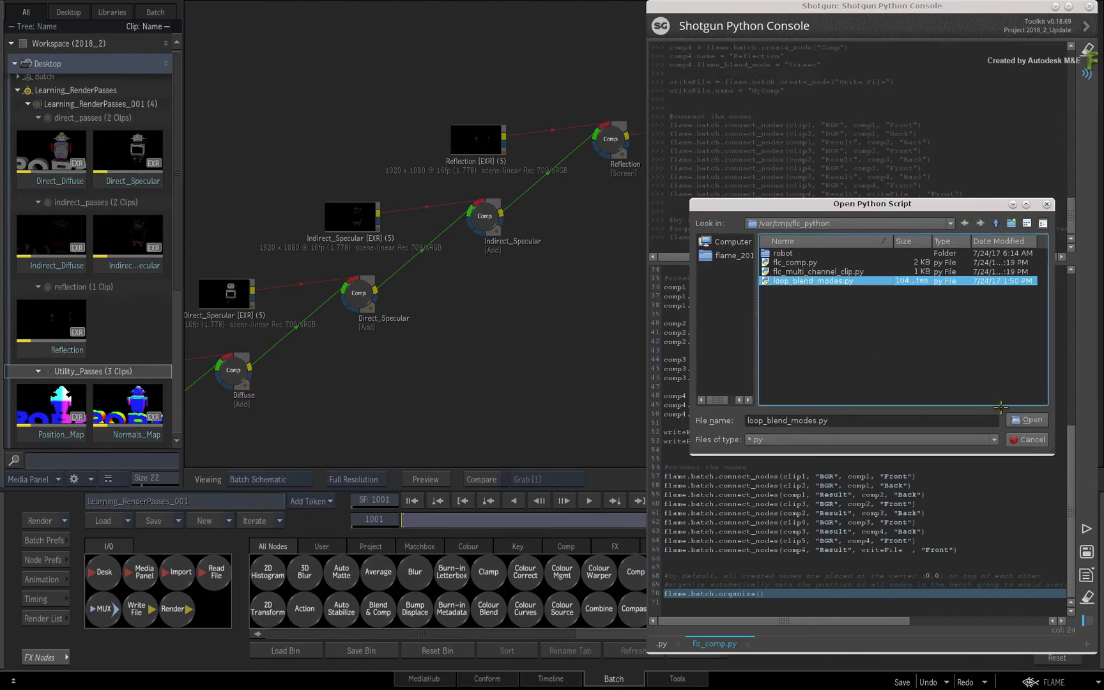
click(1028, 420)
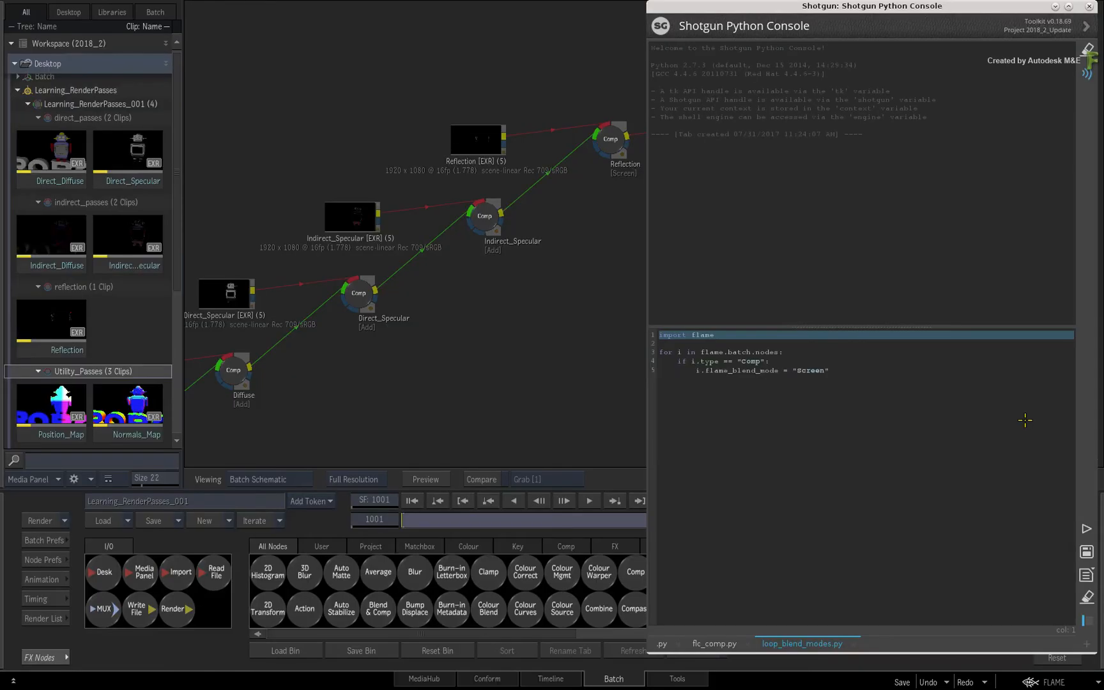
mouse_move(1083, 525)
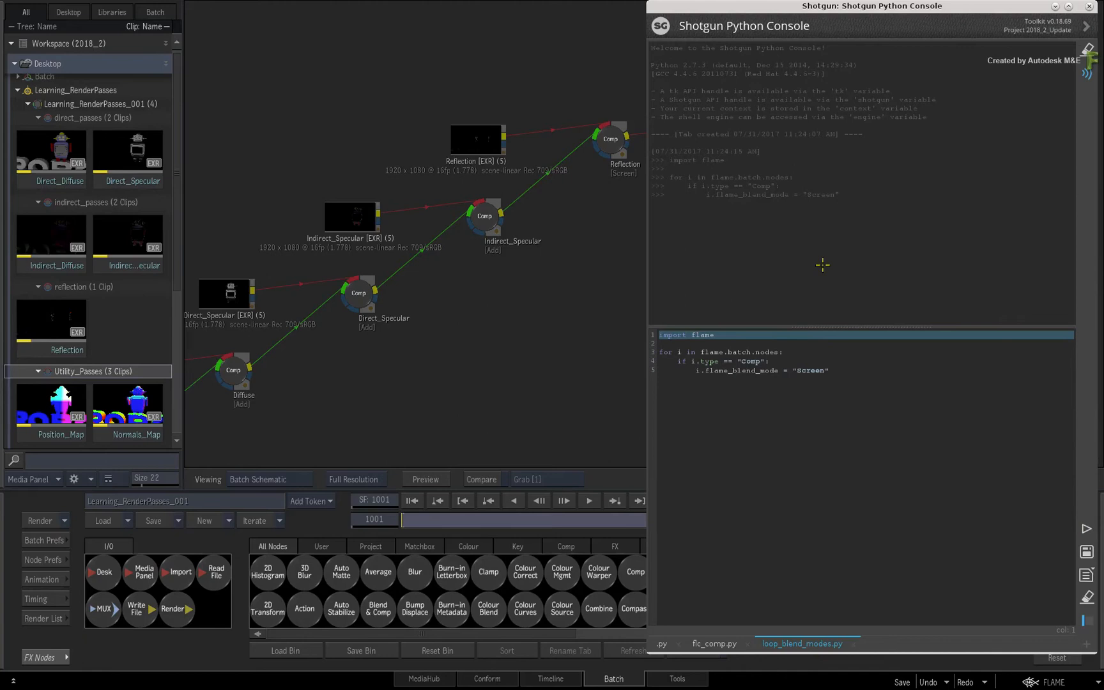
mouse_move(778, 230)
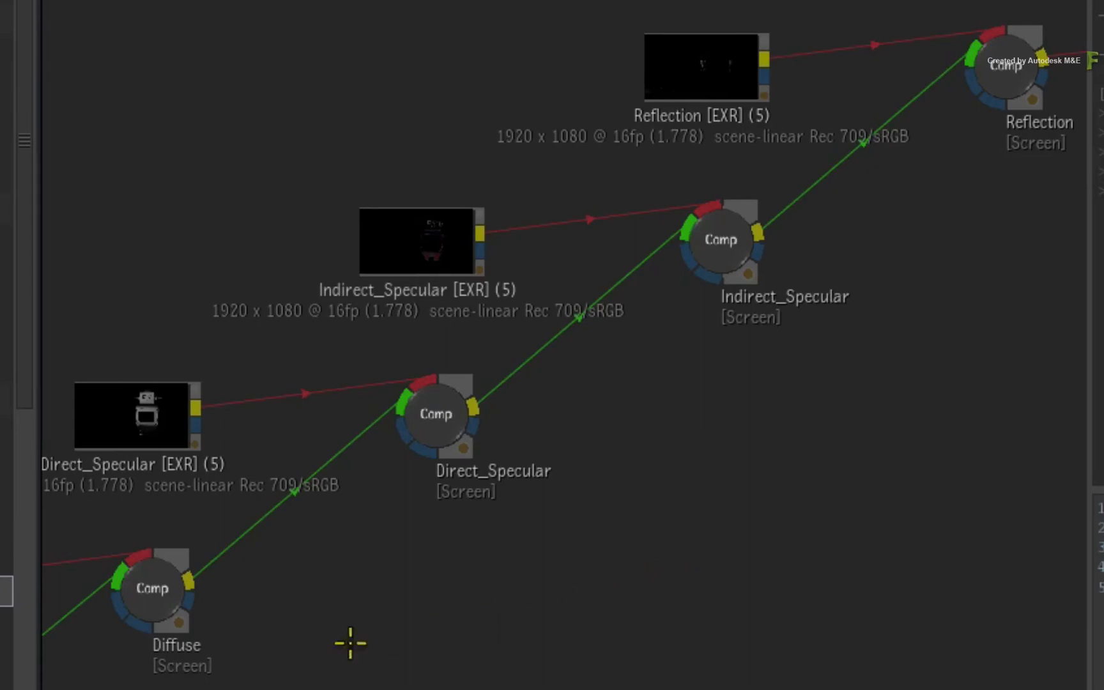
mouse_move(981, 196)
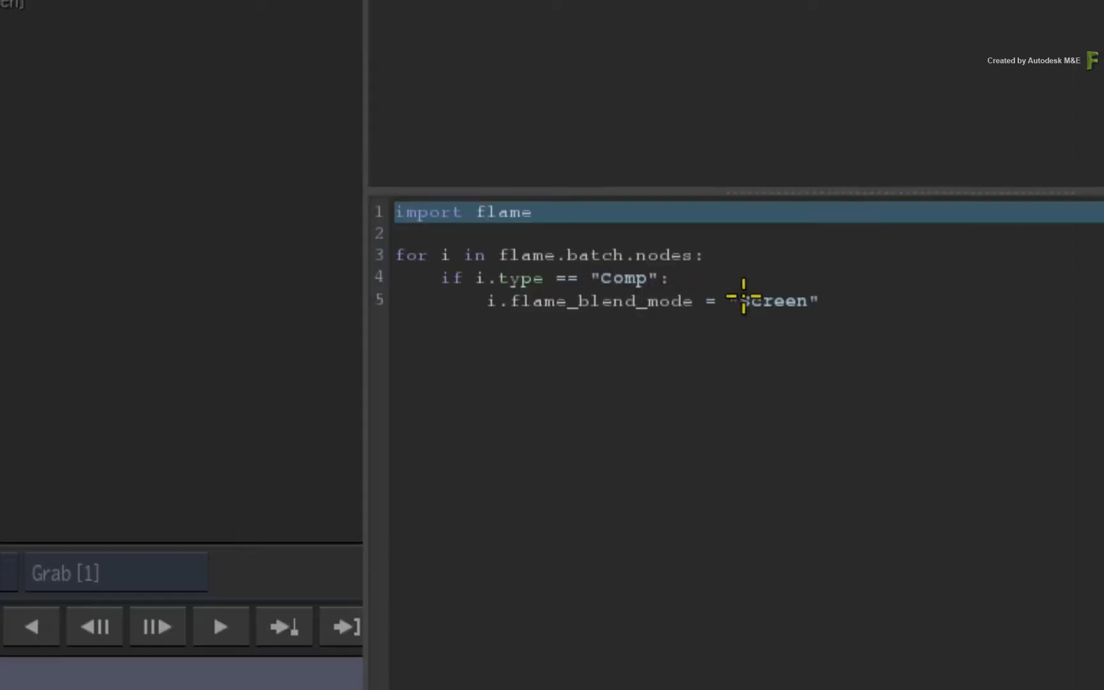
Replace 'Screen' with 'Add' on line 5 and pan to the comp chain start
double_click(773, 301)
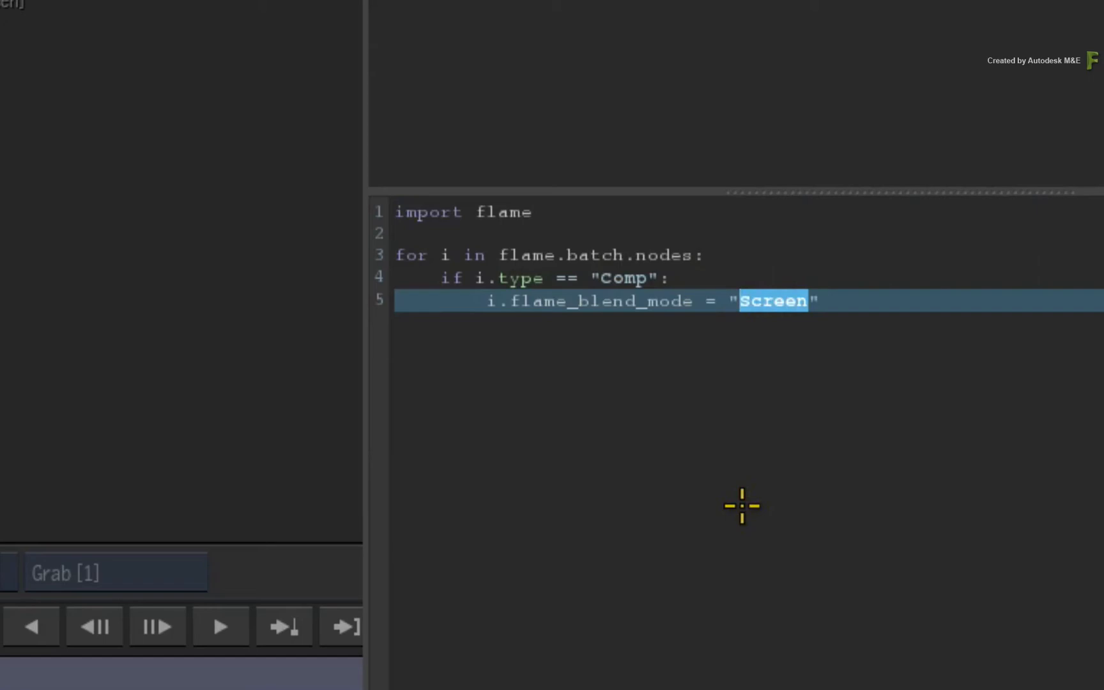
text(Add)
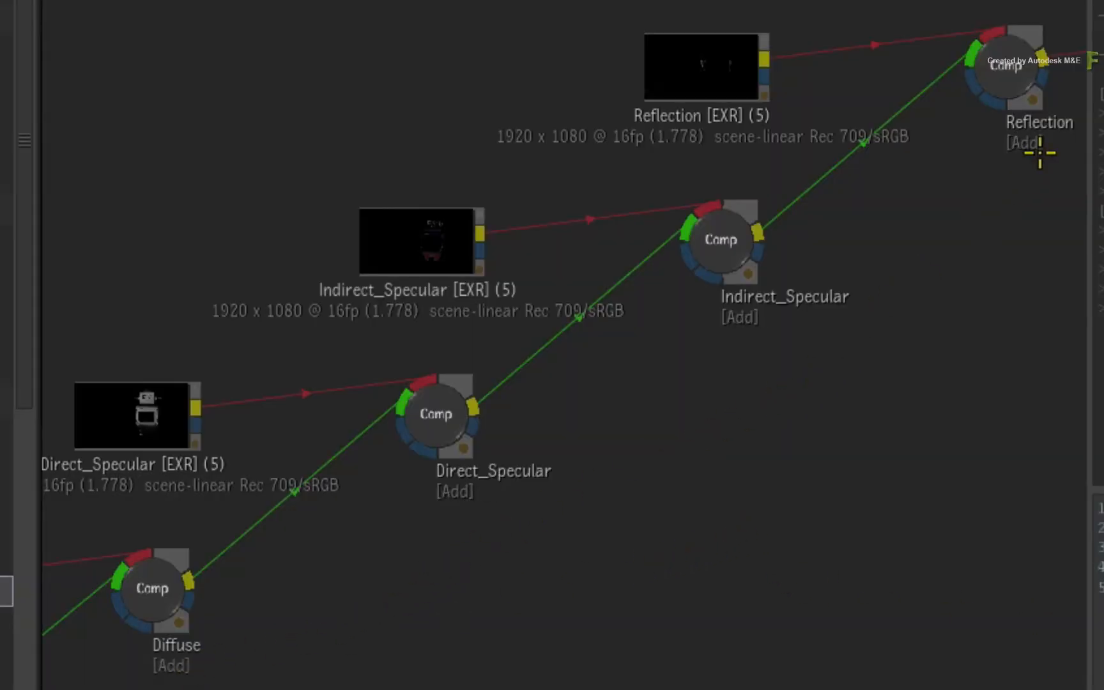
mouse_move(979, 271)
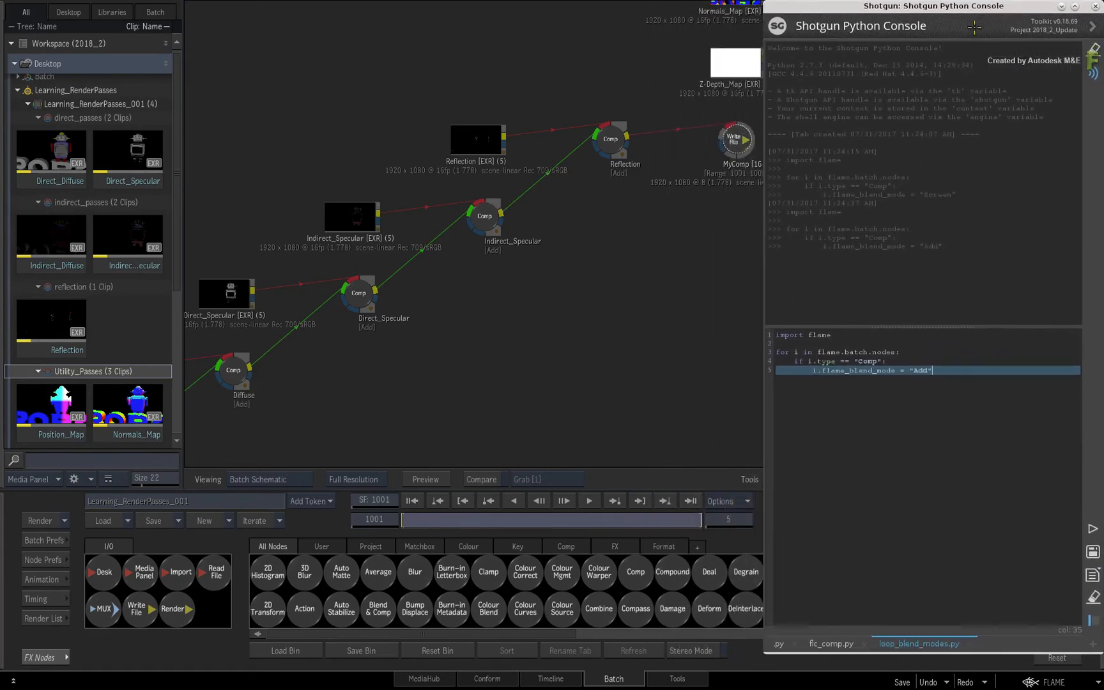
mouse_move(460, 380)
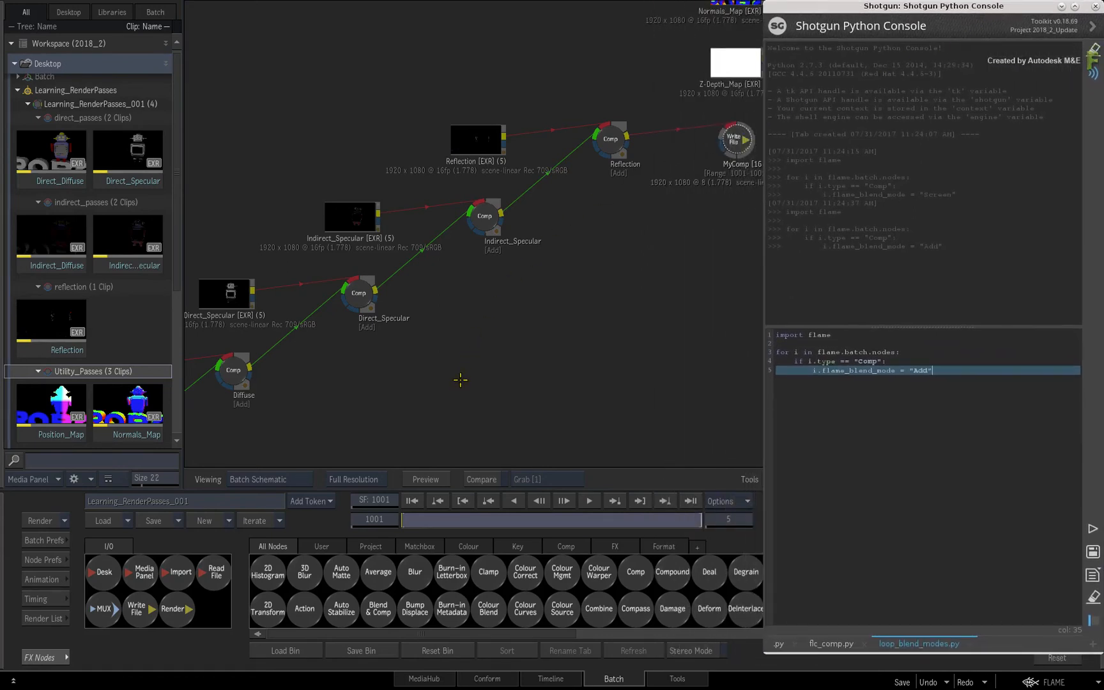
drag(460, 380, 623, 304)
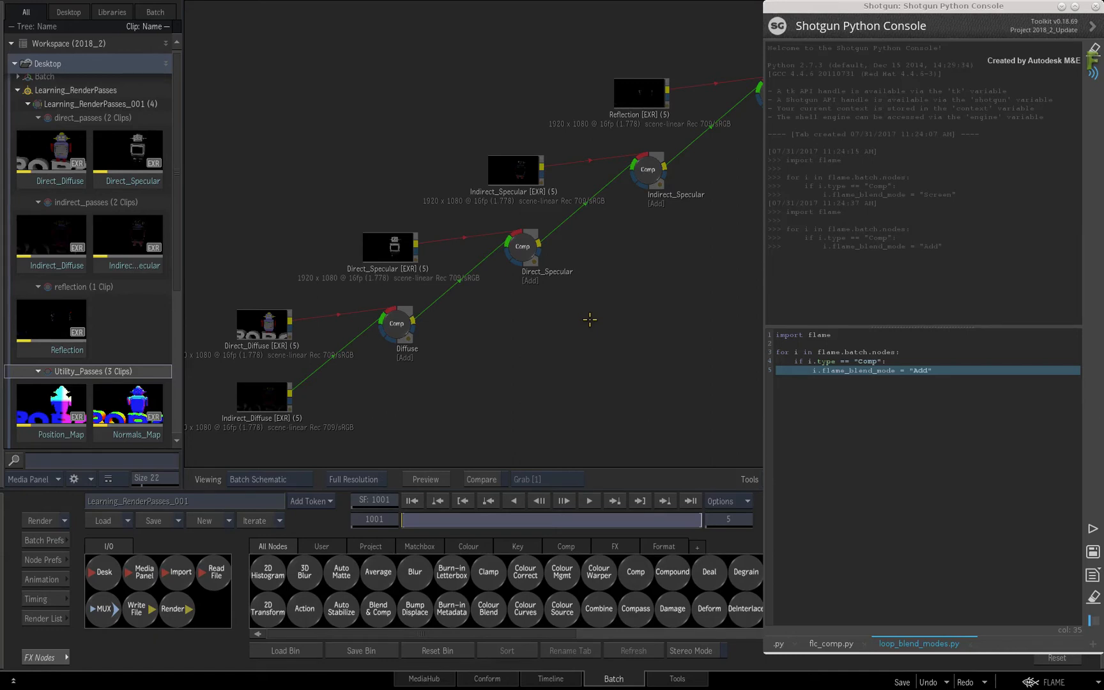
mouse_move(520, 344)
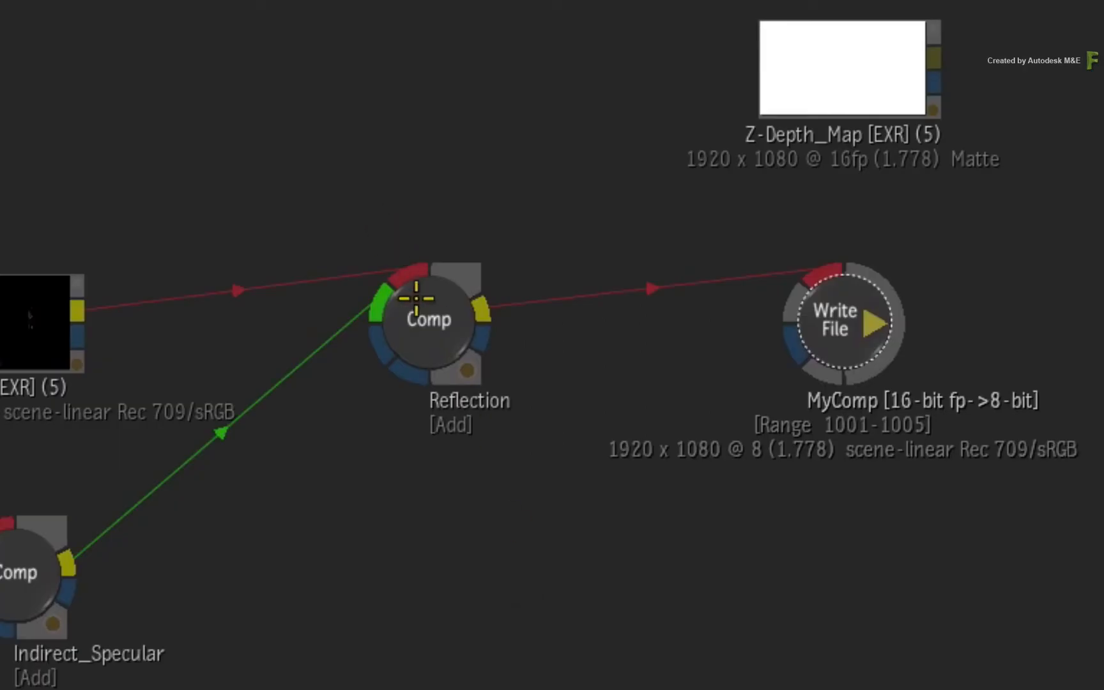
Select the Reflection Comp node, then open the multi-channel clip script
click(845, 323)
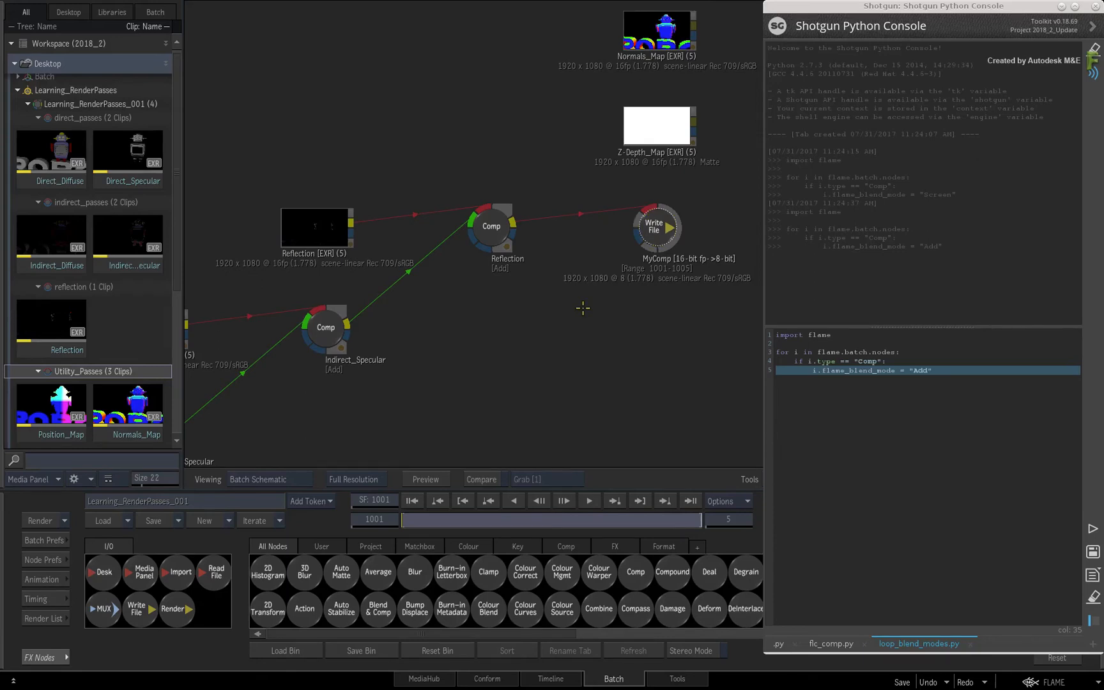
mouse_move(539, 326)
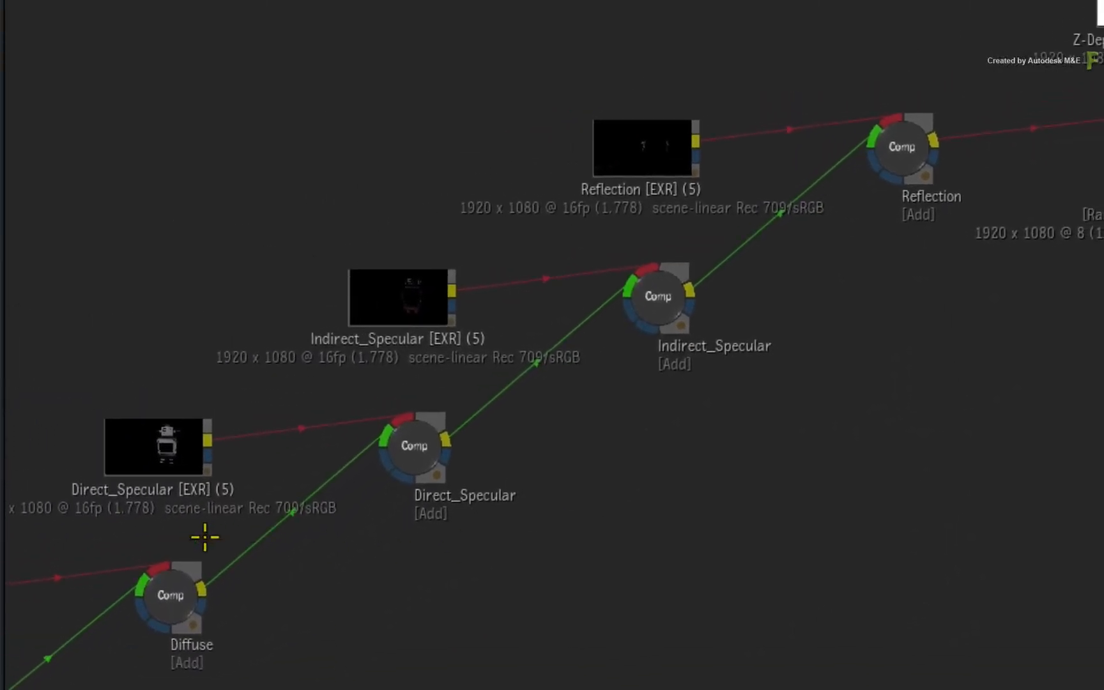
click(657, 292)
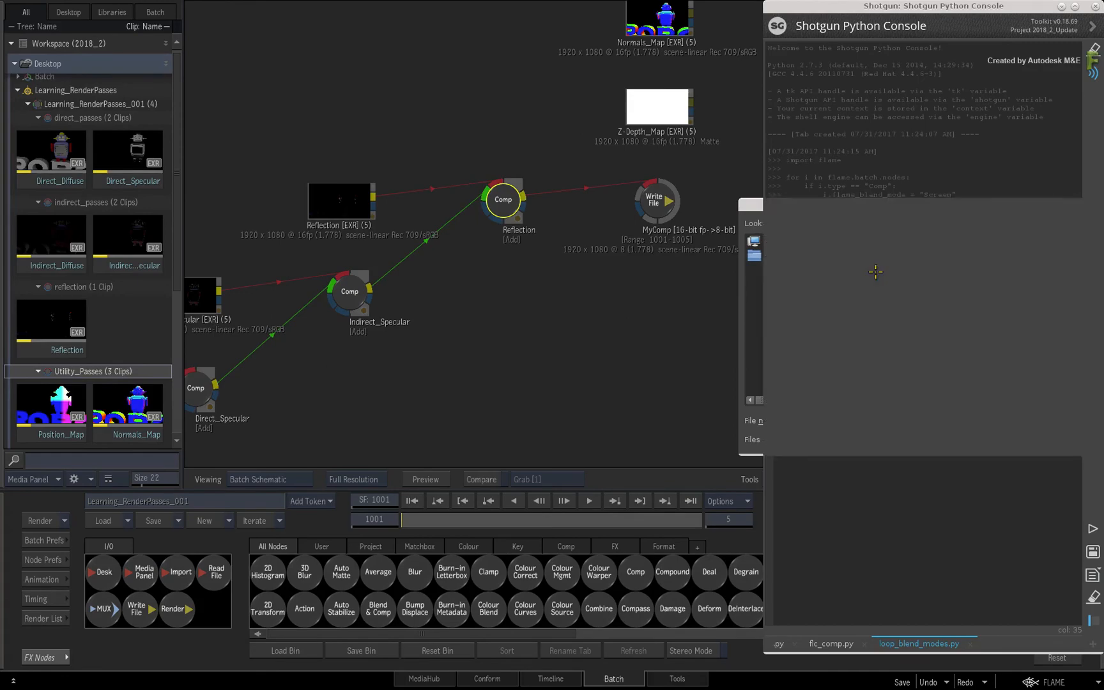
click(993, 643)
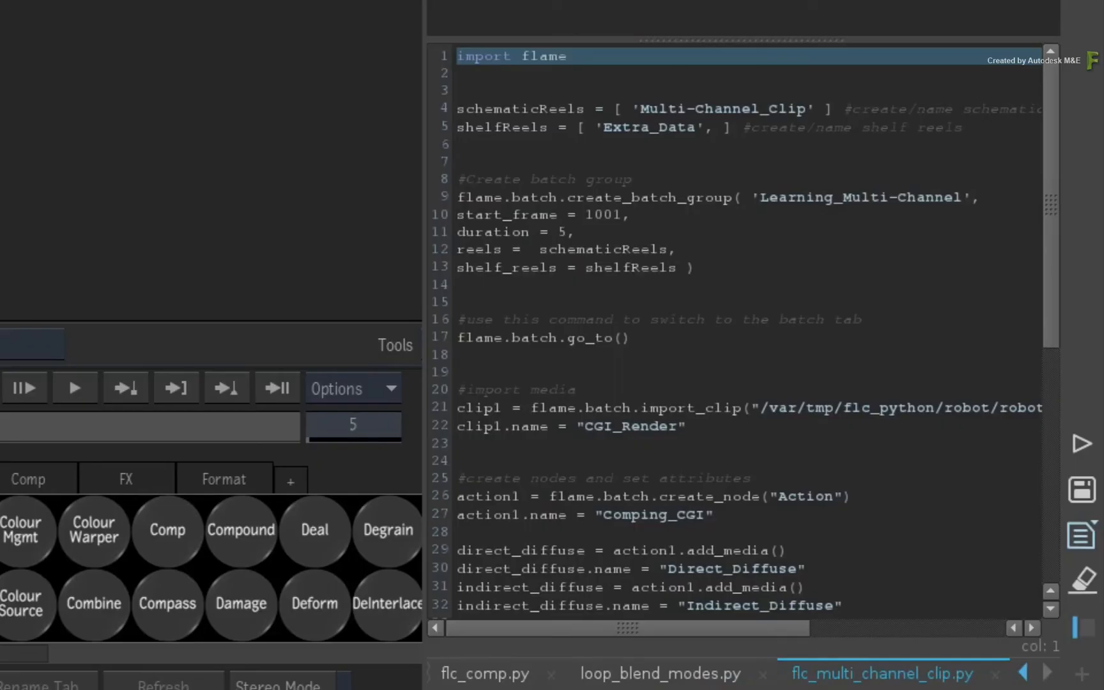
mouse_move(983, 189)
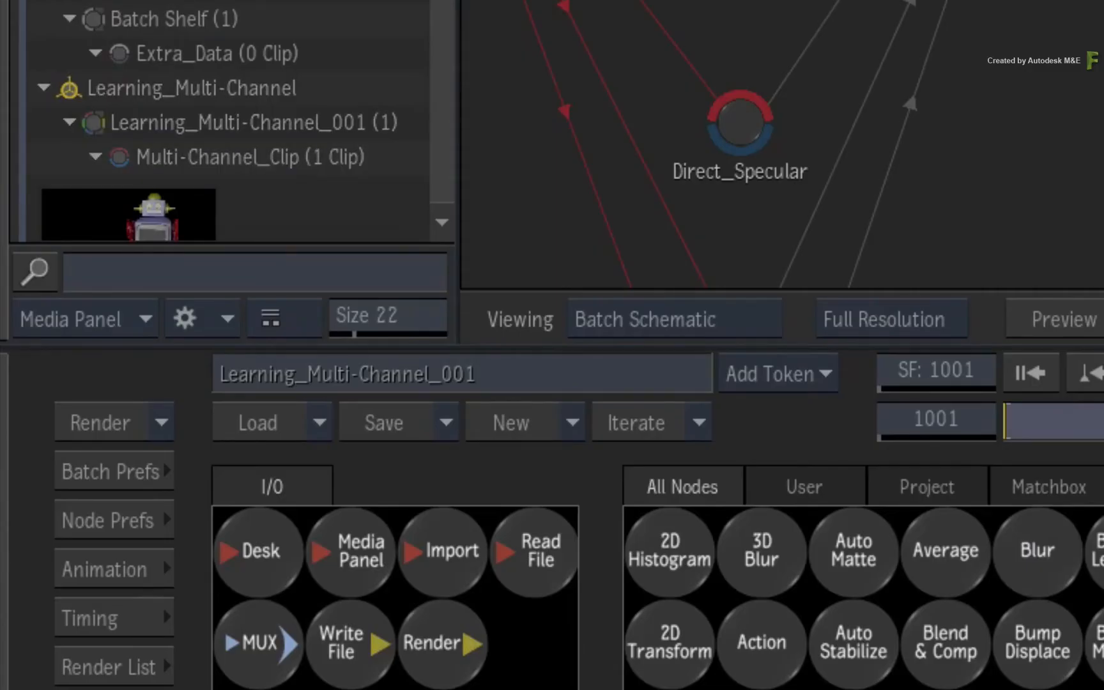
Execute flc_multi_channel_clip.py to build the Learning_Multi-Channel batch group
click(197, 87)
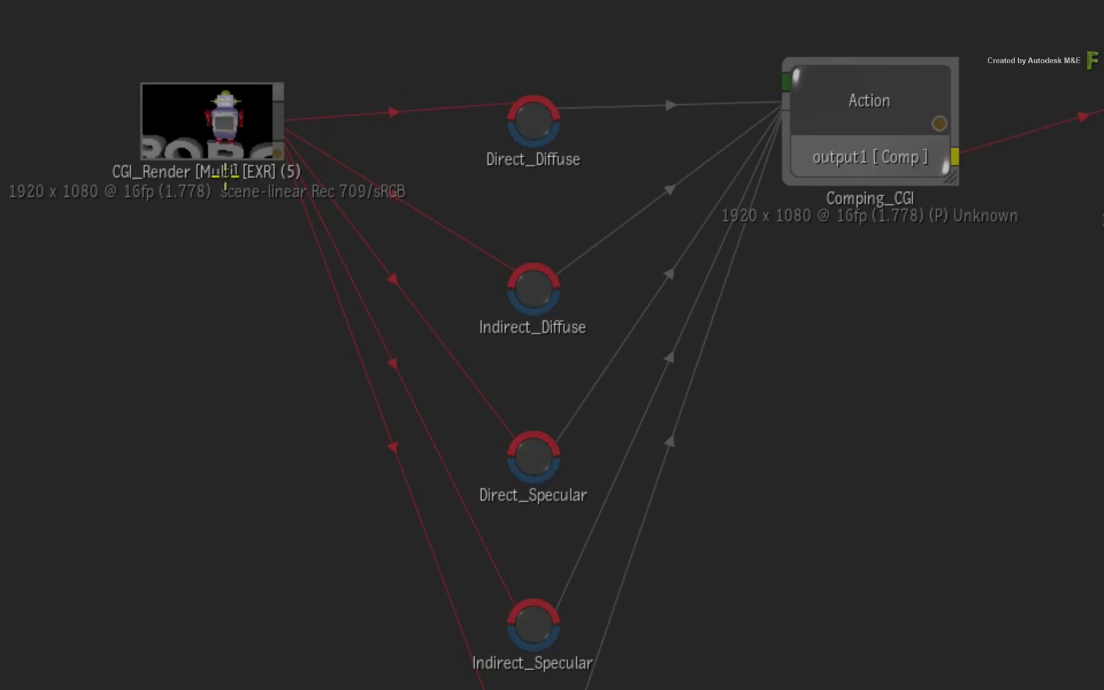
Expand the CGI_Render node to show its robot_beauty through robot_Z channels
click(210, 119)
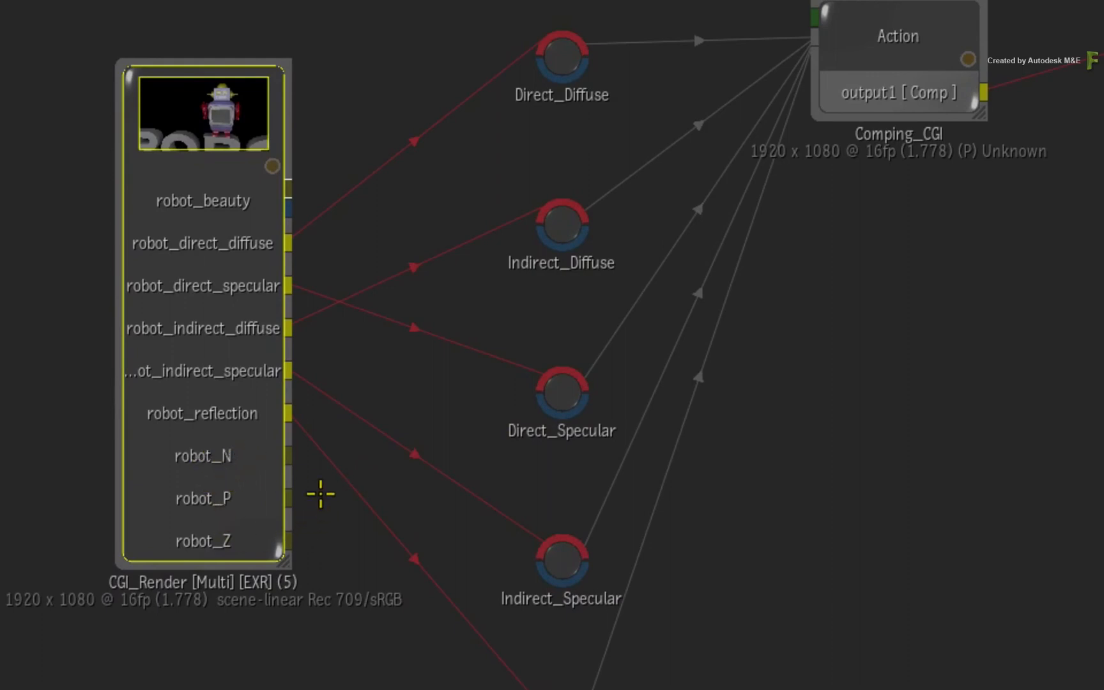
mouse_move(232, 498)
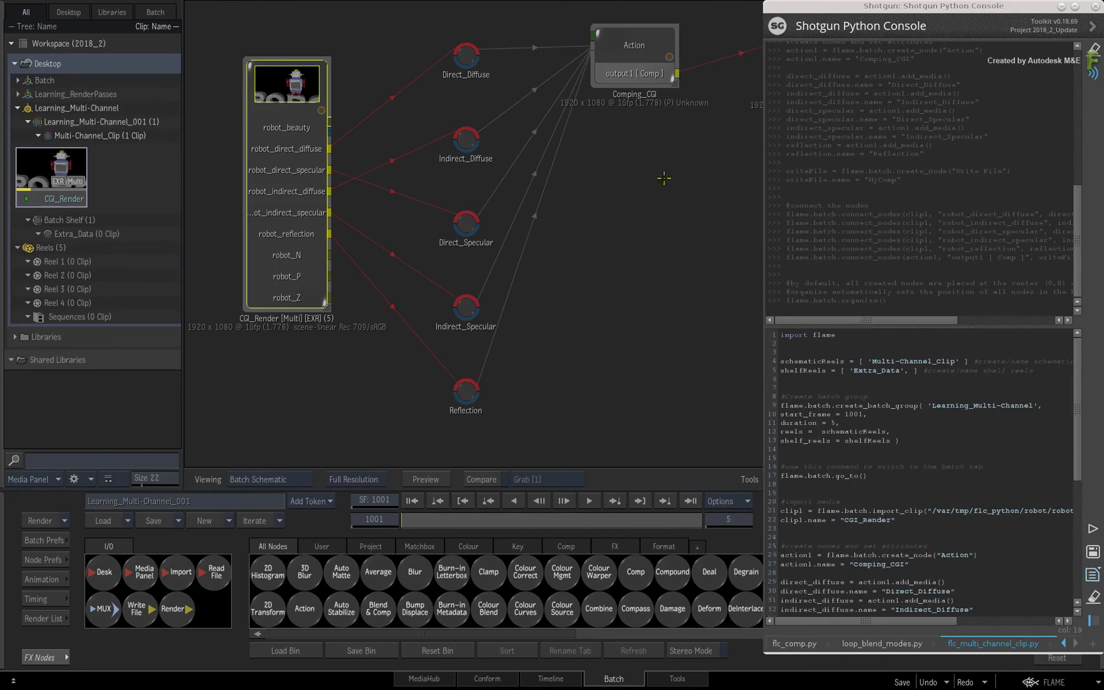
mouse_move(456, 83)
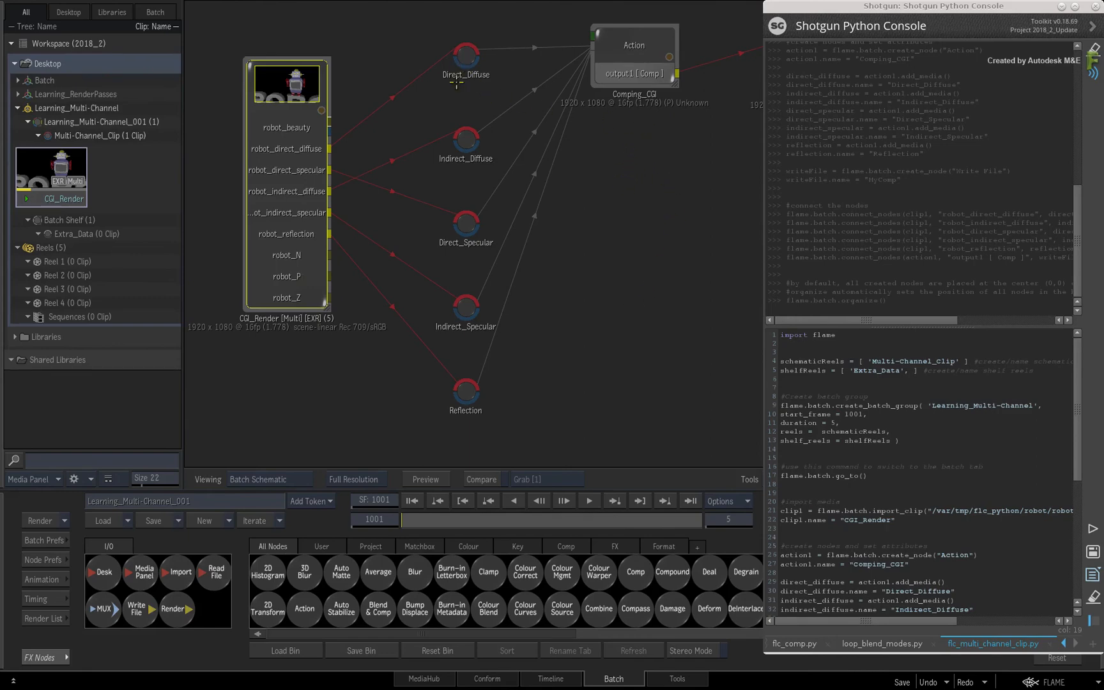
mouse_move(717, 104)
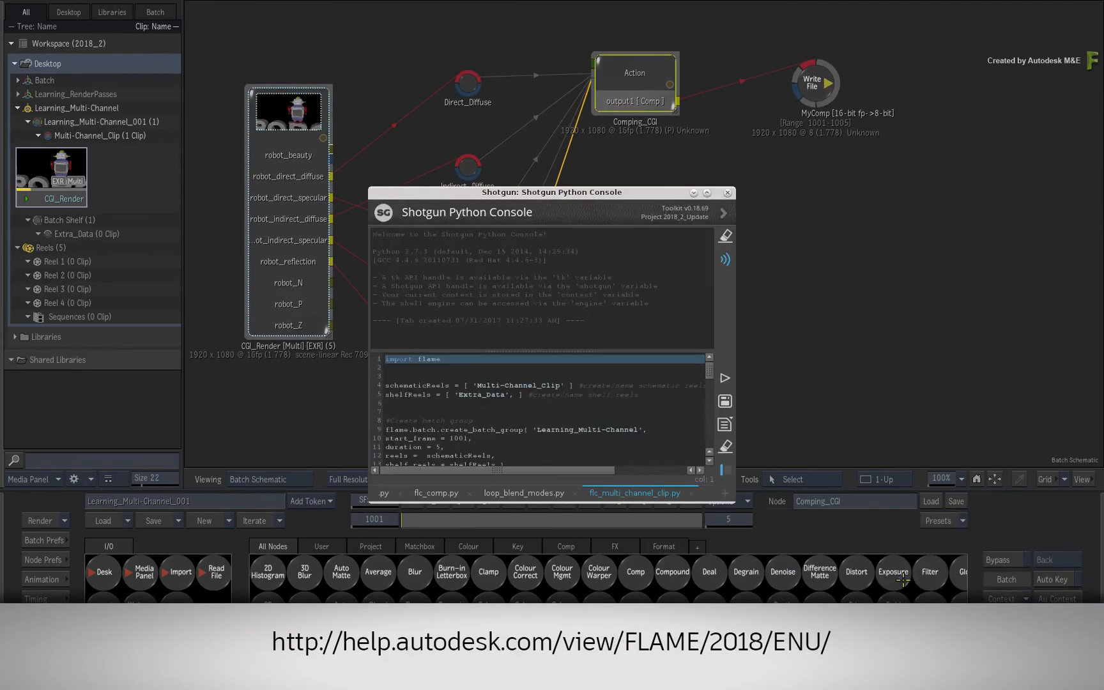
Move the Python console lower right to reveal Comping_CGI feeding MyComp
drag(552, 192, 877, 95)
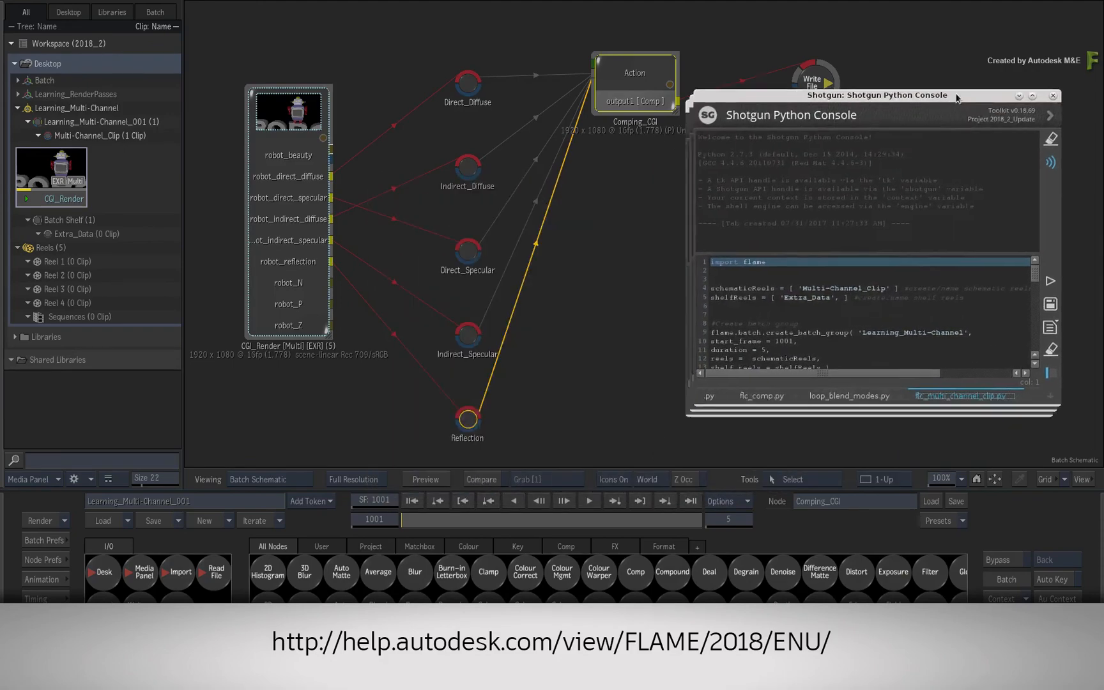